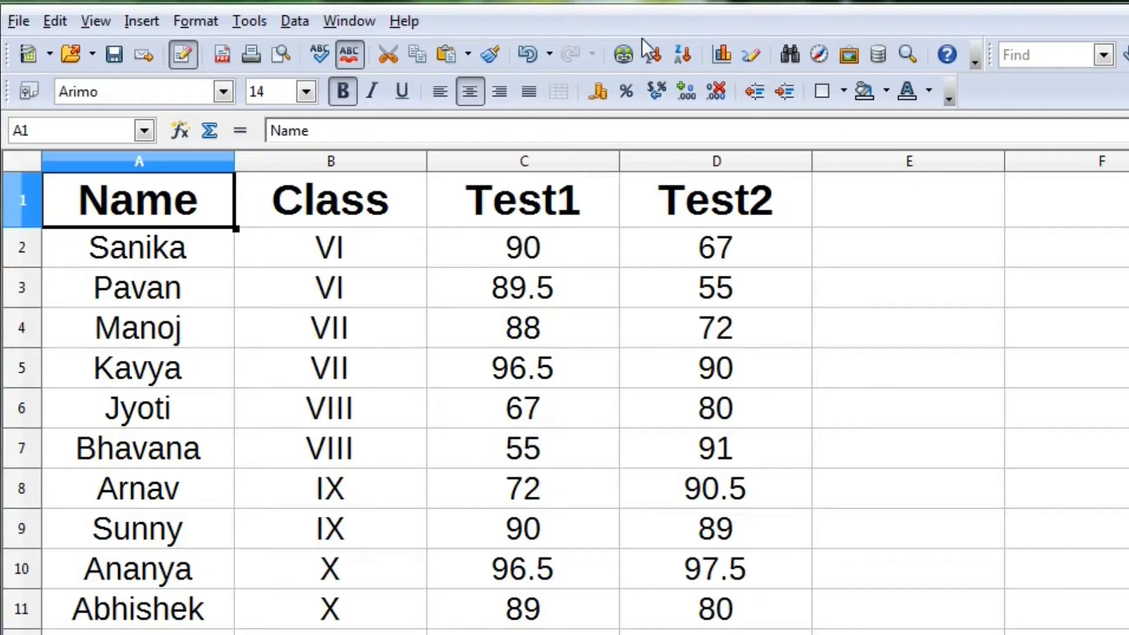
mouse_move(1044, 263)
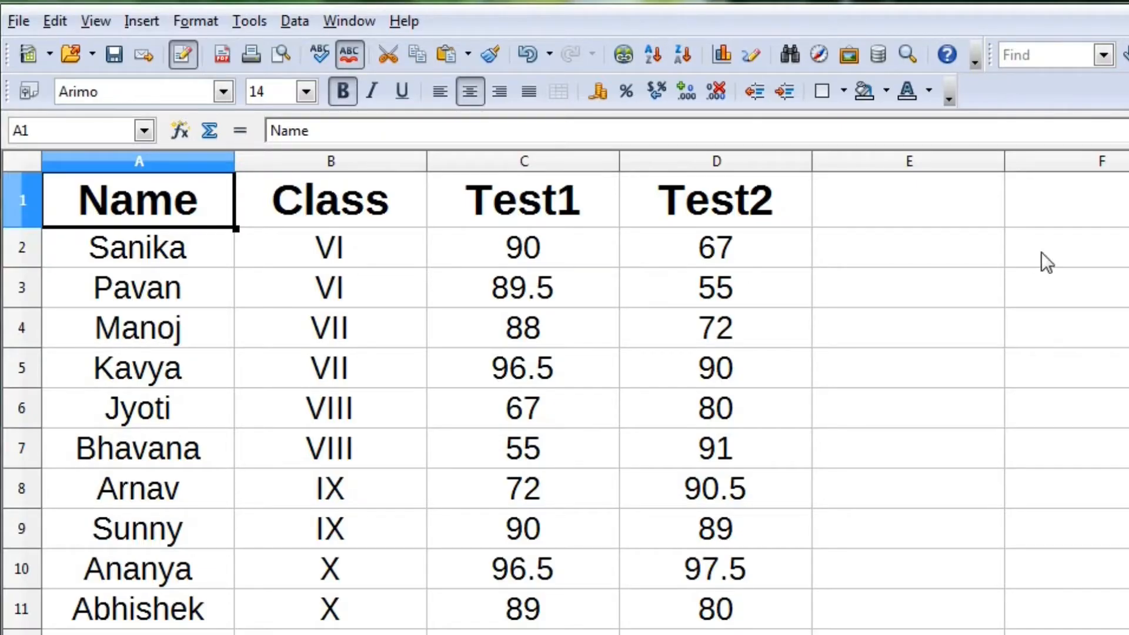
mouse_move(920, 194)
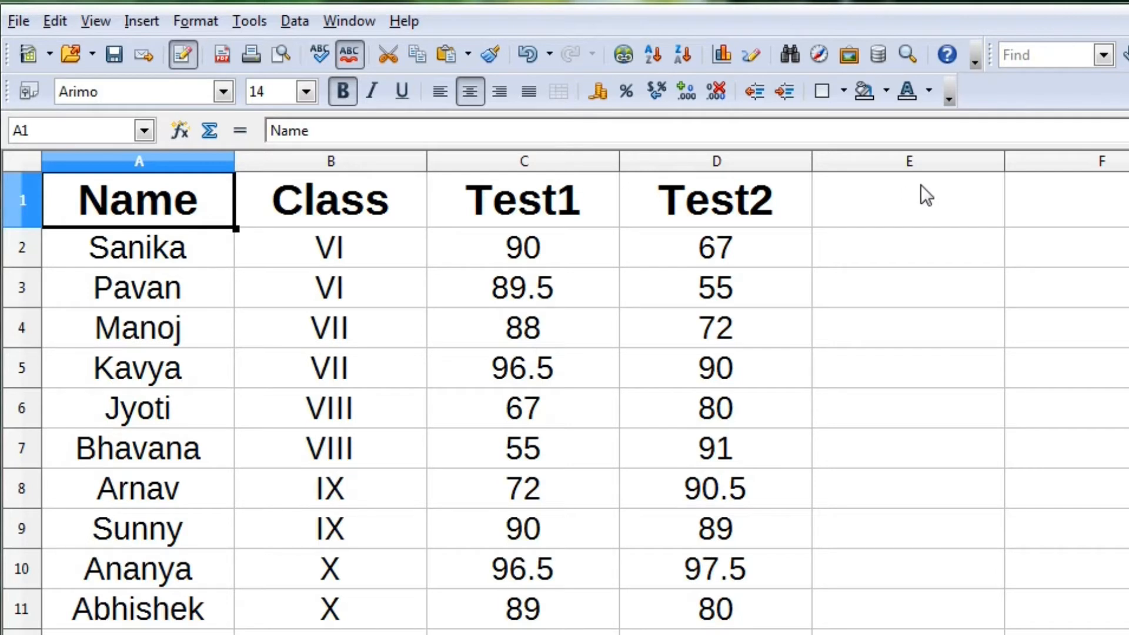
mouse_move(592, 312)
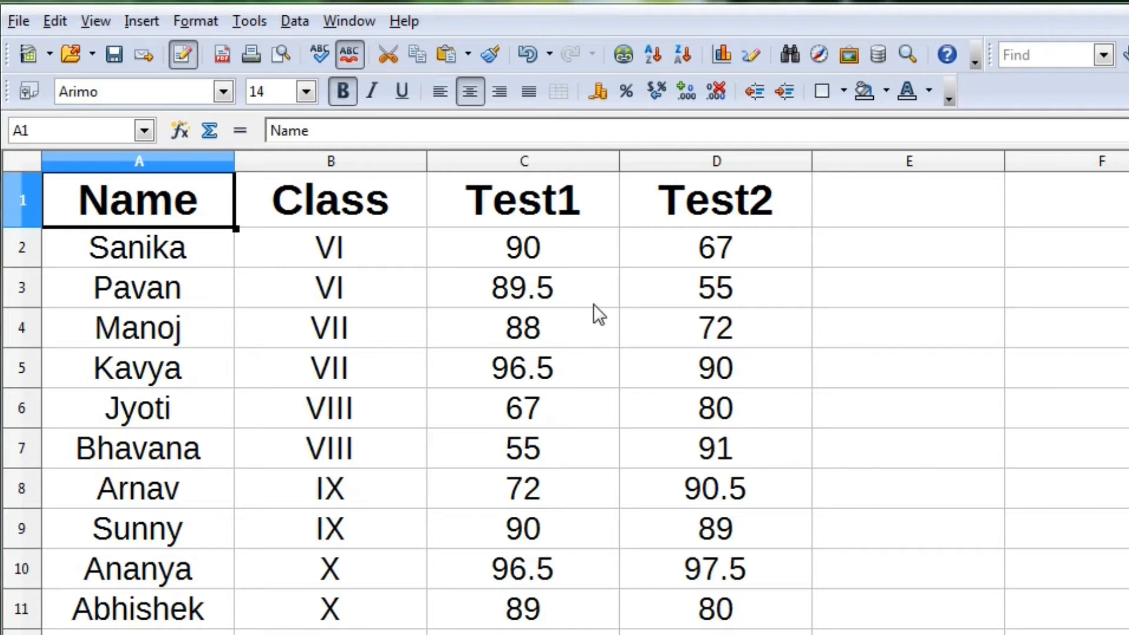
mouse_move(181, 264)
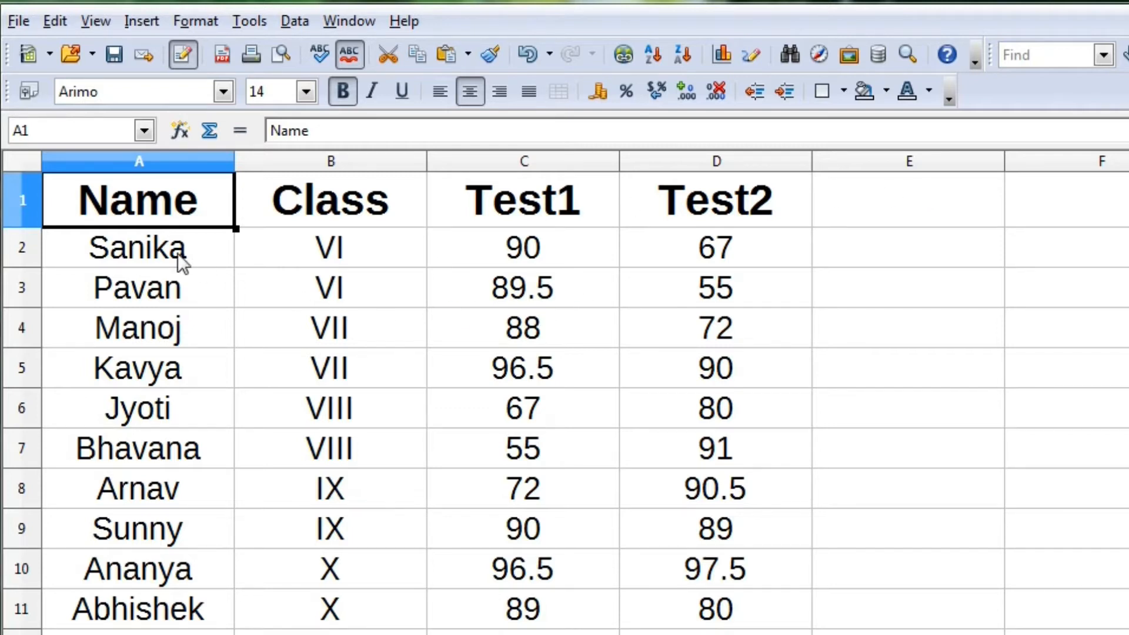
mouse_move(57, 200)
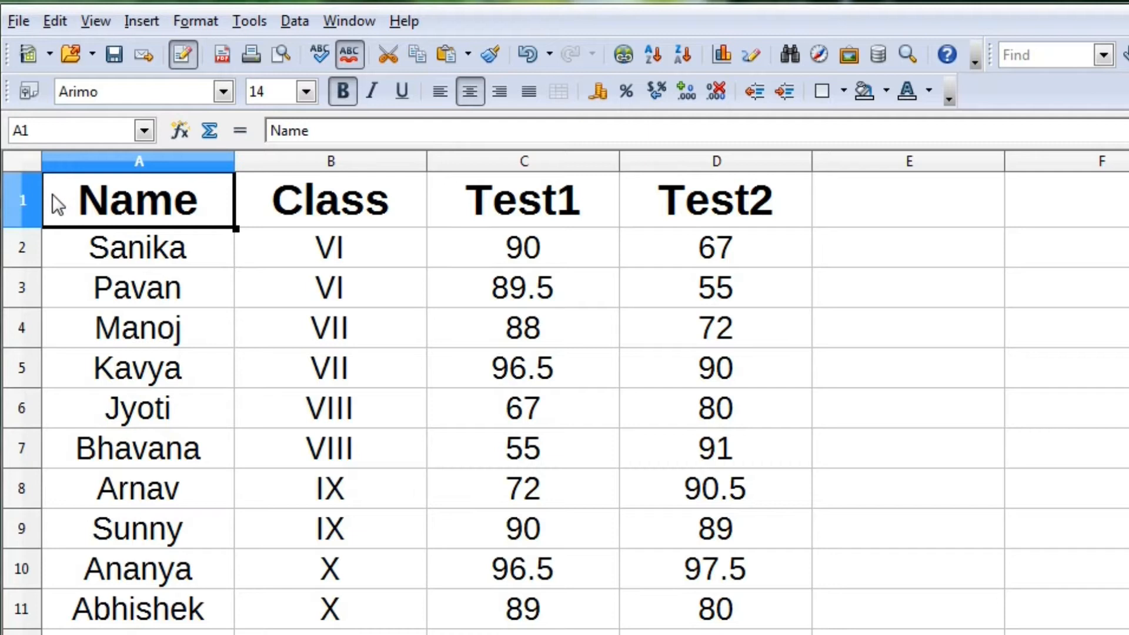
Turn on AutoFilter for the marks table from the Name heading cell
click(20, 200)
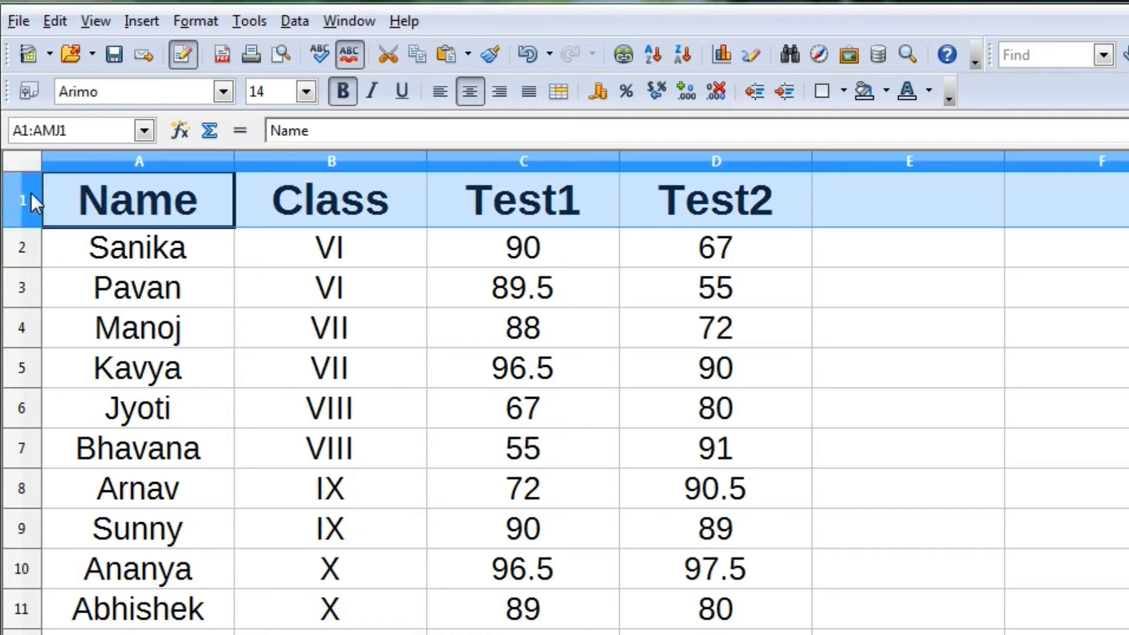
click(139, 198)
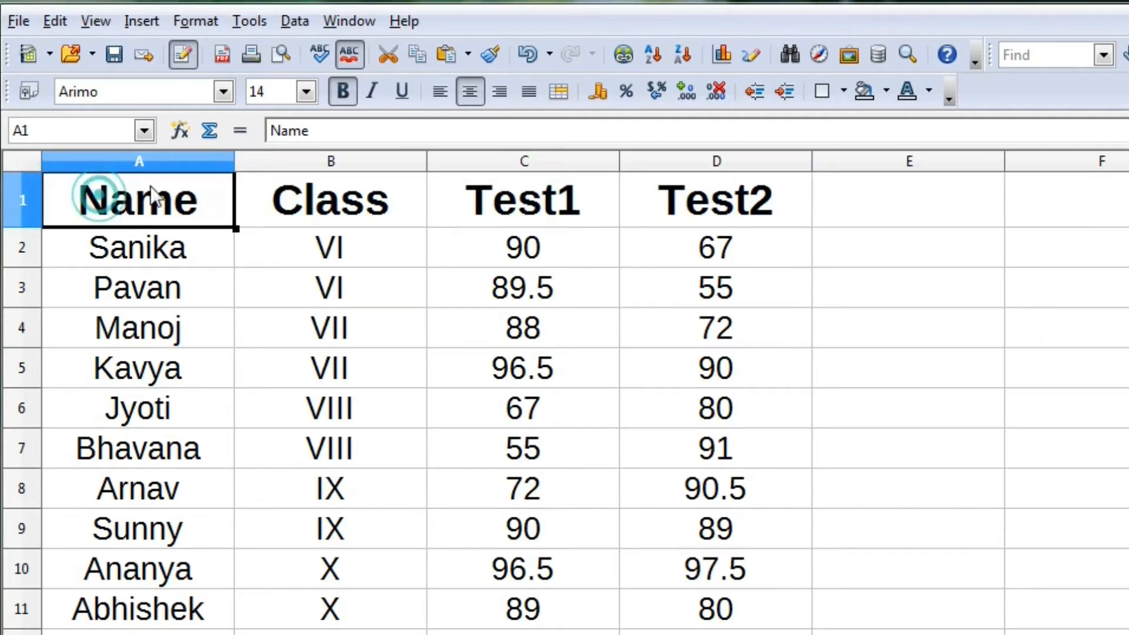
click(294, 21)
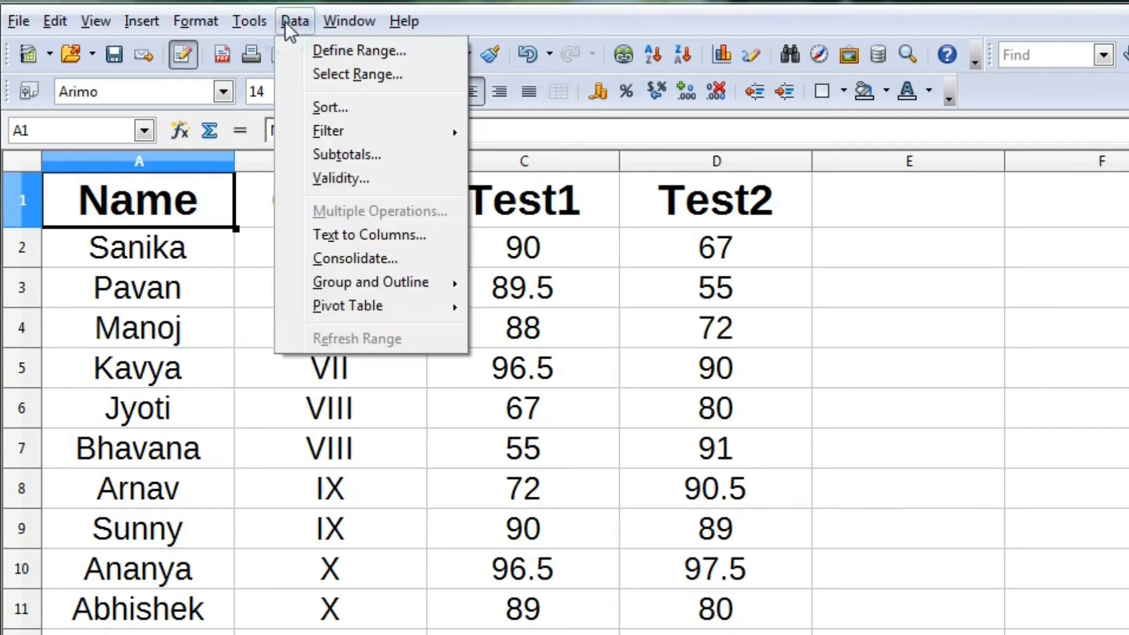
mouse_move(329, 132)
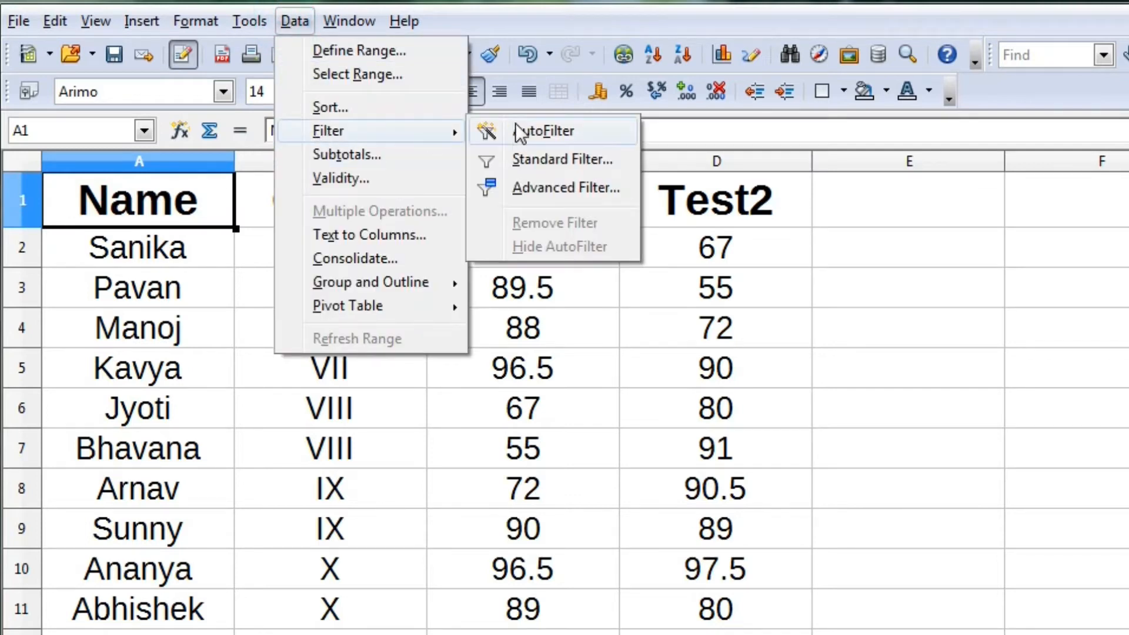
click(551, 130)
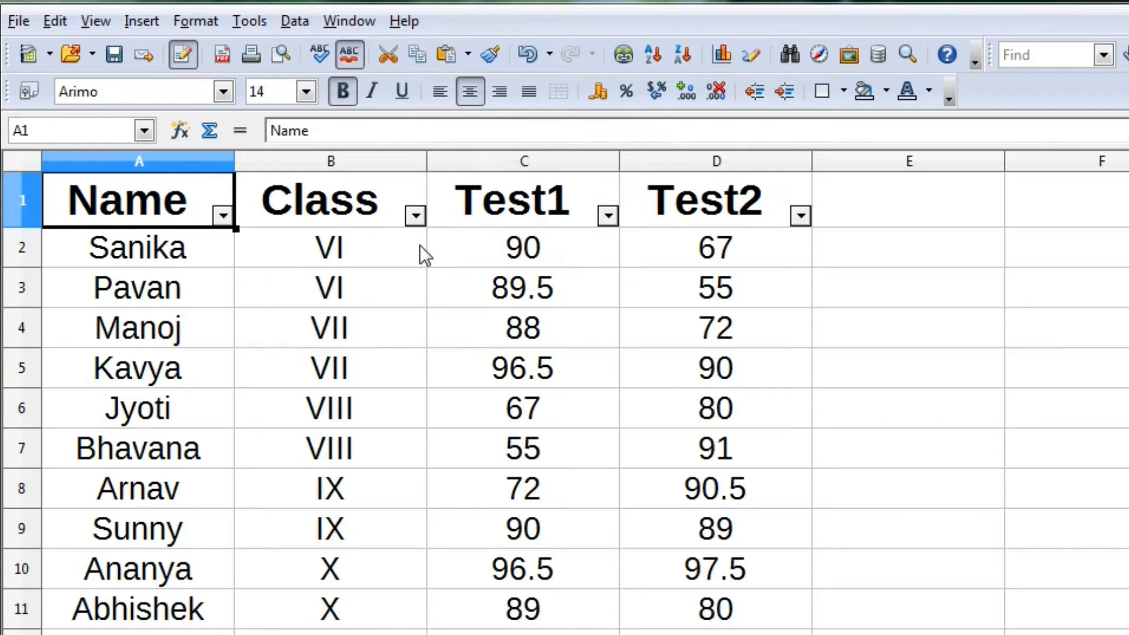
Filter the Class column to show only Class VI students (Sanika and Pavan)
click(415, 216)
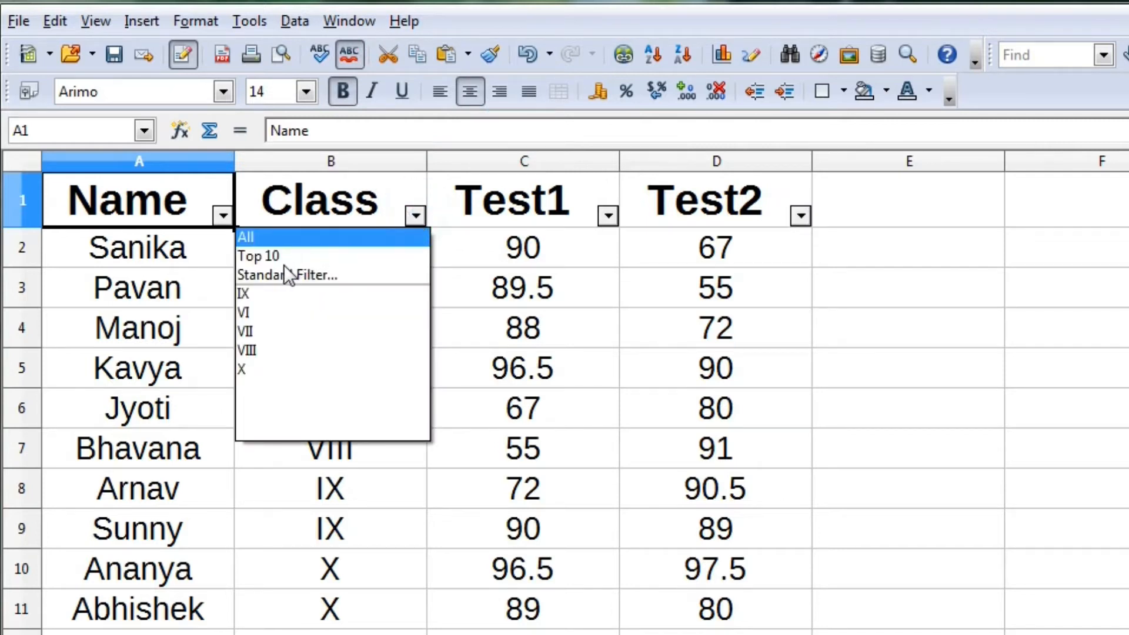
mouse_move(273, 319)
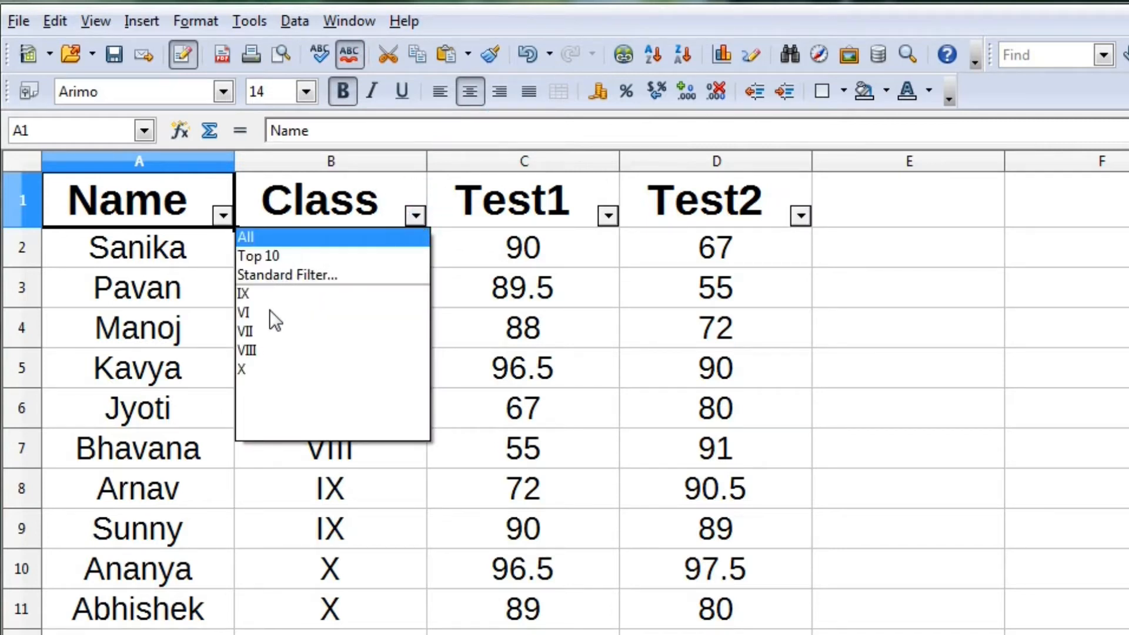
click(245, 313)
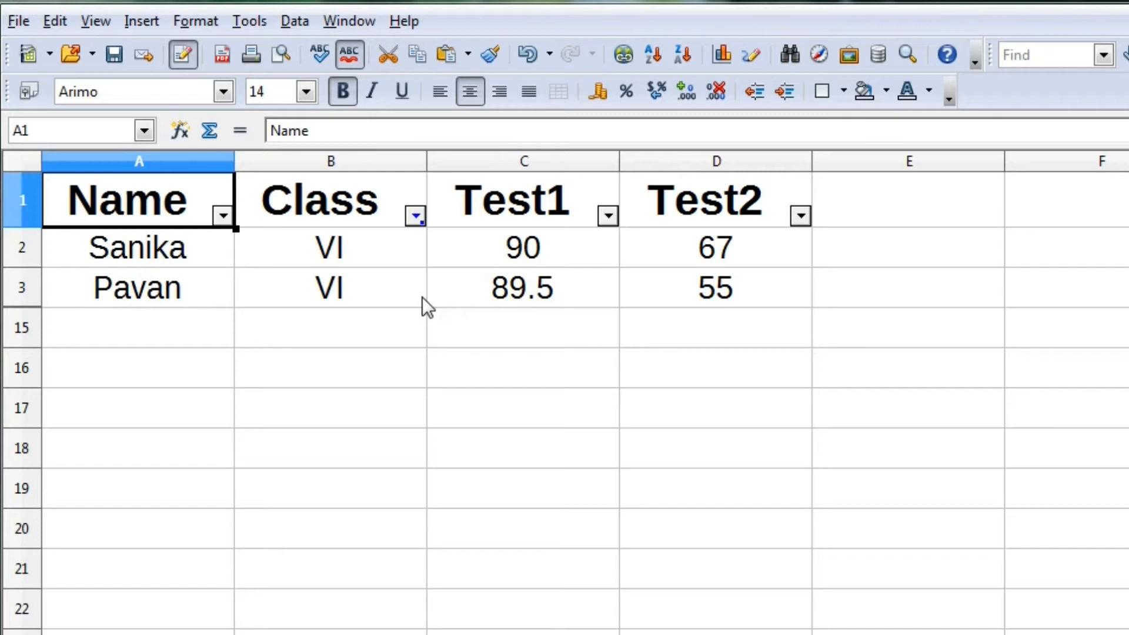
mouse_move(381, 289)
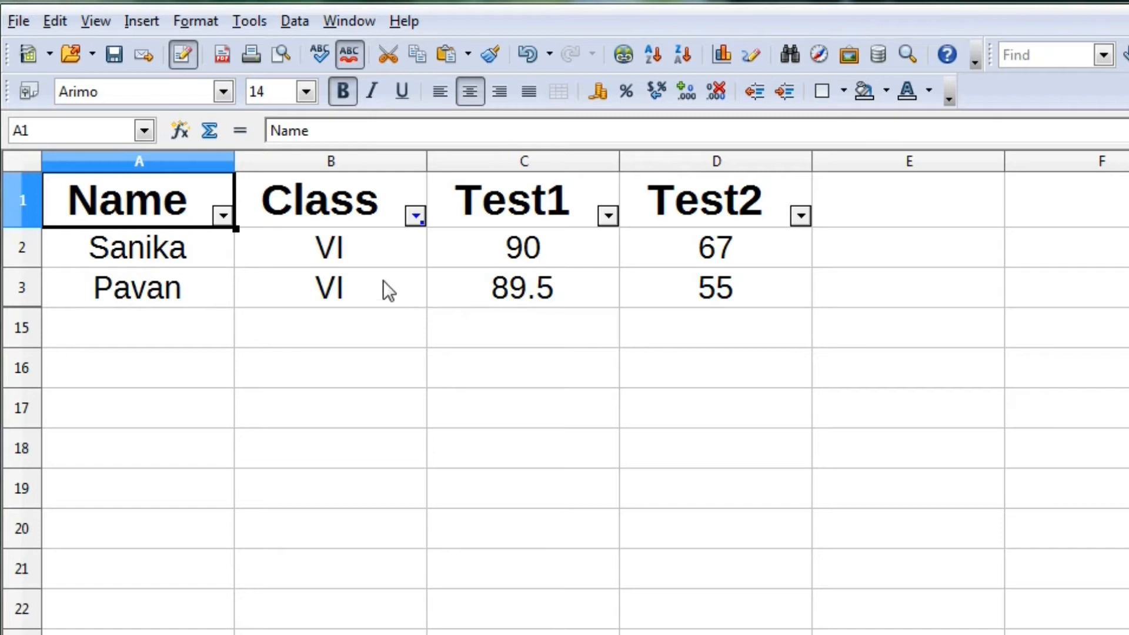
Remove the Class VI filter so all ten students appear, AutoFilter still on
click(294, 21)
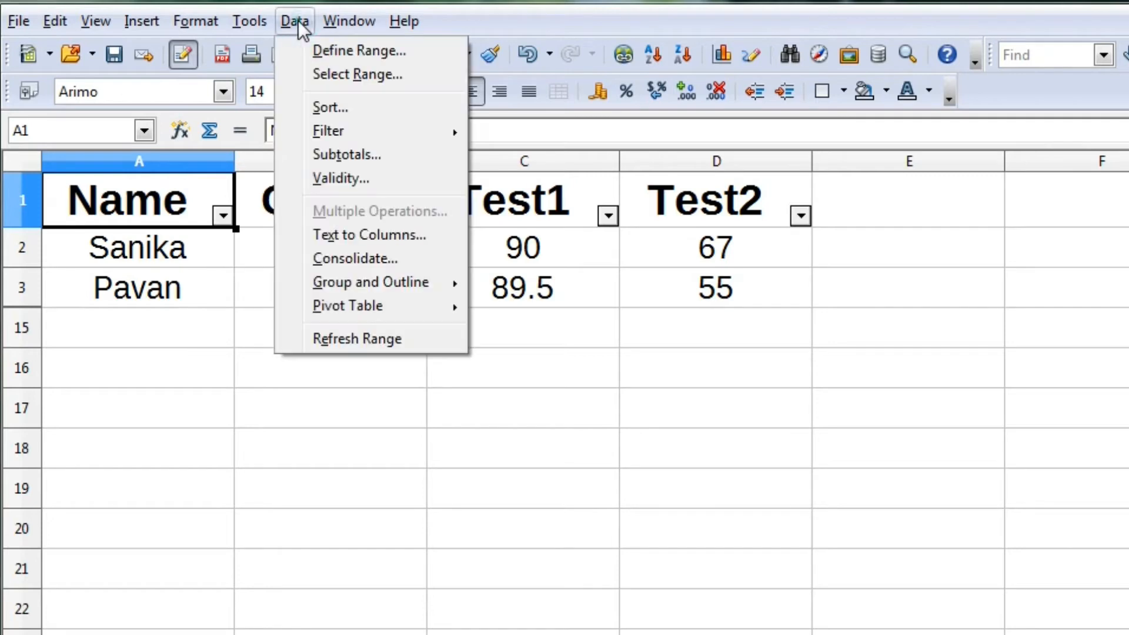
mouse_move(346, 130)
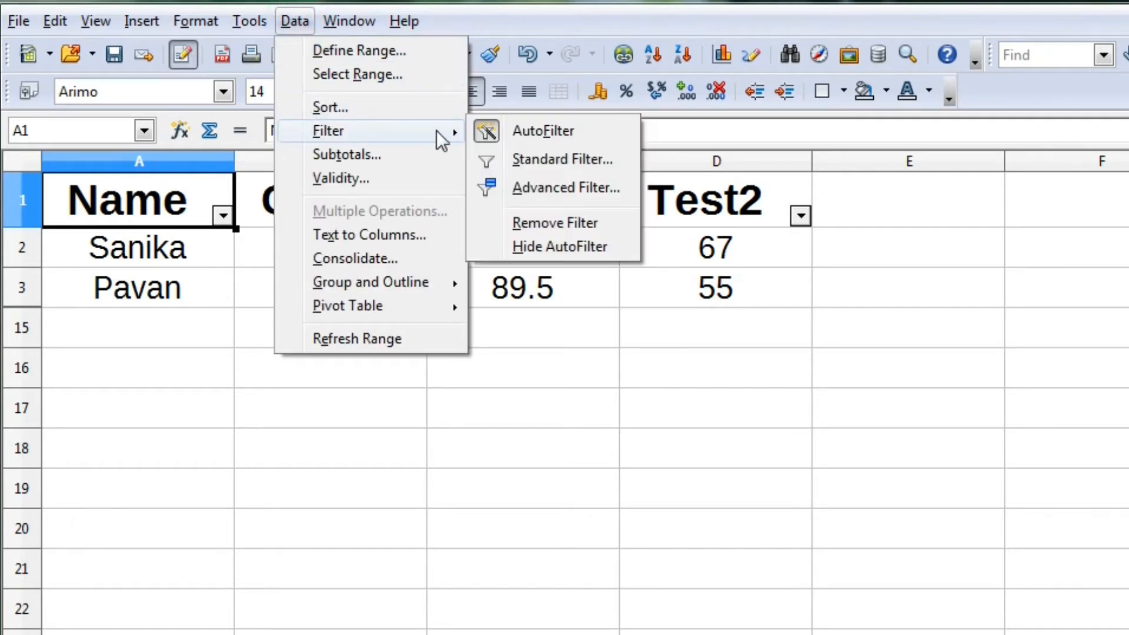
click(555, 223)
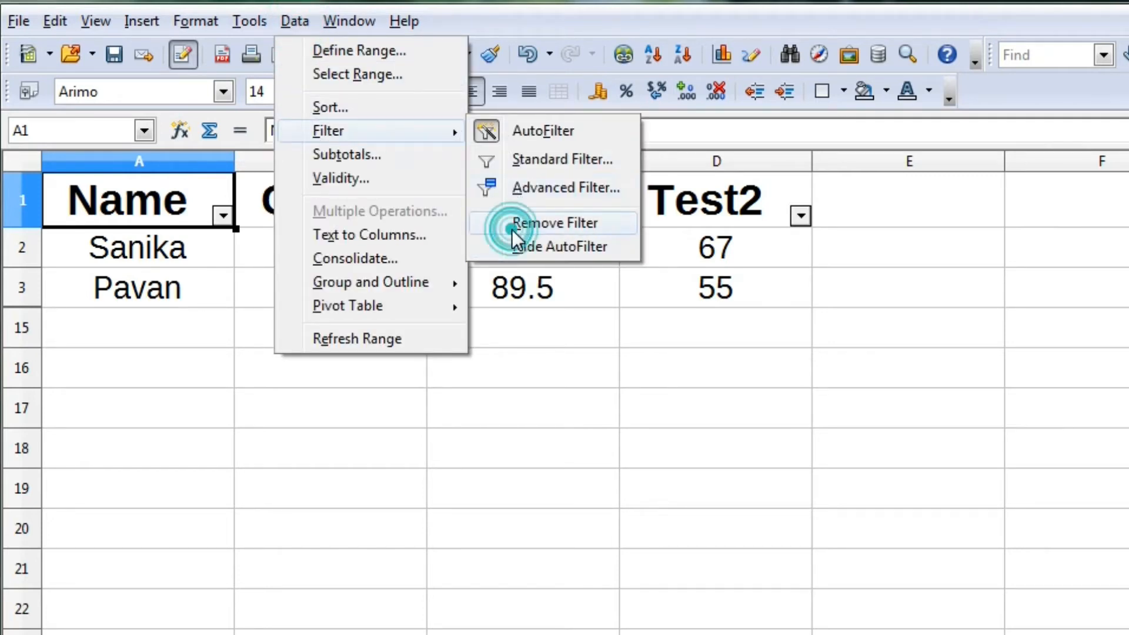
click(555, 223)
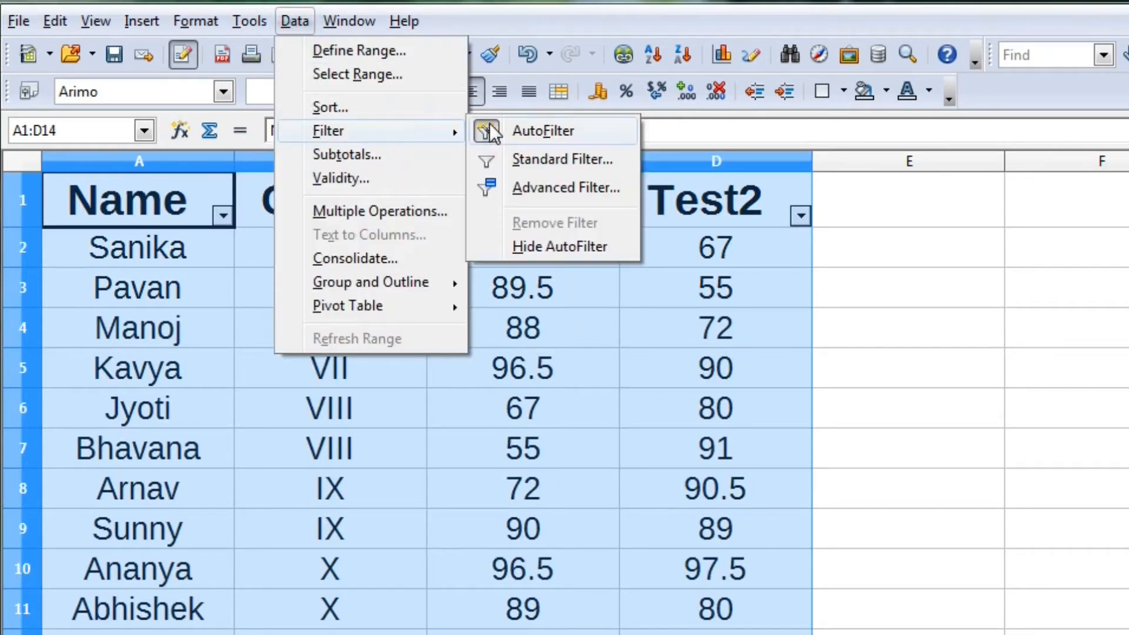
mouse_move(544, 139)
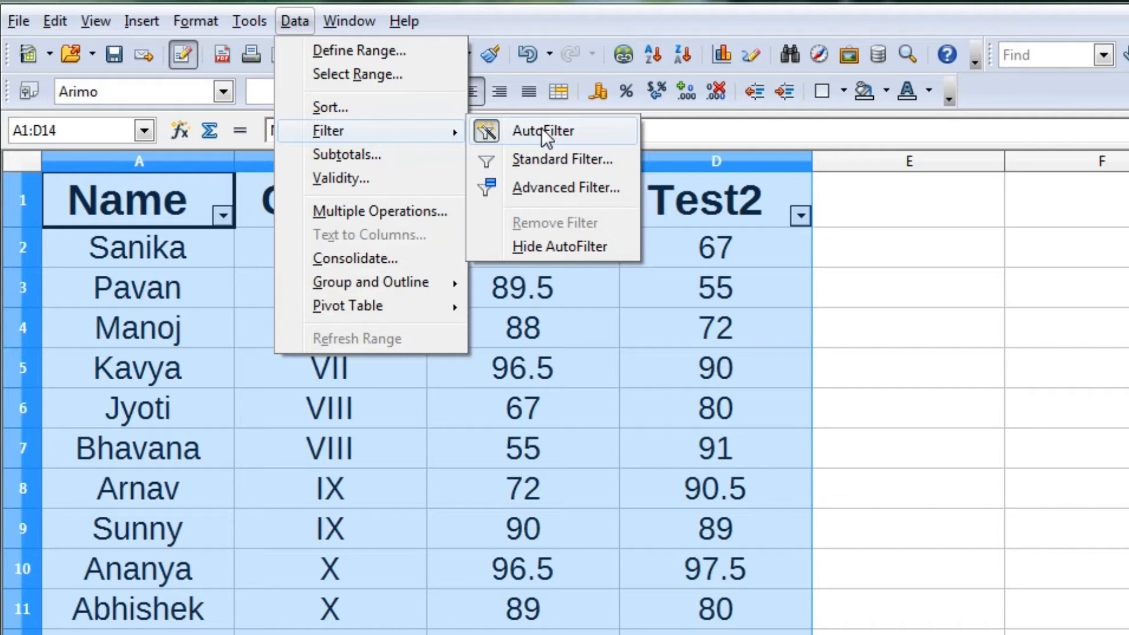
Toggle AutoFilter off and back on, leaving filter arrows over all ten students
click(543, 129)
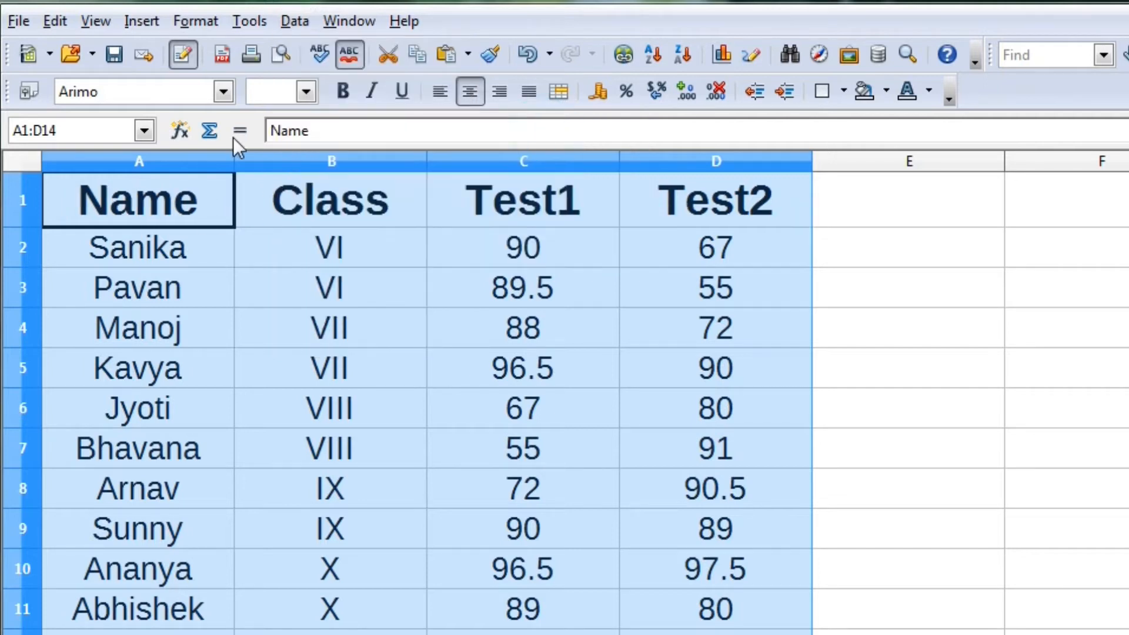
click(294, 21)
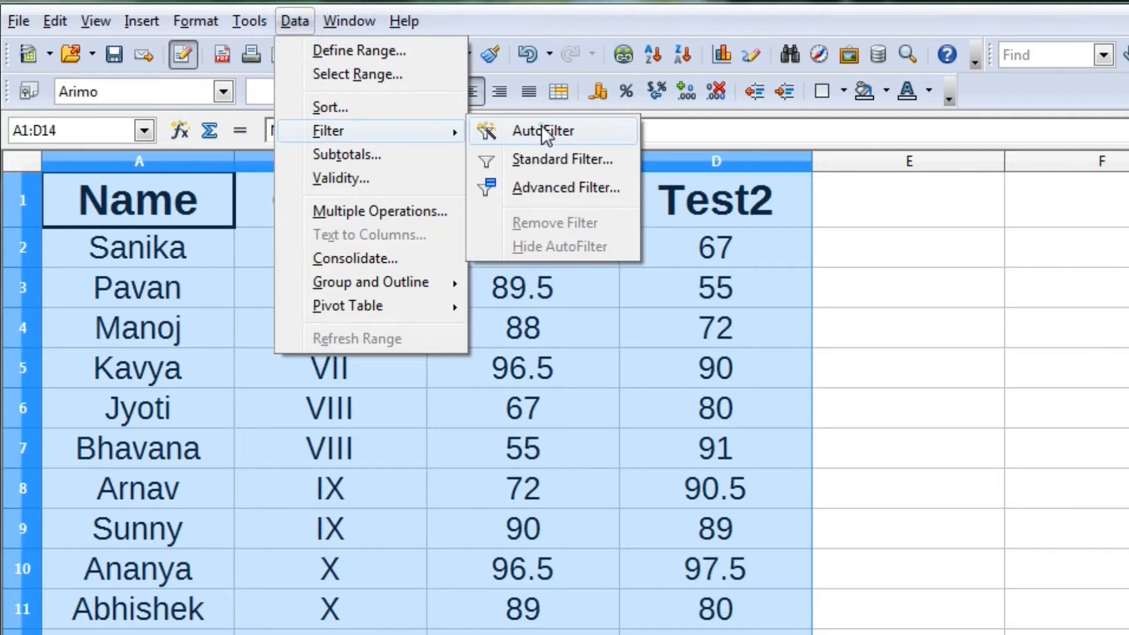
click(543, 131)
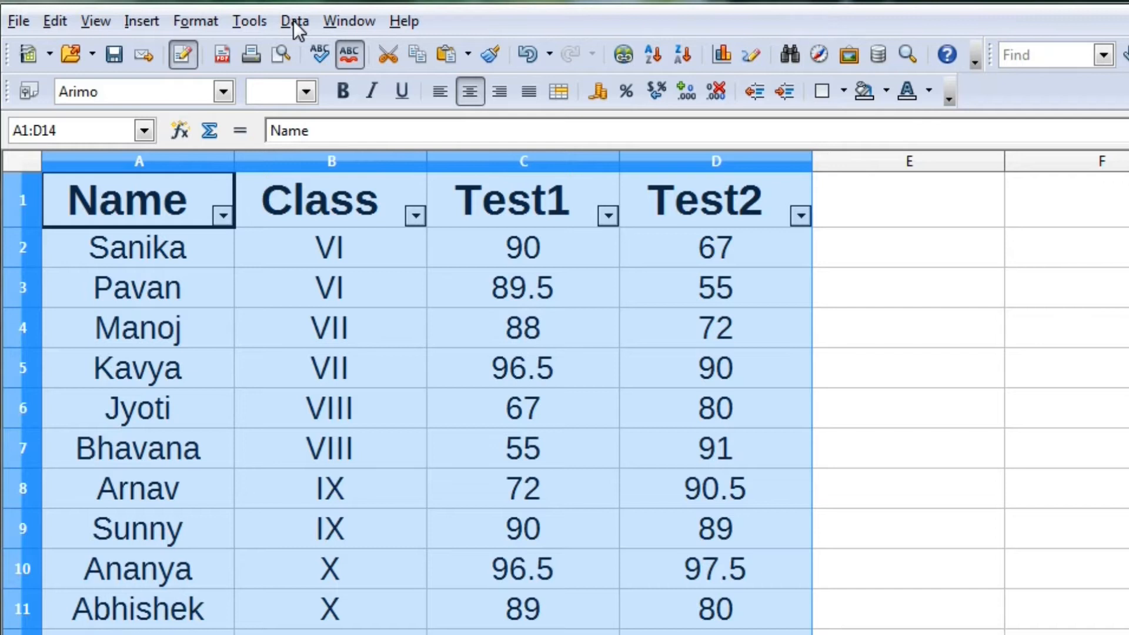
click(294, 21)
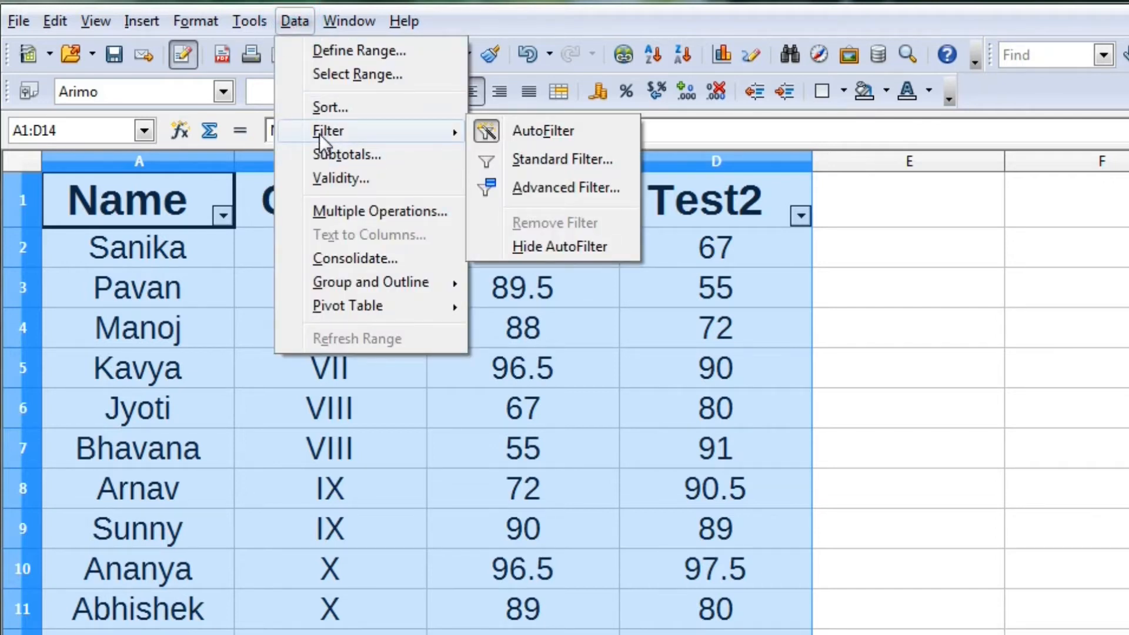
mouse_move(508, 134)
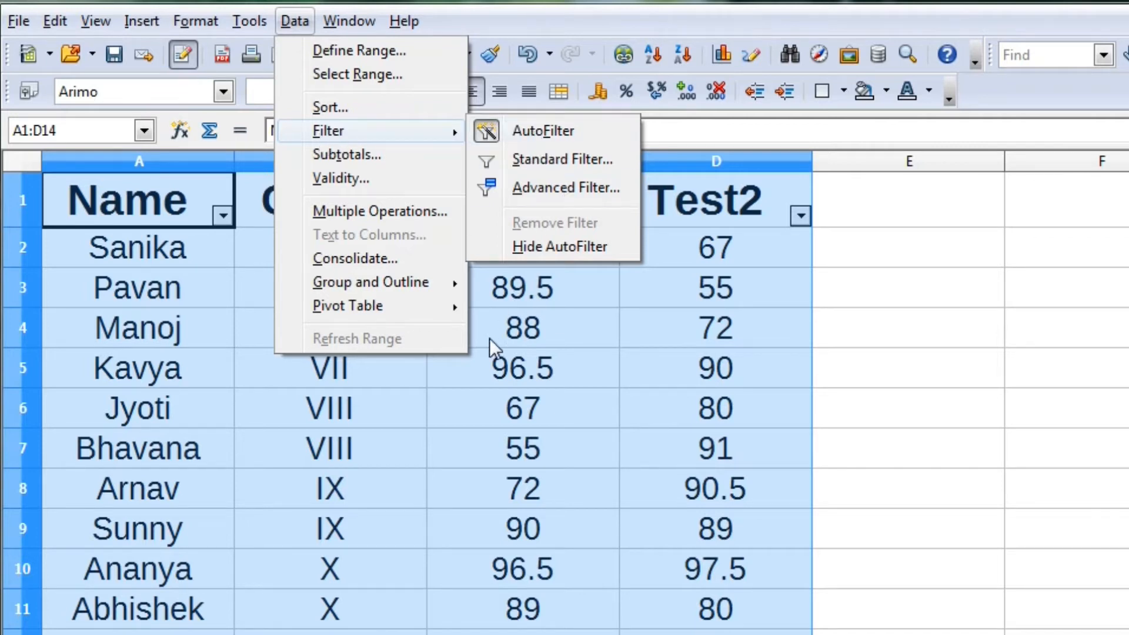
click(543, 130)
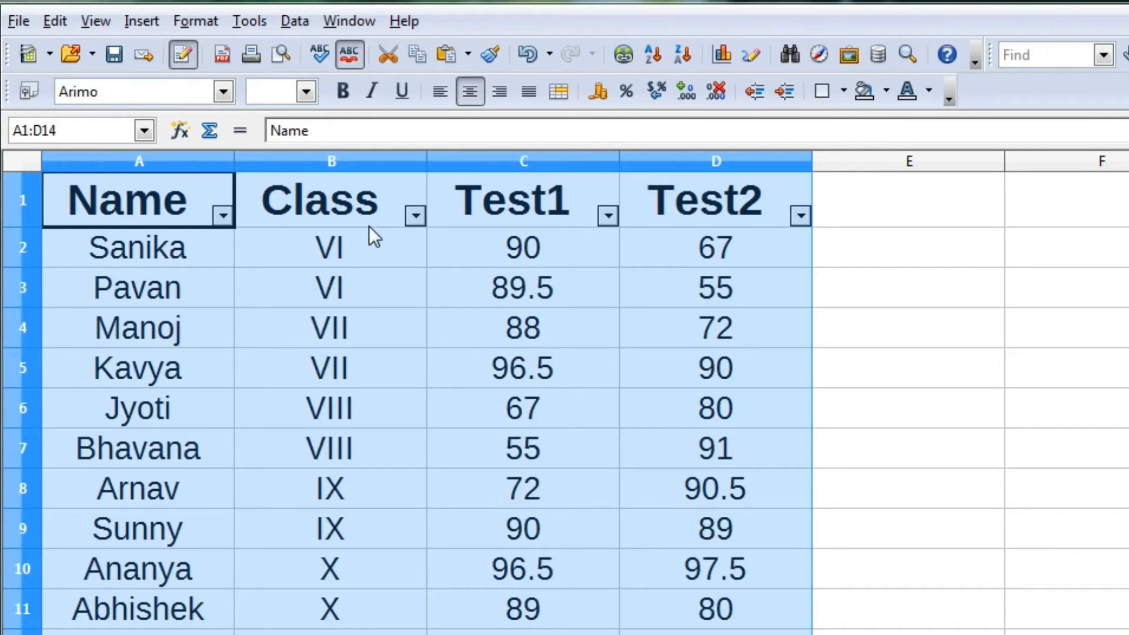
mouse_move(414, 219)
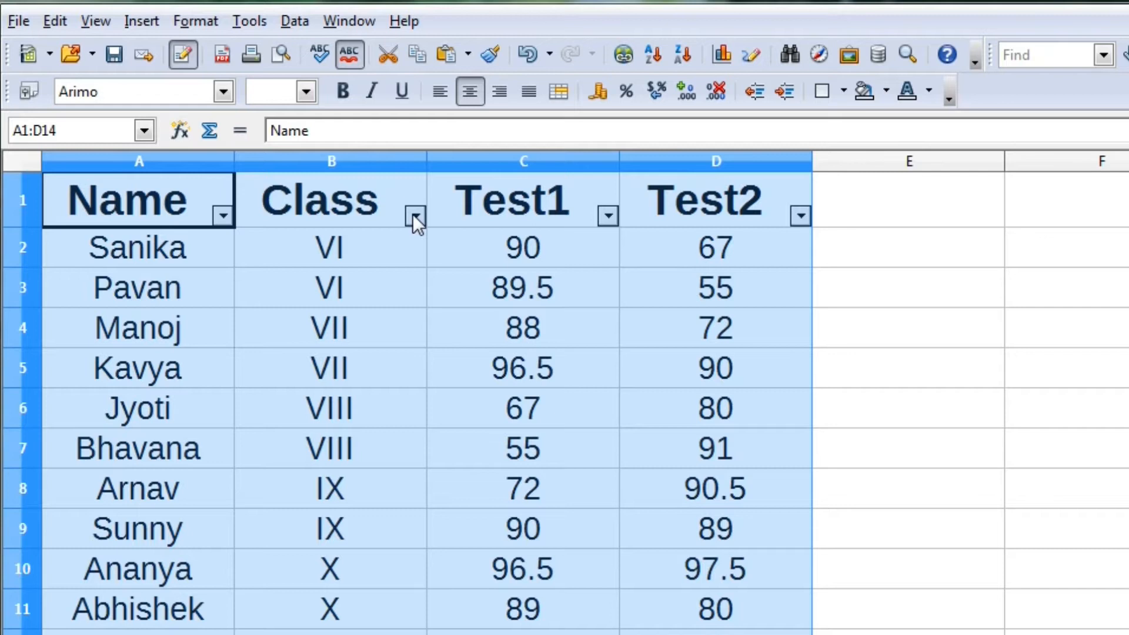
Briefly show only Class IX students, then switch AutoFilter off to display everyone
click(414, 217)
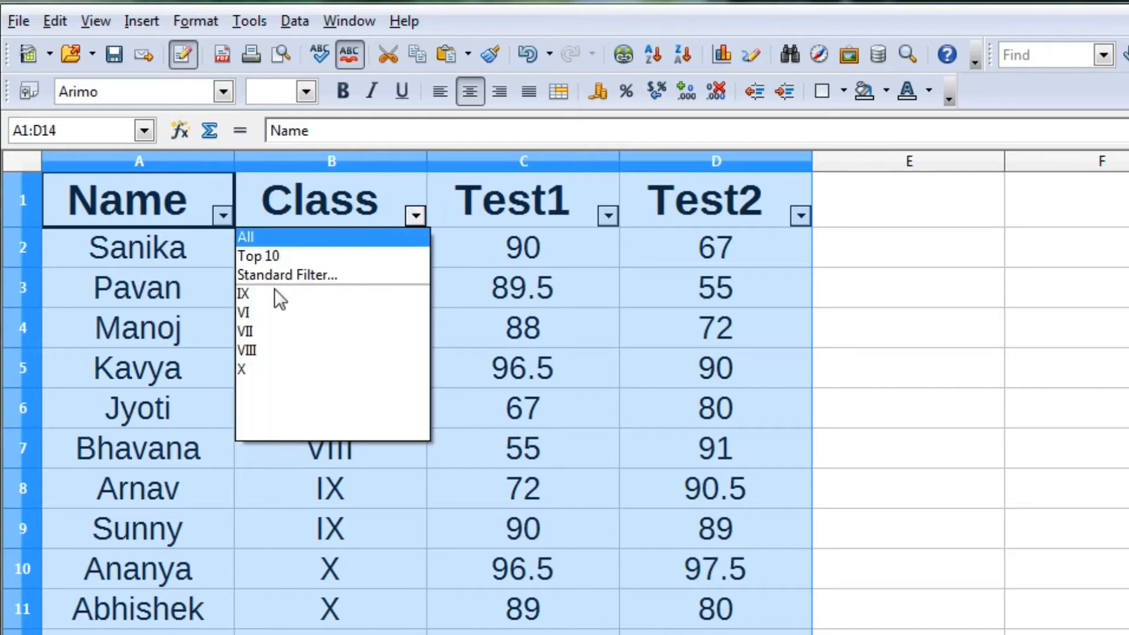
mouse_move(267, 298)
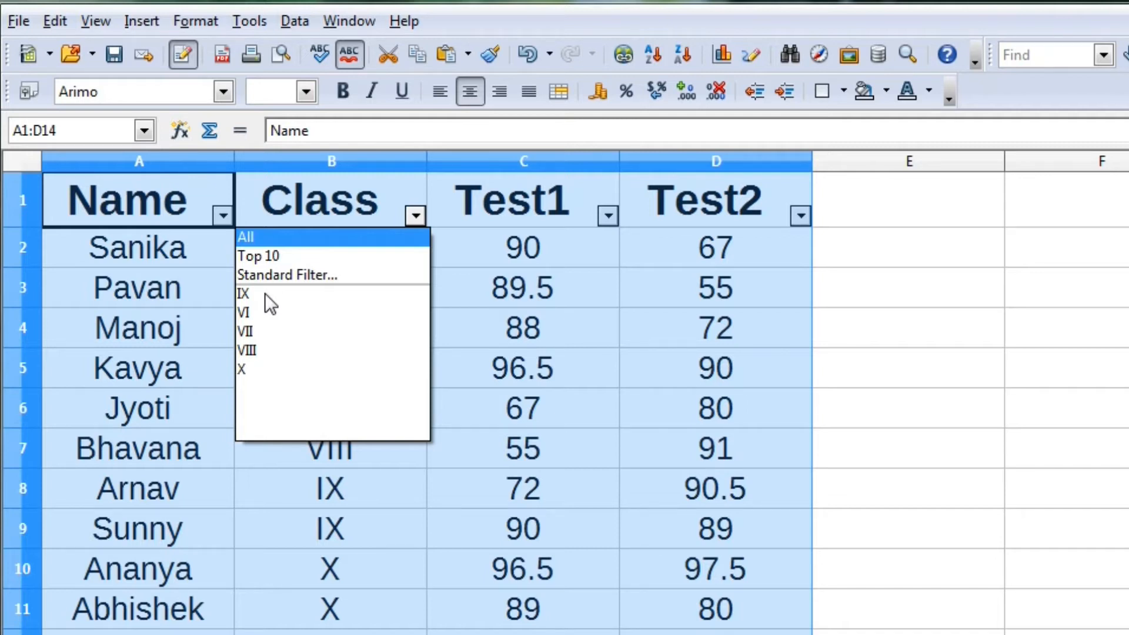
mouse_move(268, 294)
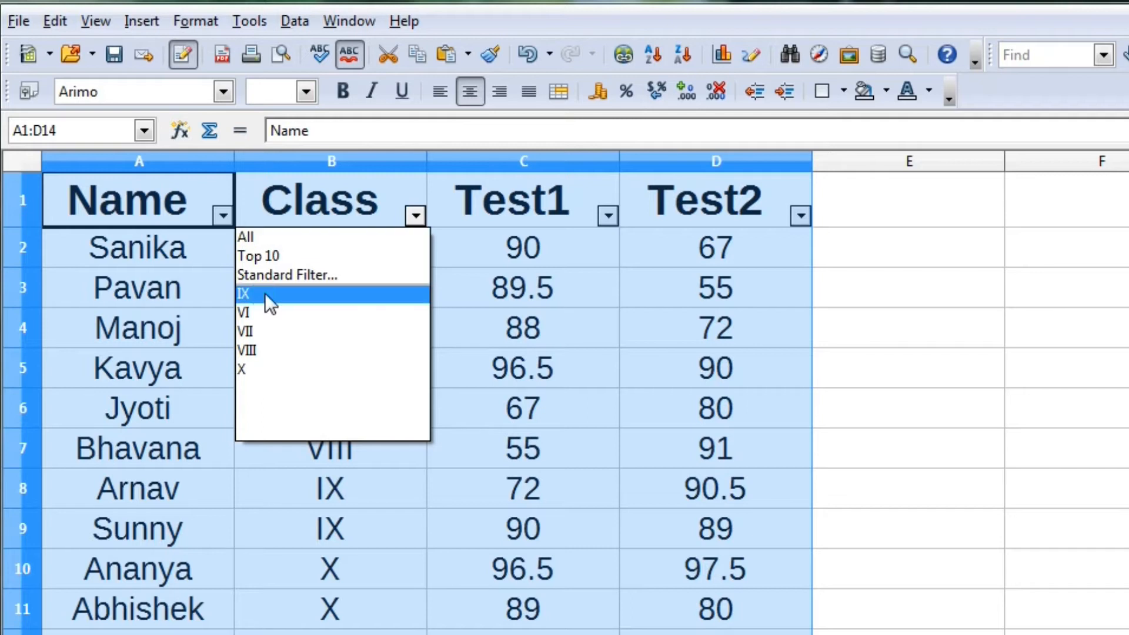
click(243, 294)
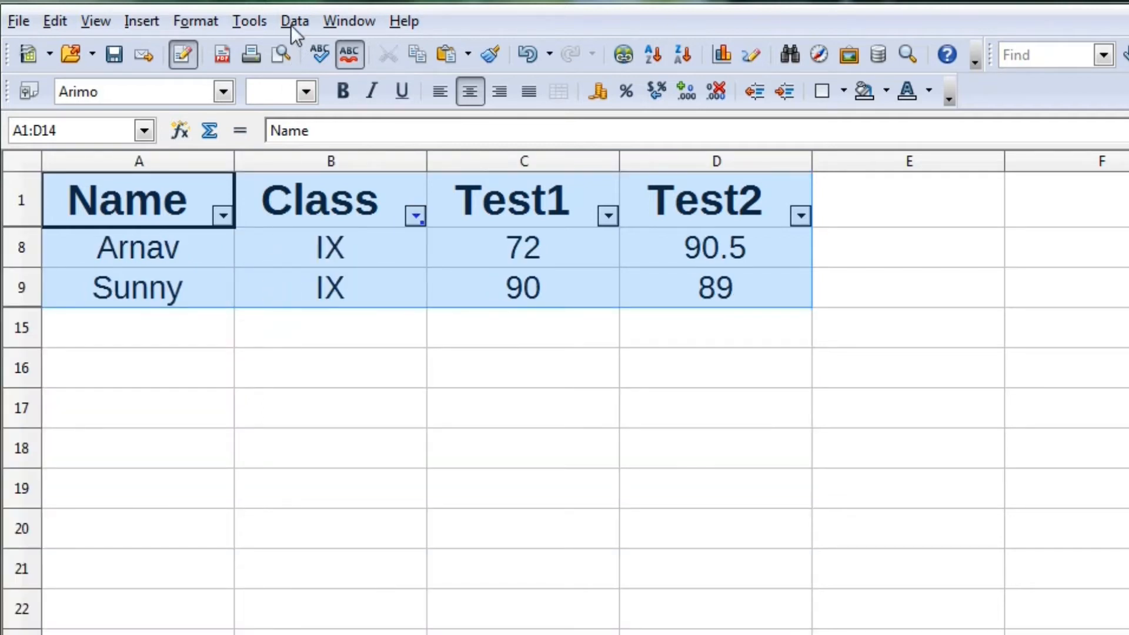
click(294, 21)
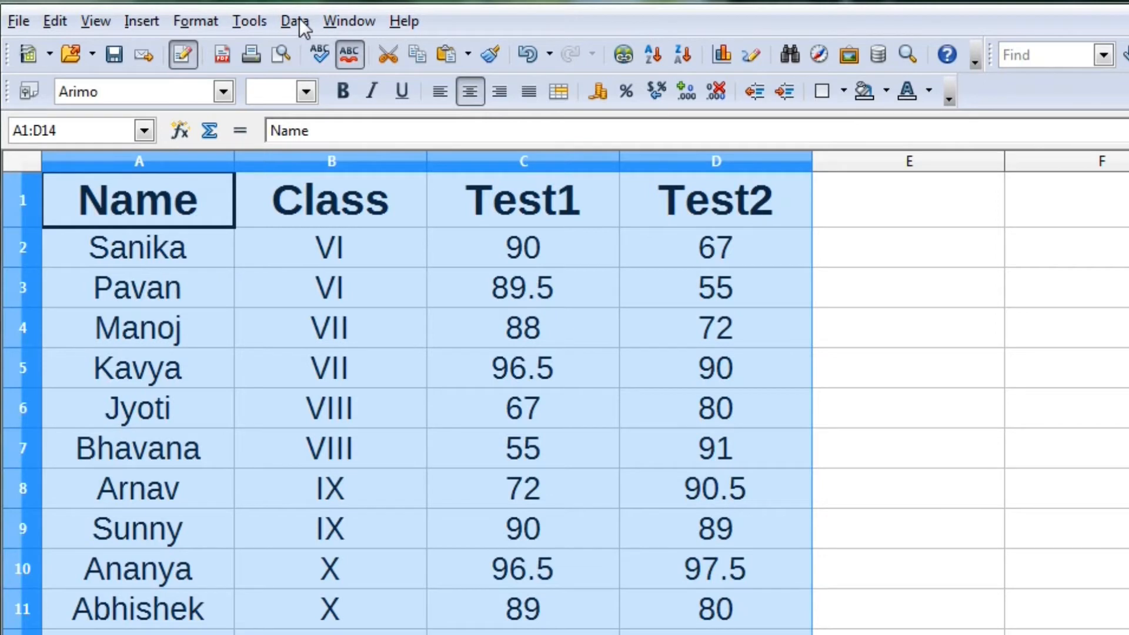
Bring up the Standard Filter dialog for the marks table
click(294, 21)
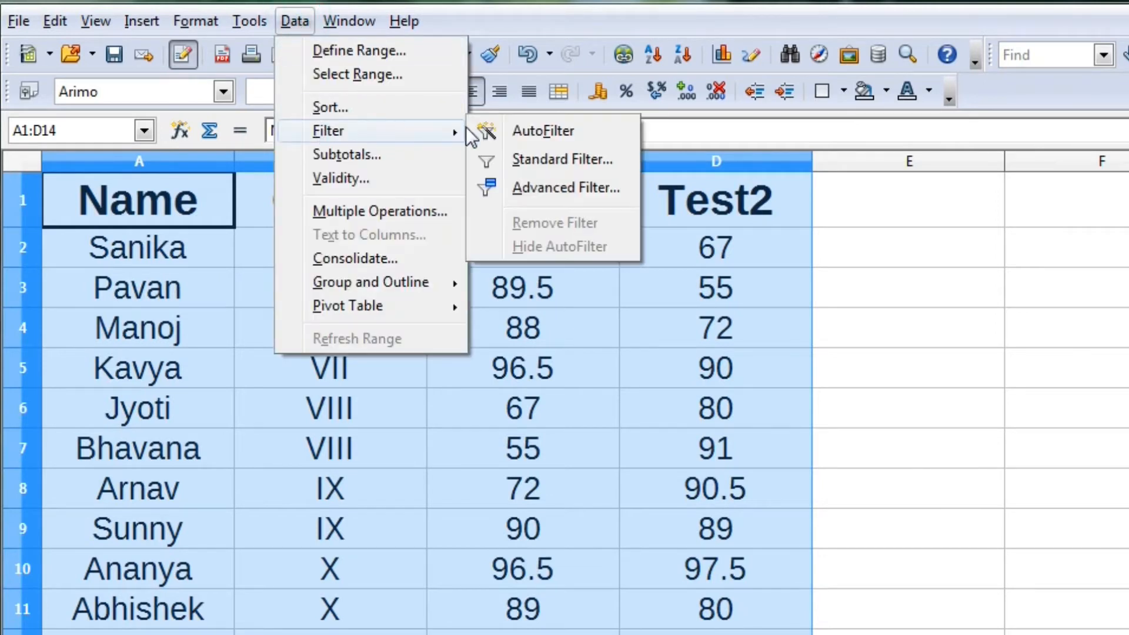
mouse_move(539, 167)
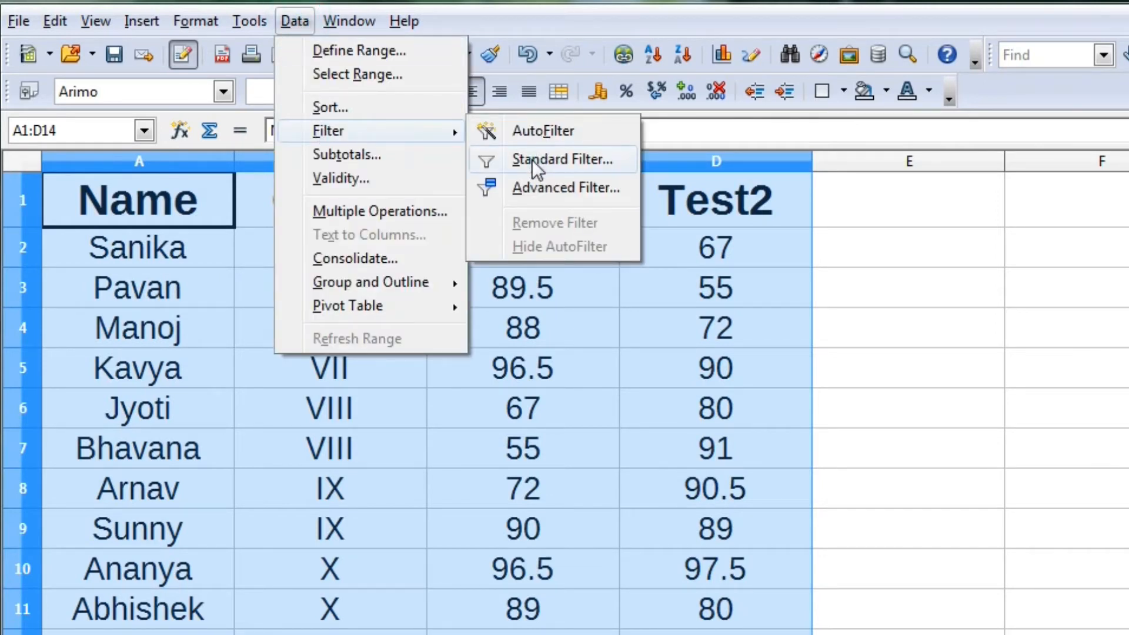
click(555, 159)
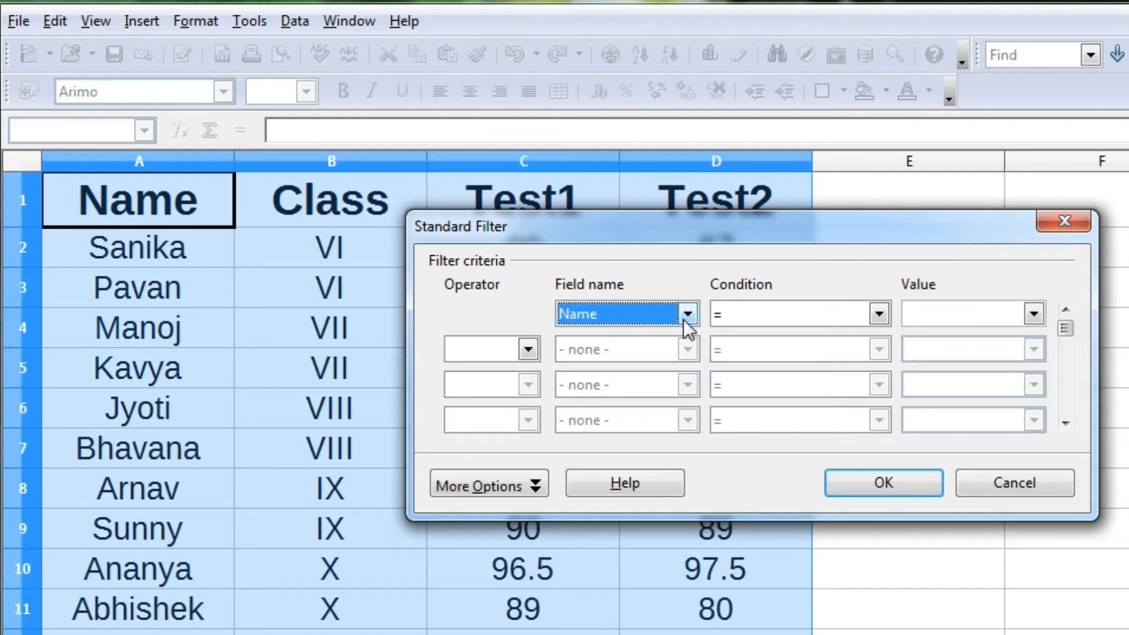
Set the first condition to Test1 >= 90
click(687, 313)
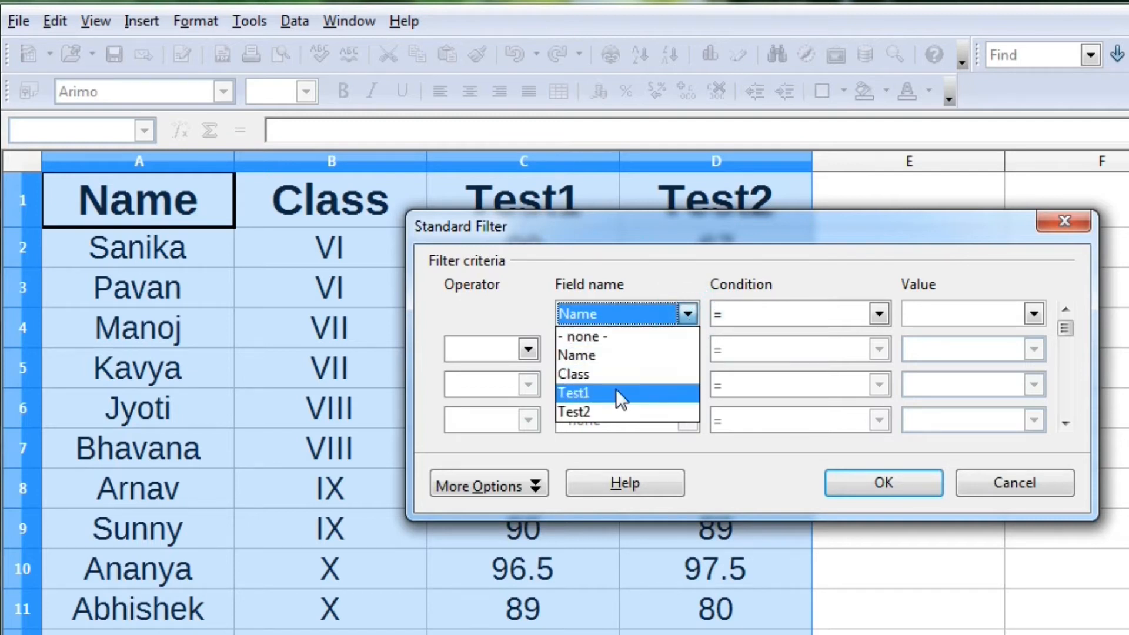
click(574, 393)
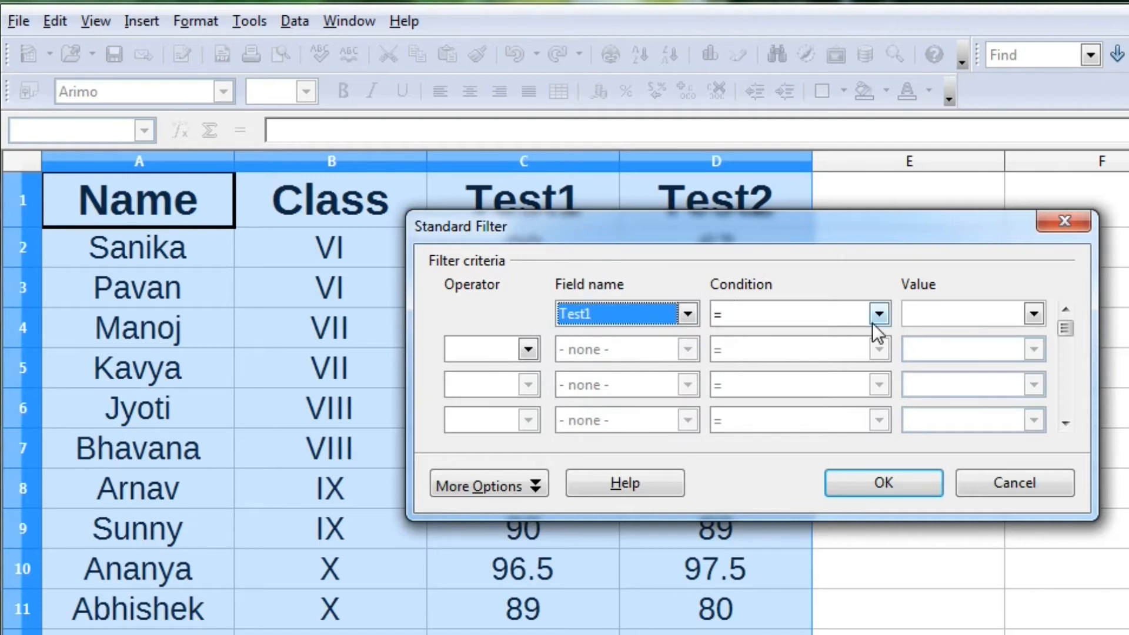
click(879, 313)
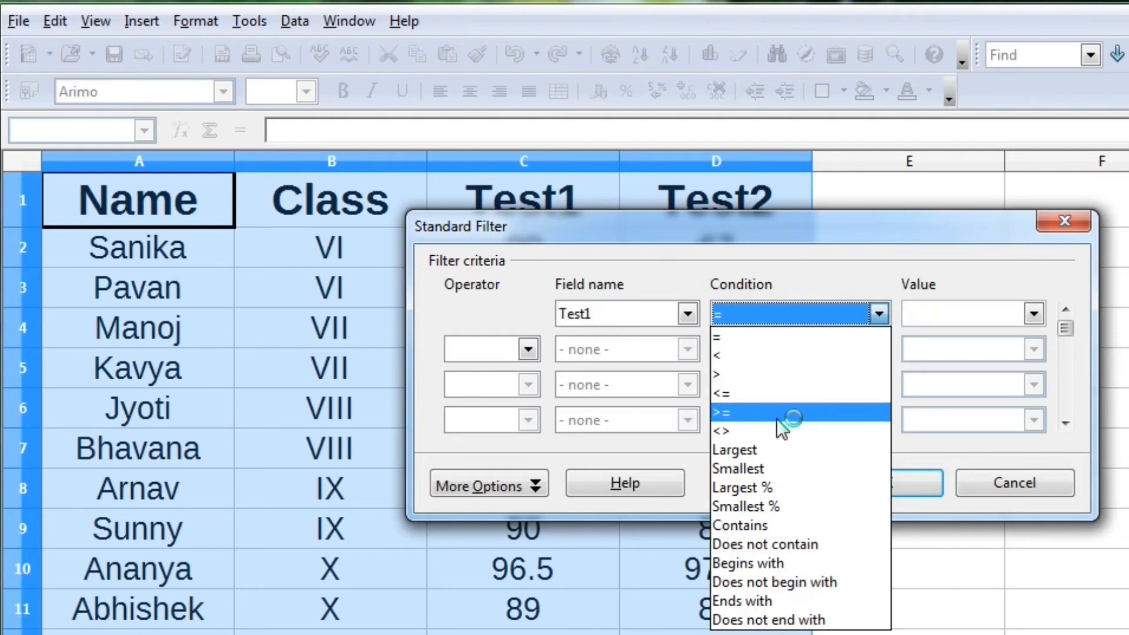
click(719, 413)
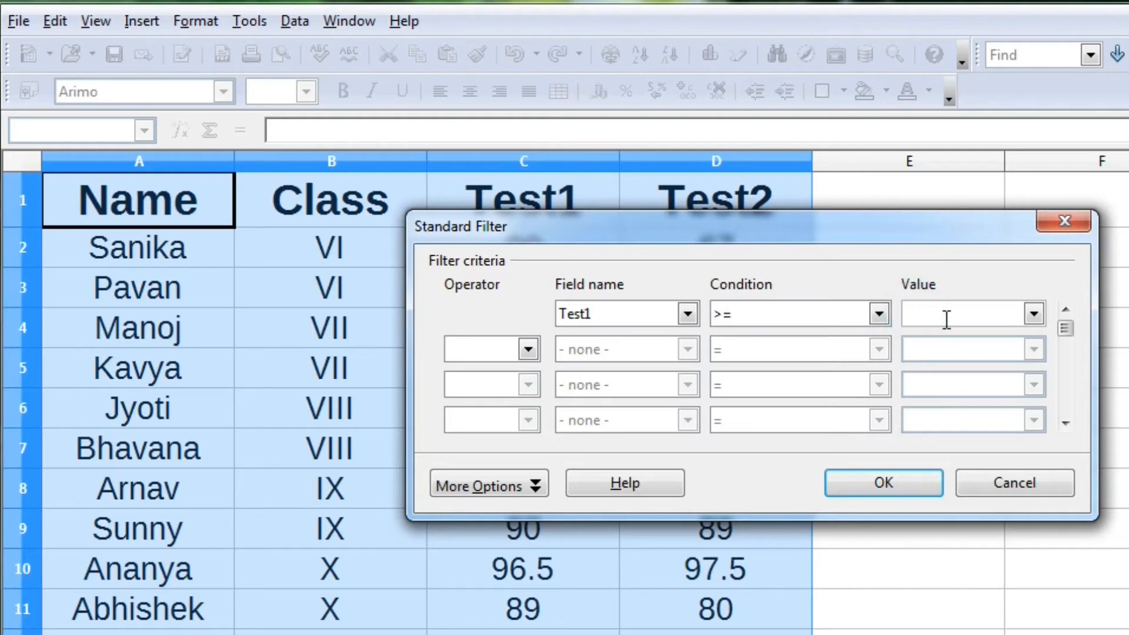
click(1032, 313)
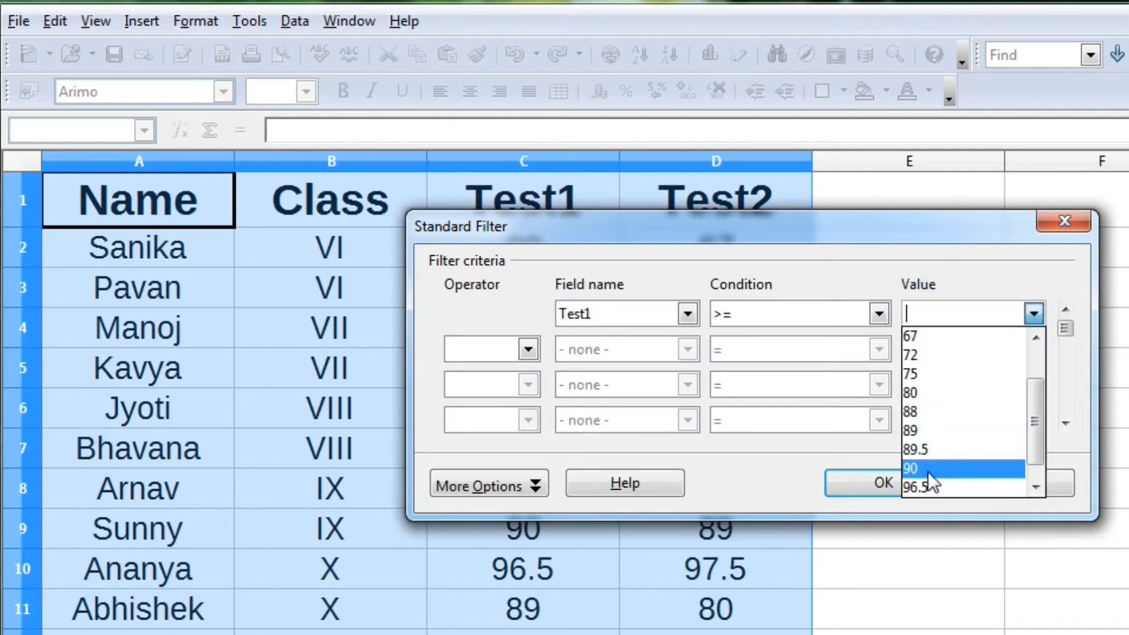
click(911, 468)
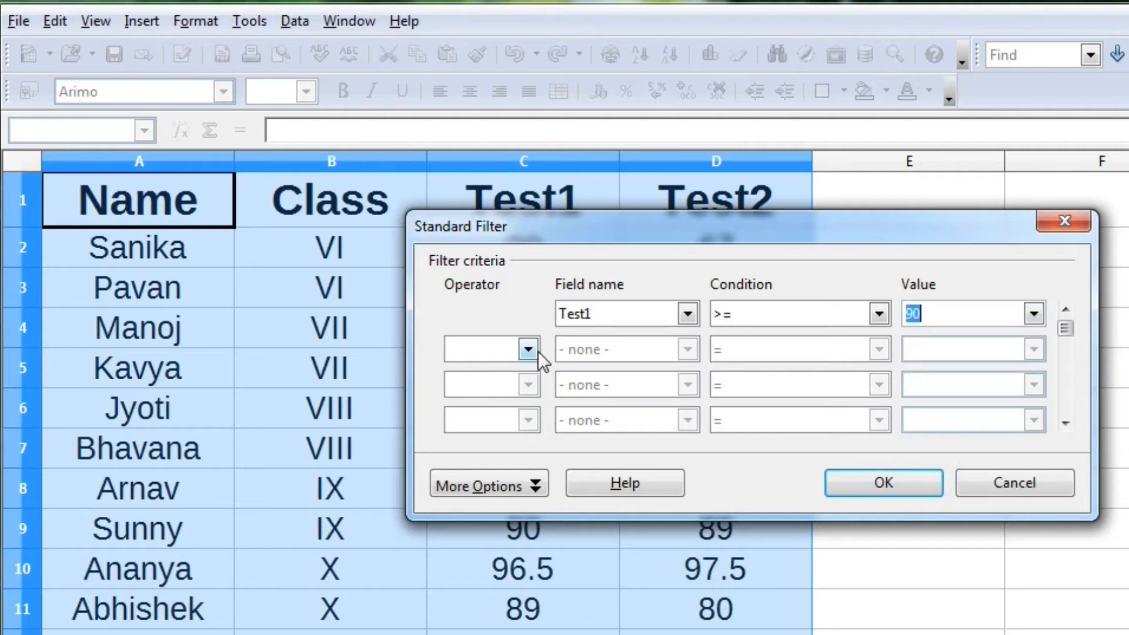
Add AND Test2 >= 90 and apply, leaving only Kavya and Ananya
click(491, 367)
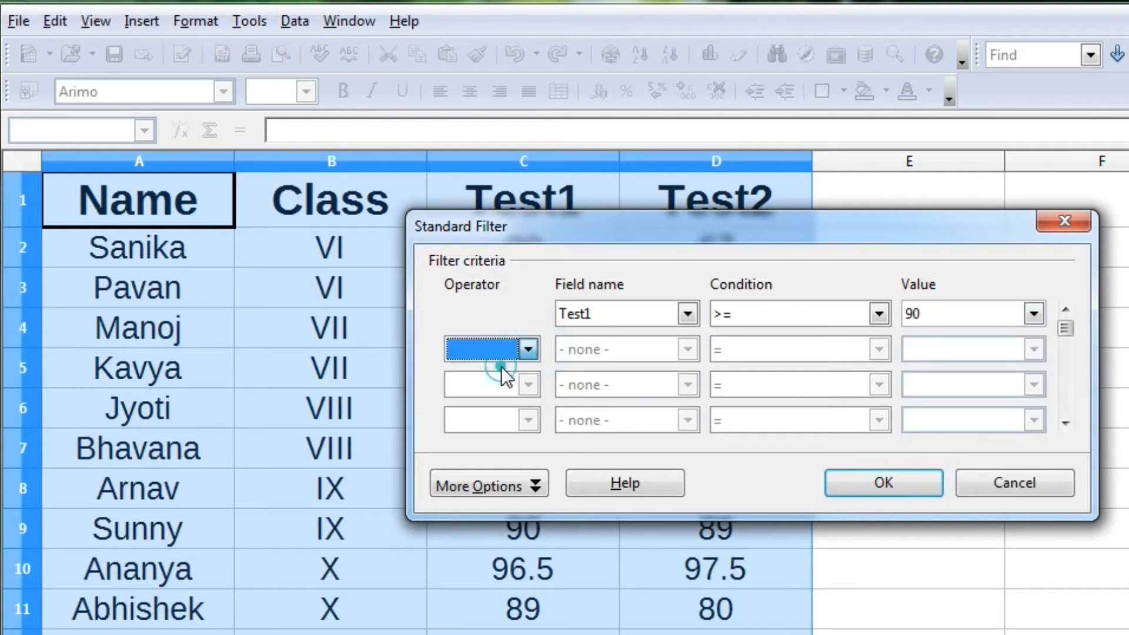
click(687, 349)
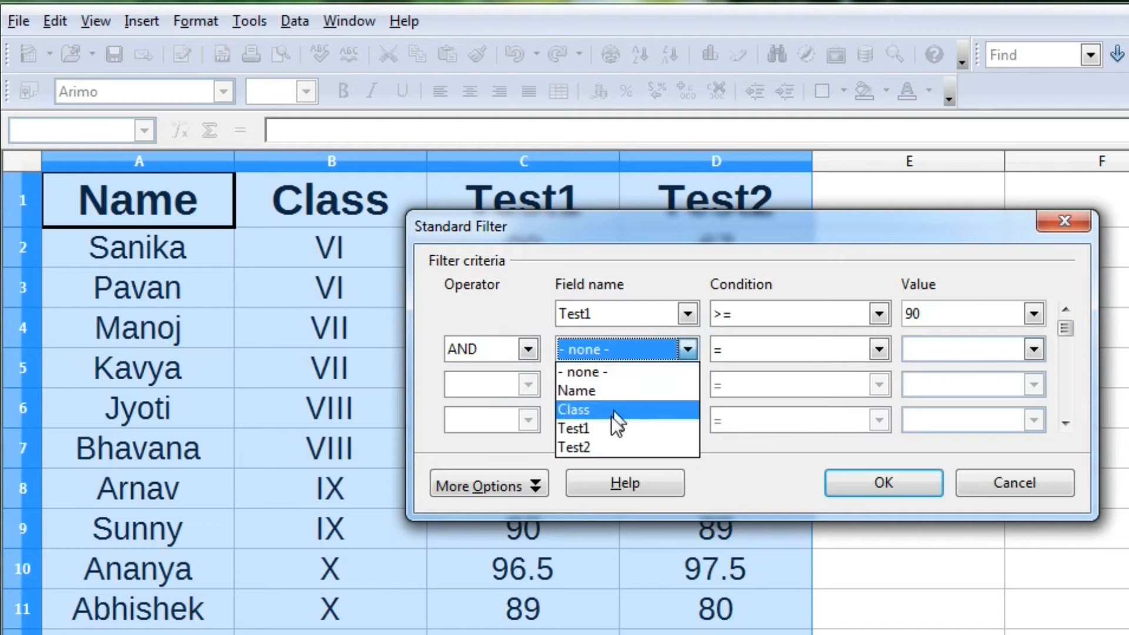
click(576, 447)
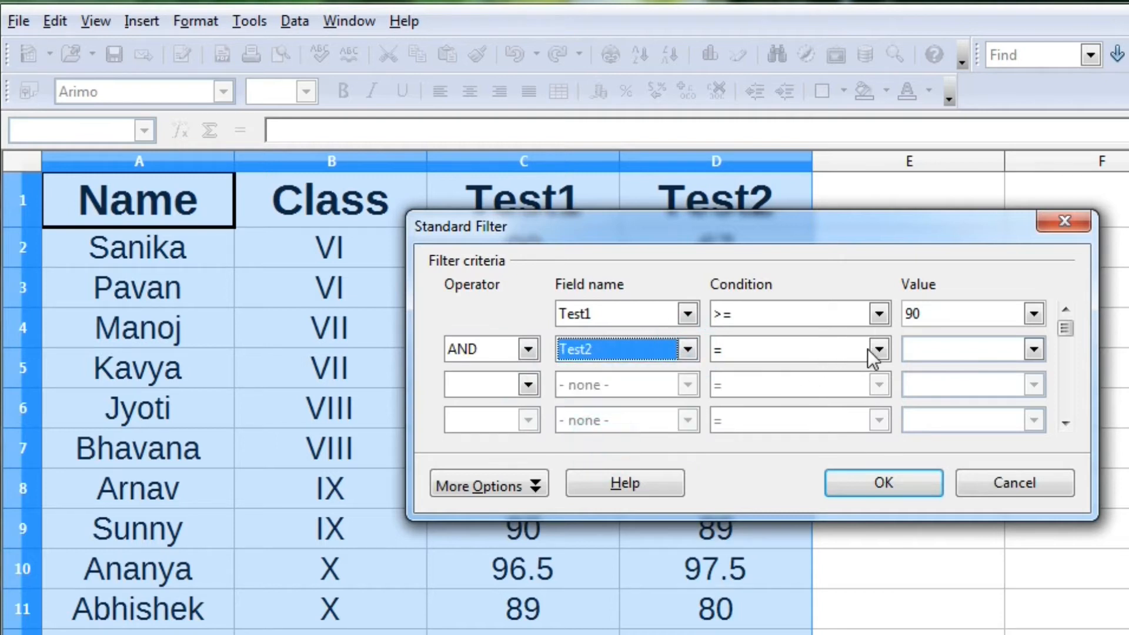
click(878, 350)
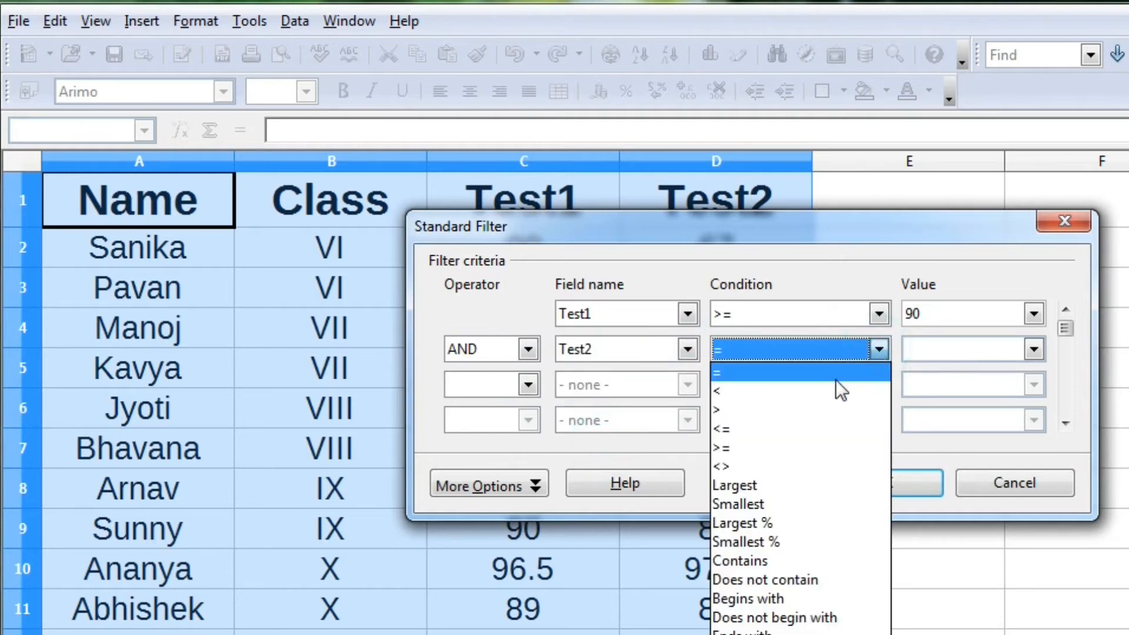
click(722, 447)
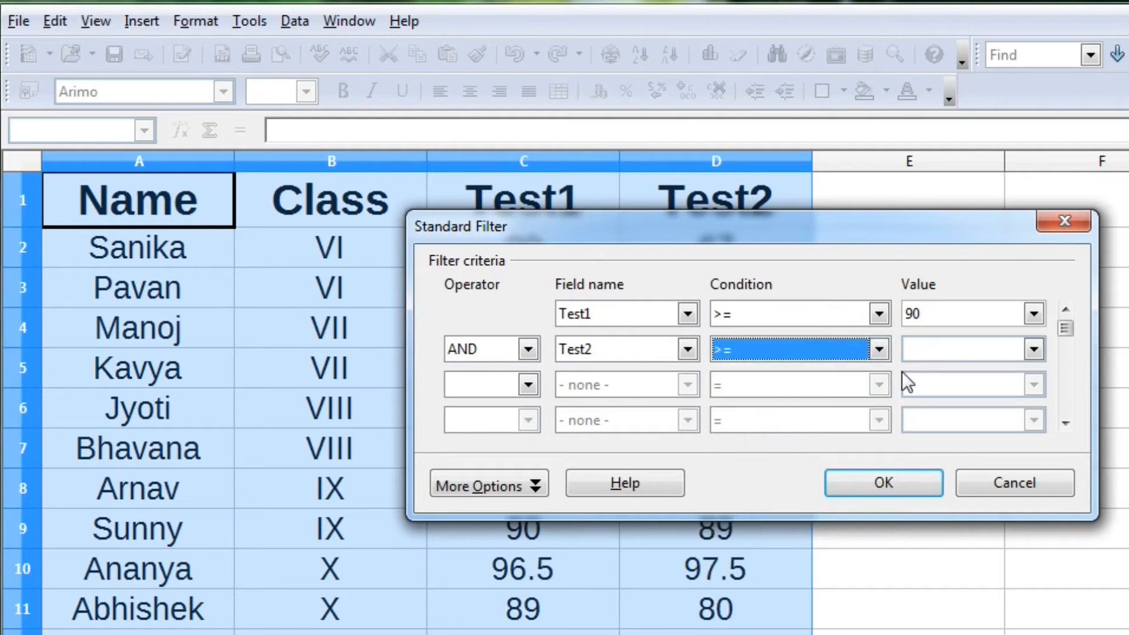
click(1032, 348)
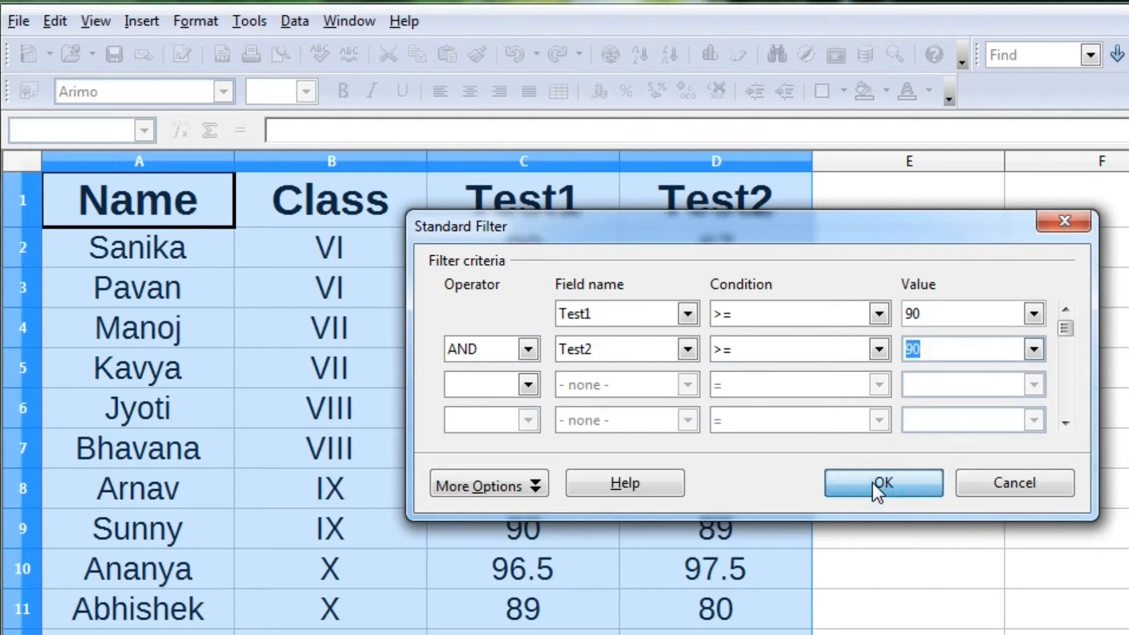
click(884, 482)
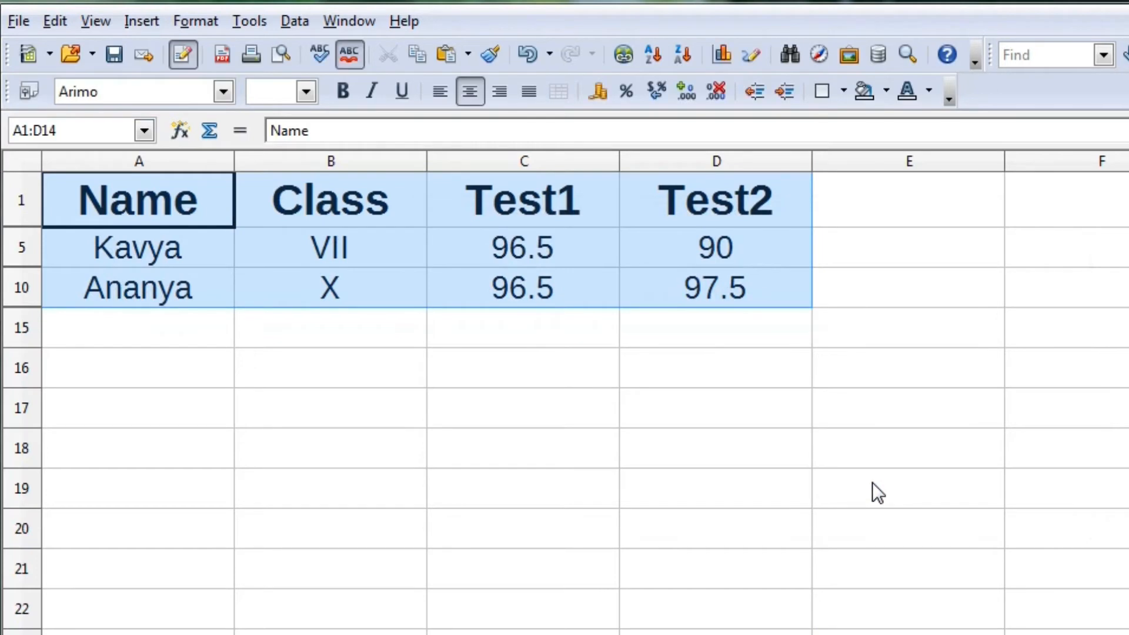
mouse_move(186, 271)
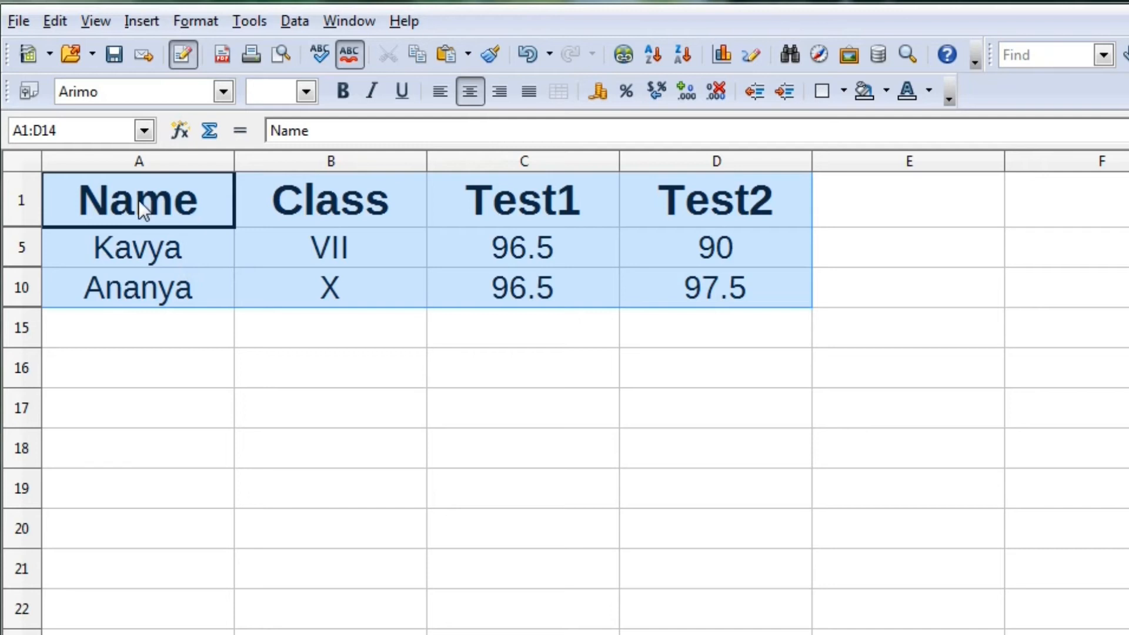
mouse_move(523, 233)
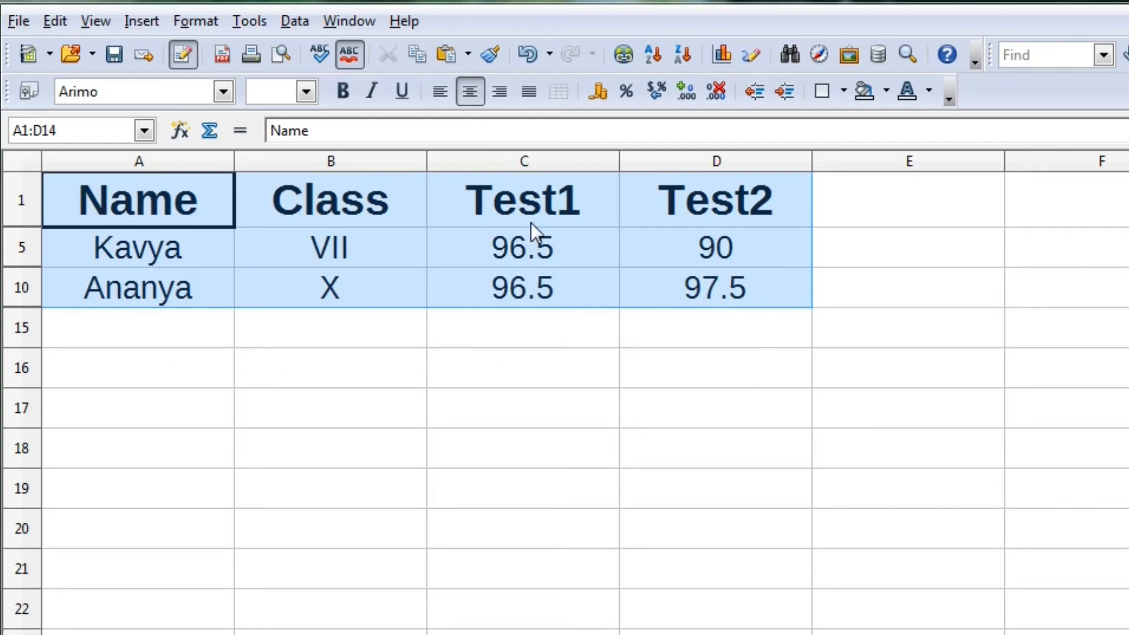
mouse_move(550, 278)
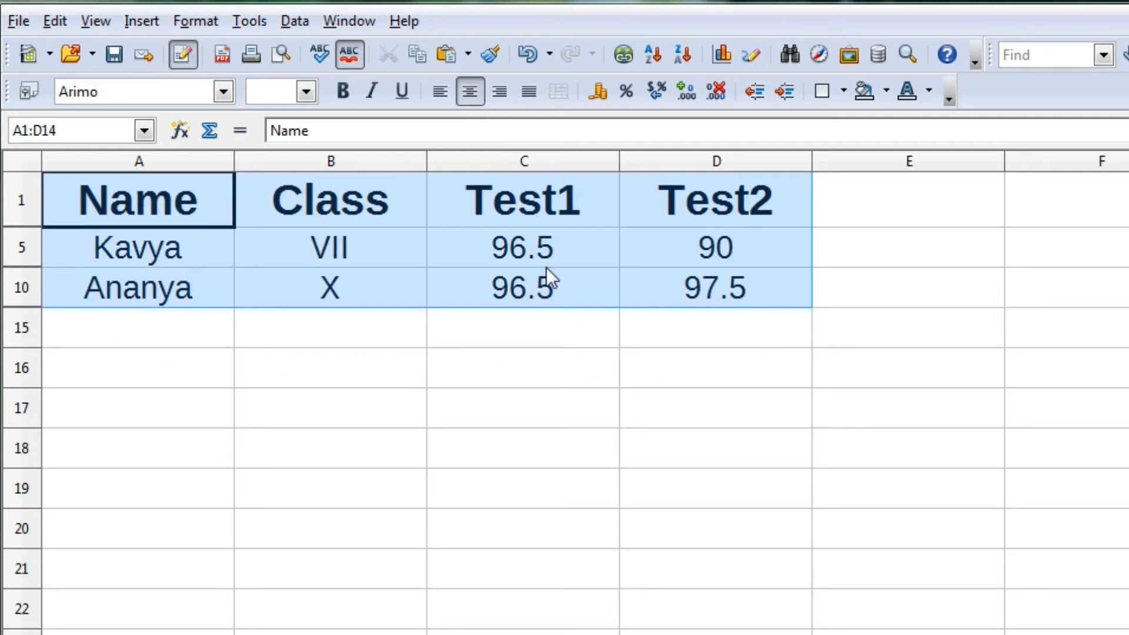
mouse_move(541, 231)
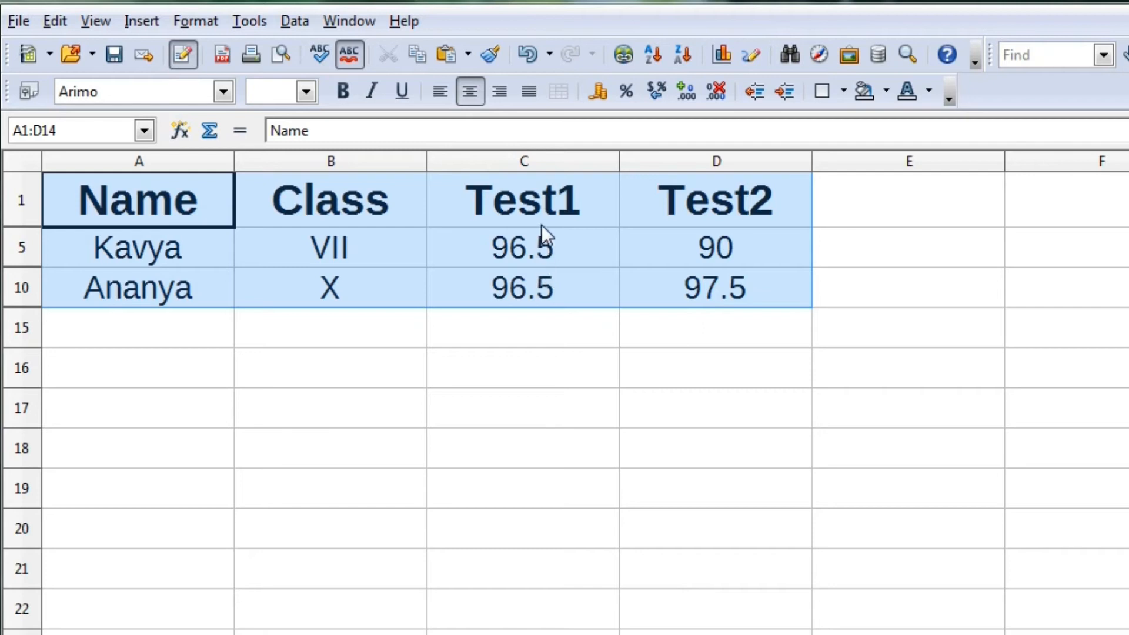
mouse_move(620, 228)
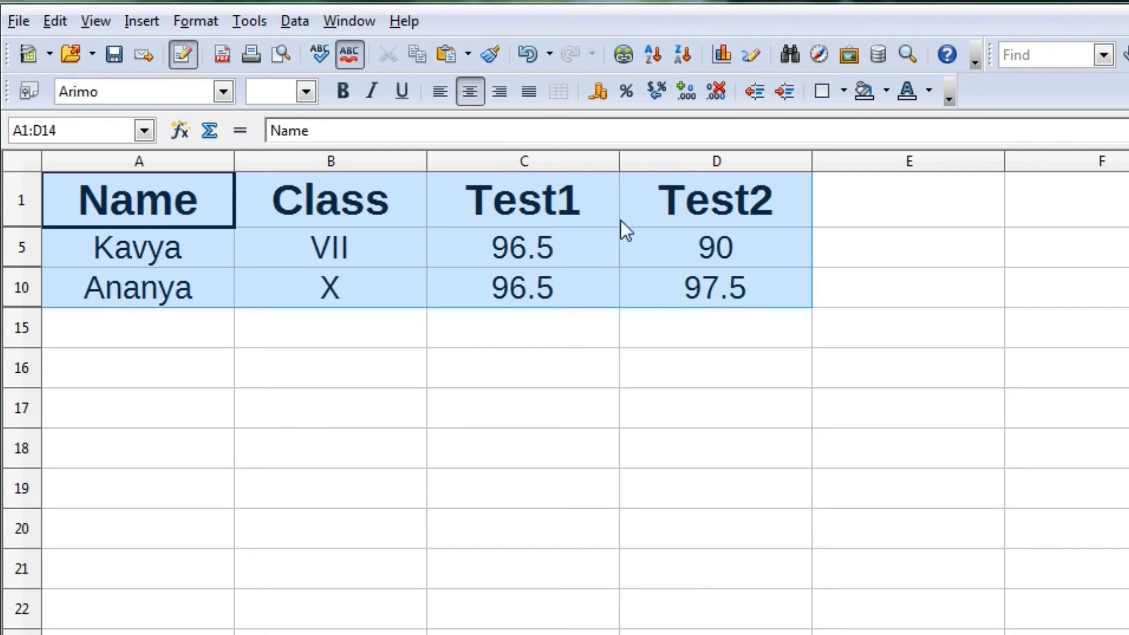
mouse_move(712, 232)
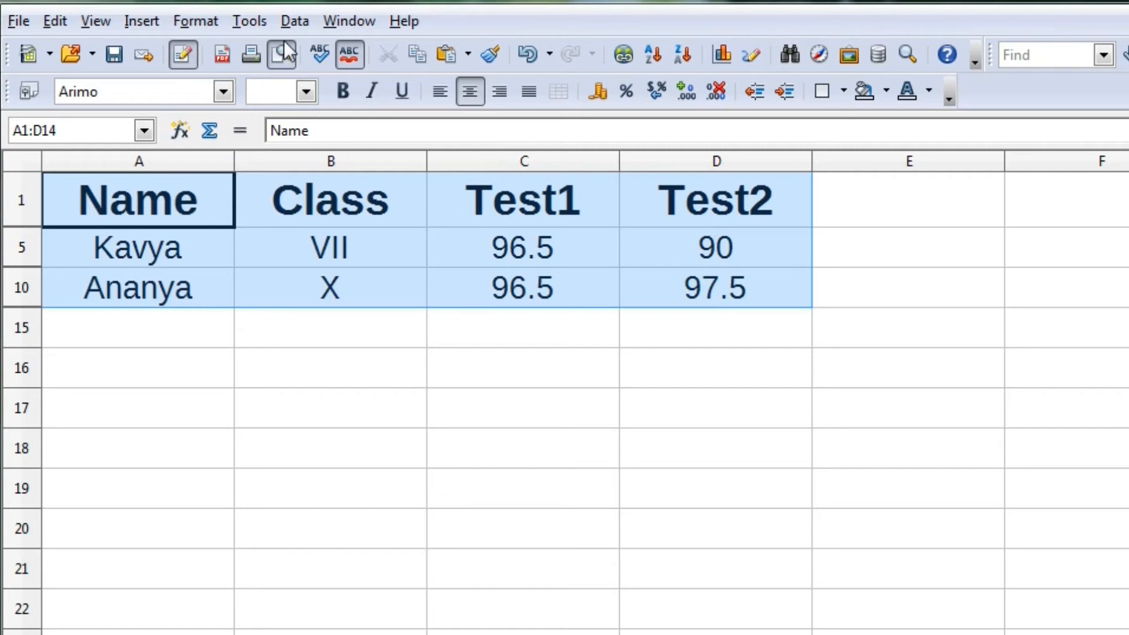
Review the standard filter criteria, then remove the filter so all students show again
click(294, 21)
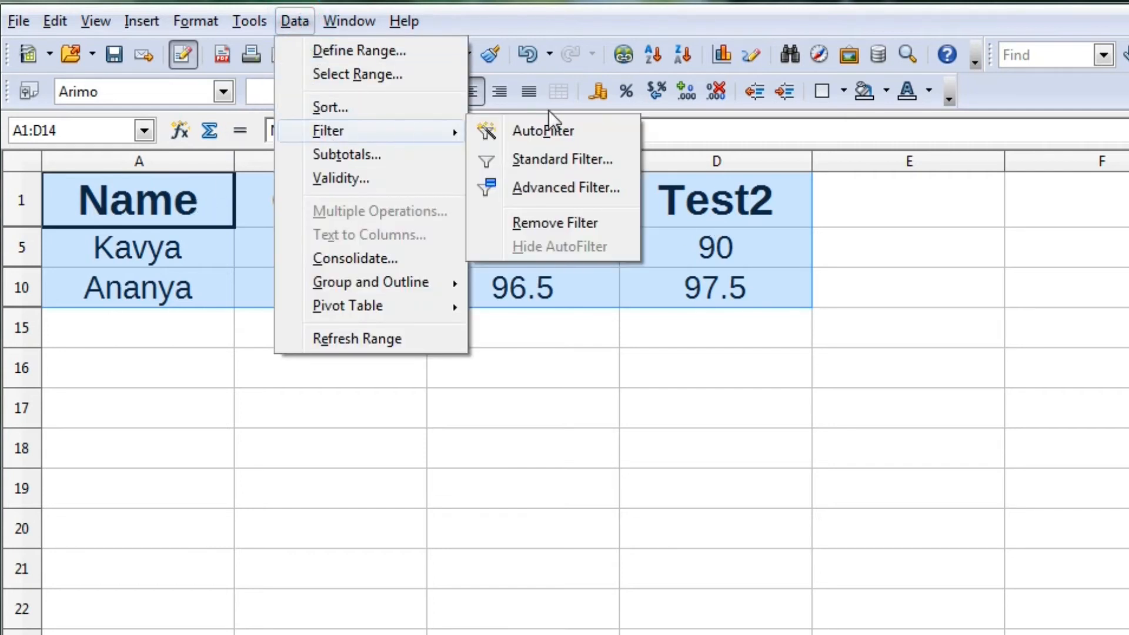
click(562, 160)
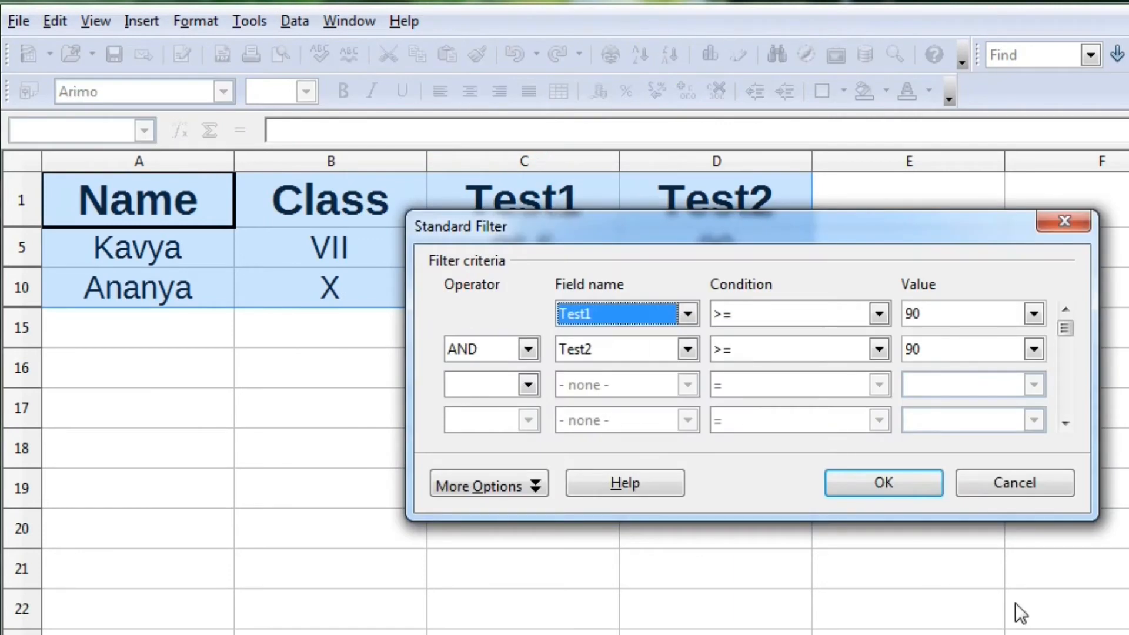
click(884, 482)
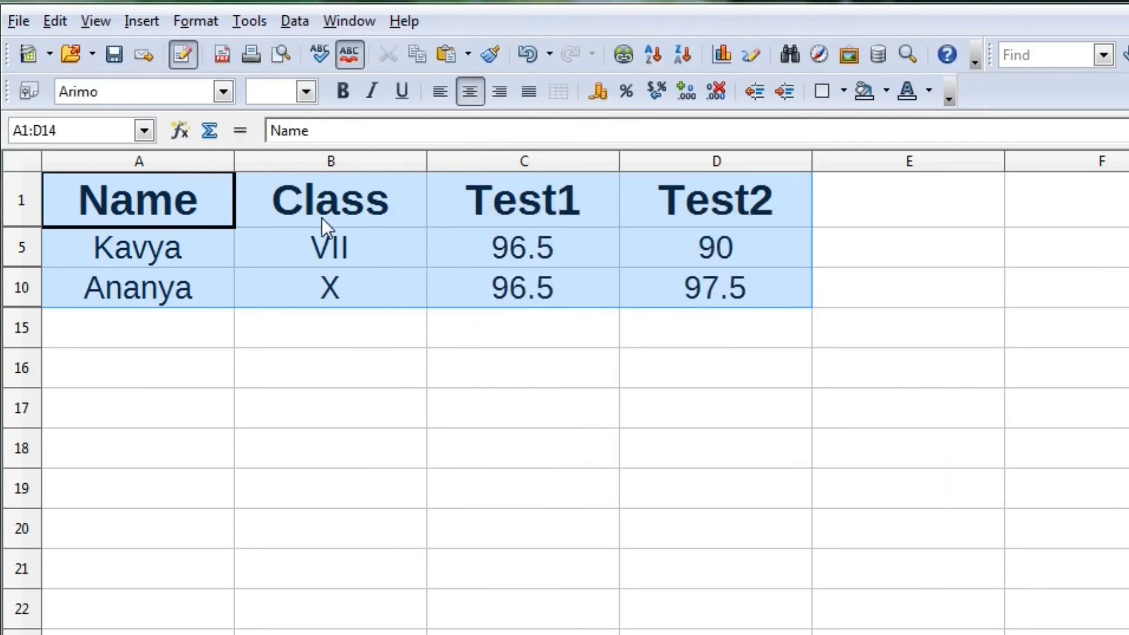
click(294, 21)
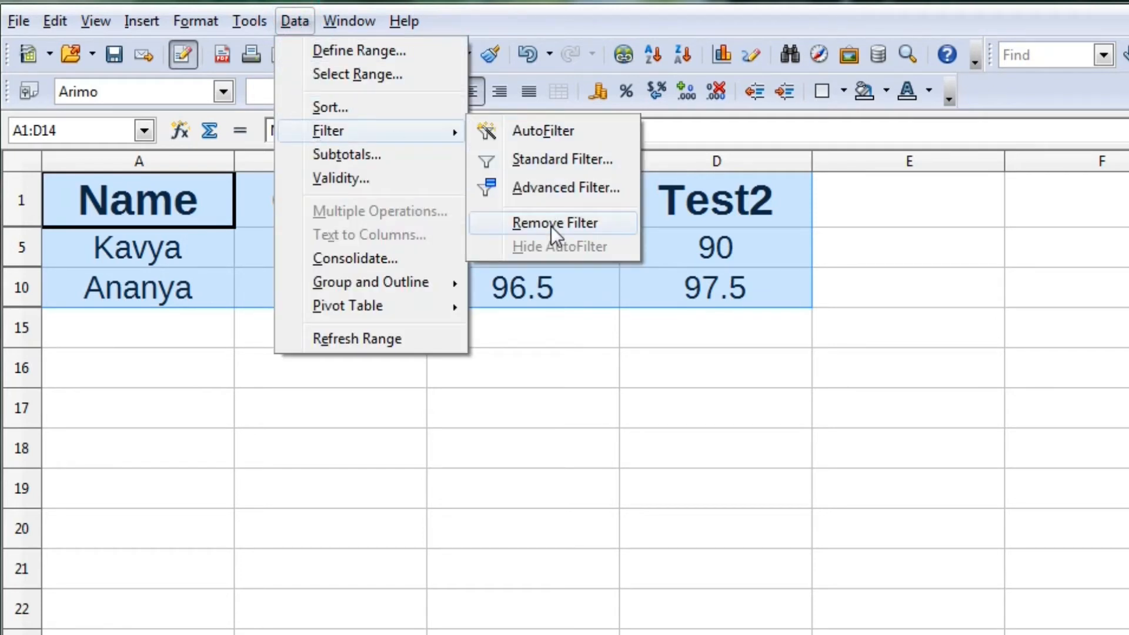
click(555, 223)
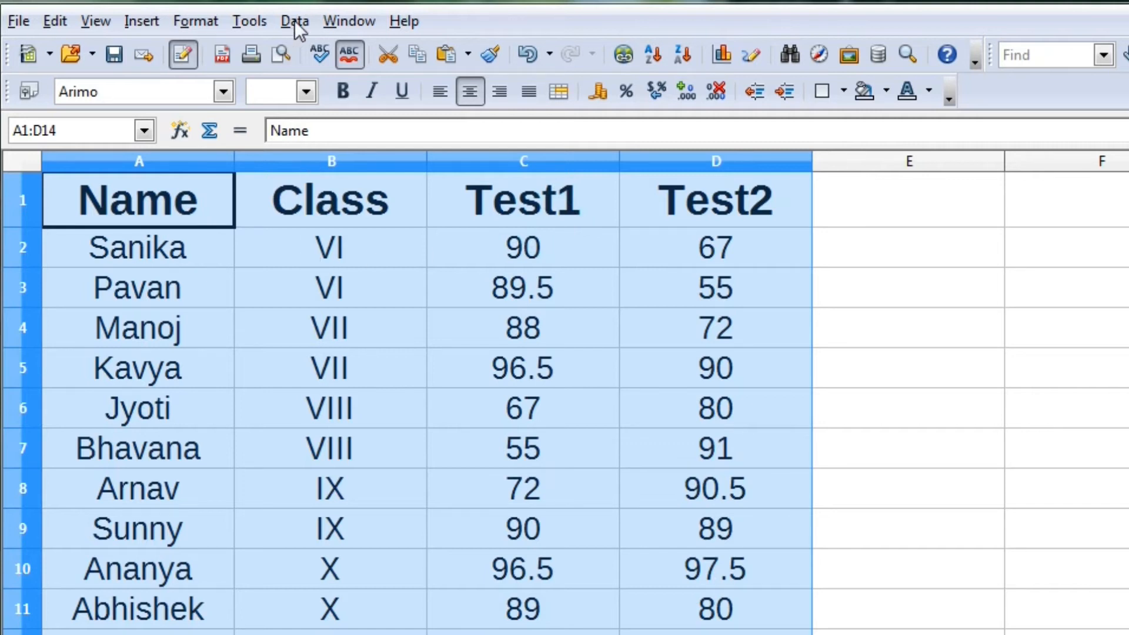
Open the Advanced Filter dialog and dismiss it without applying anything
click(294, 21)
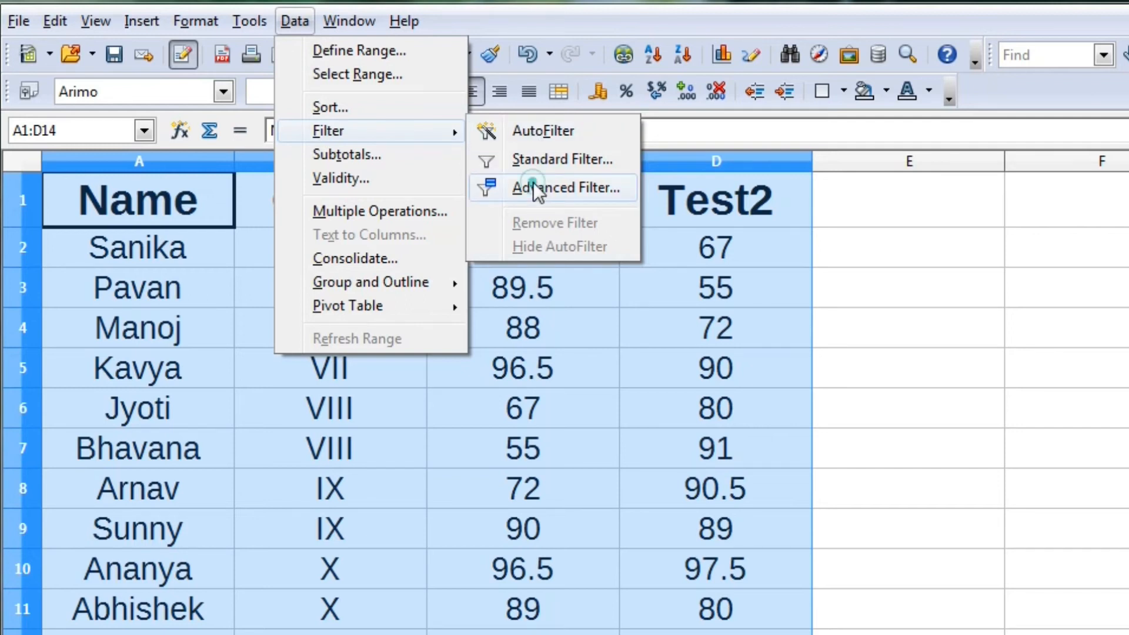
click(537, 187)
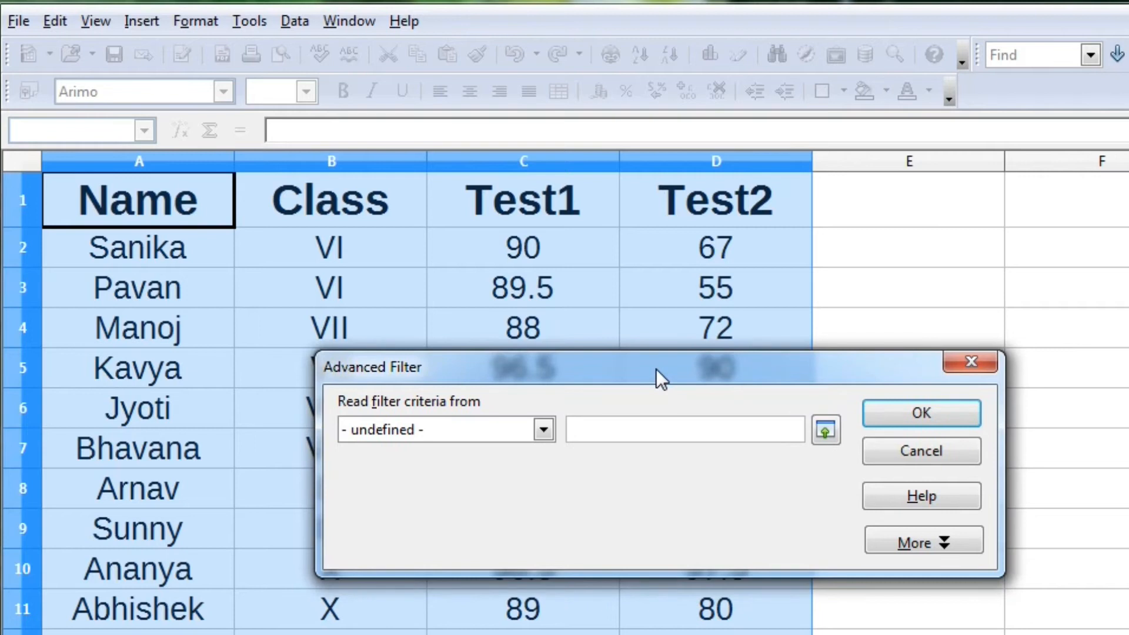
click(922, 451)
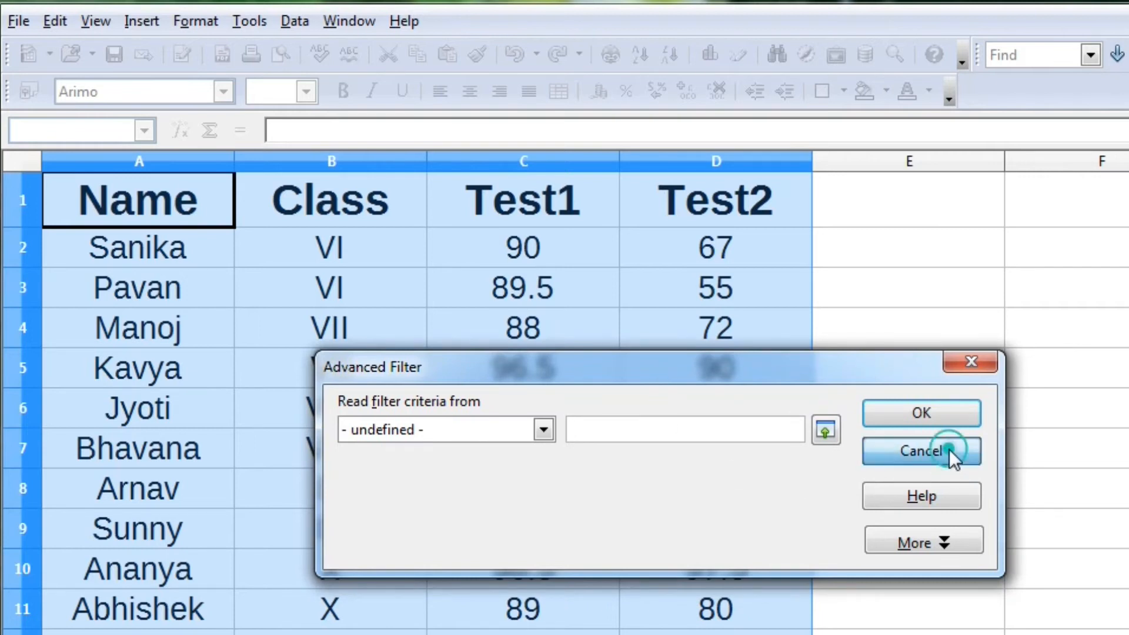
click(922, 452)
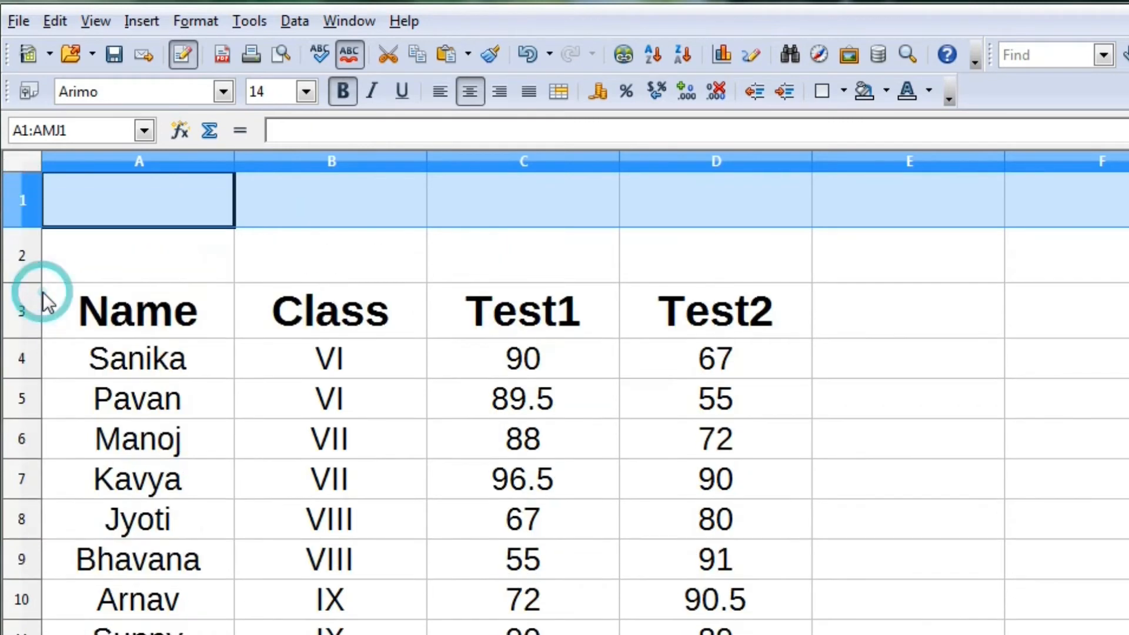
Copy the table's heading row into the empty row 1 as criteria headers
click(20, 310)
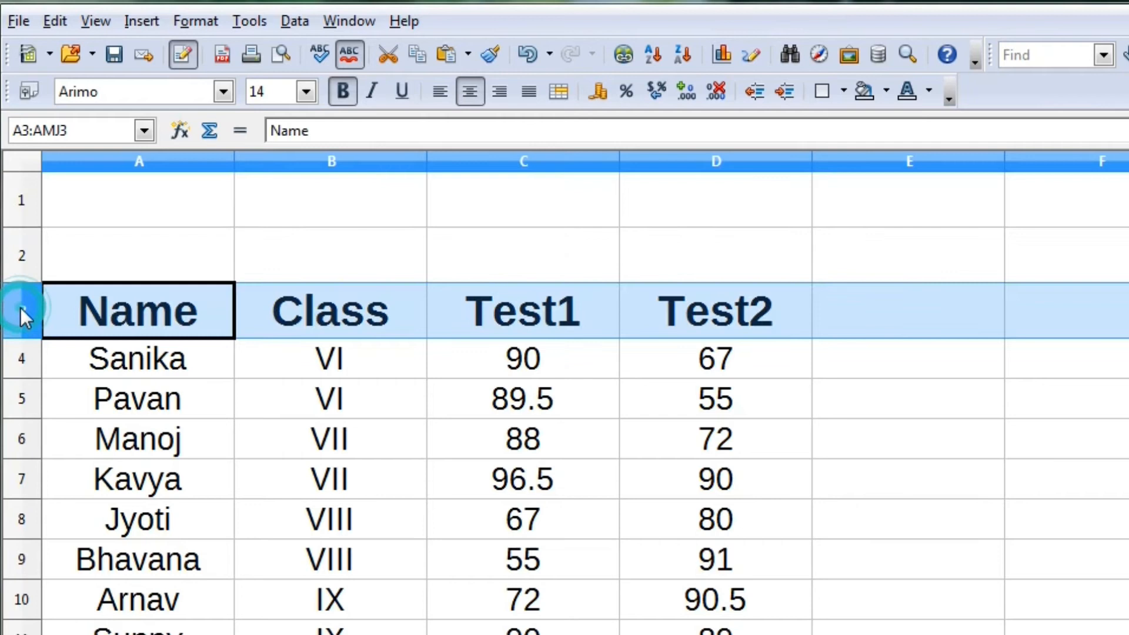
right_click(20, 315)
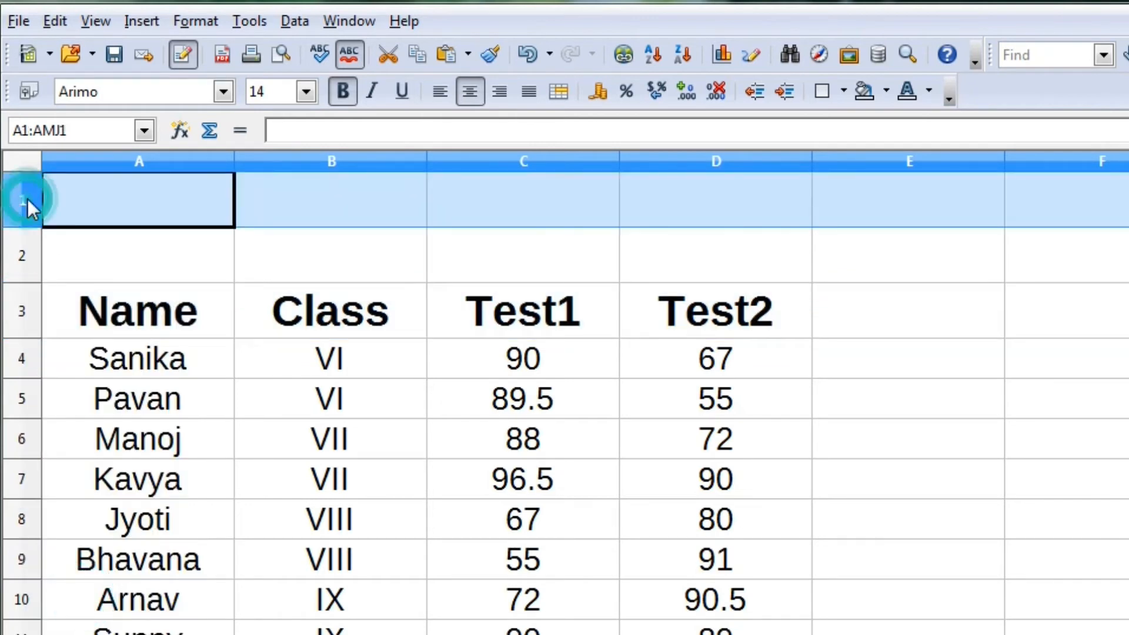
right_click(19, 204)
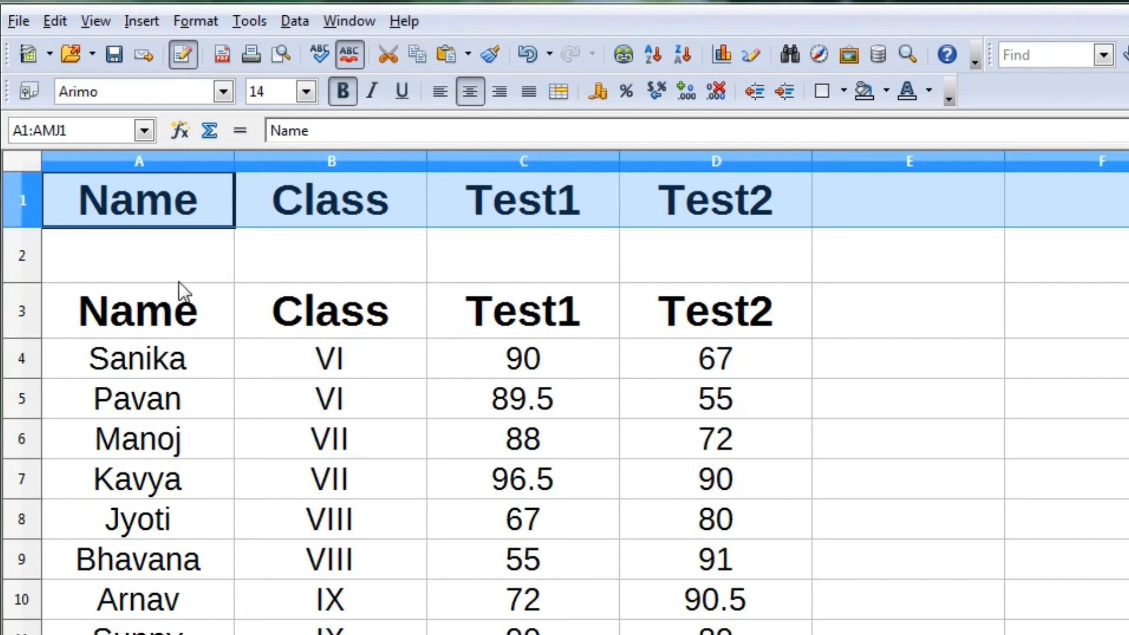
Enter >=90 under Test1 in C2 and under Test2 in D2
click(510, 249)
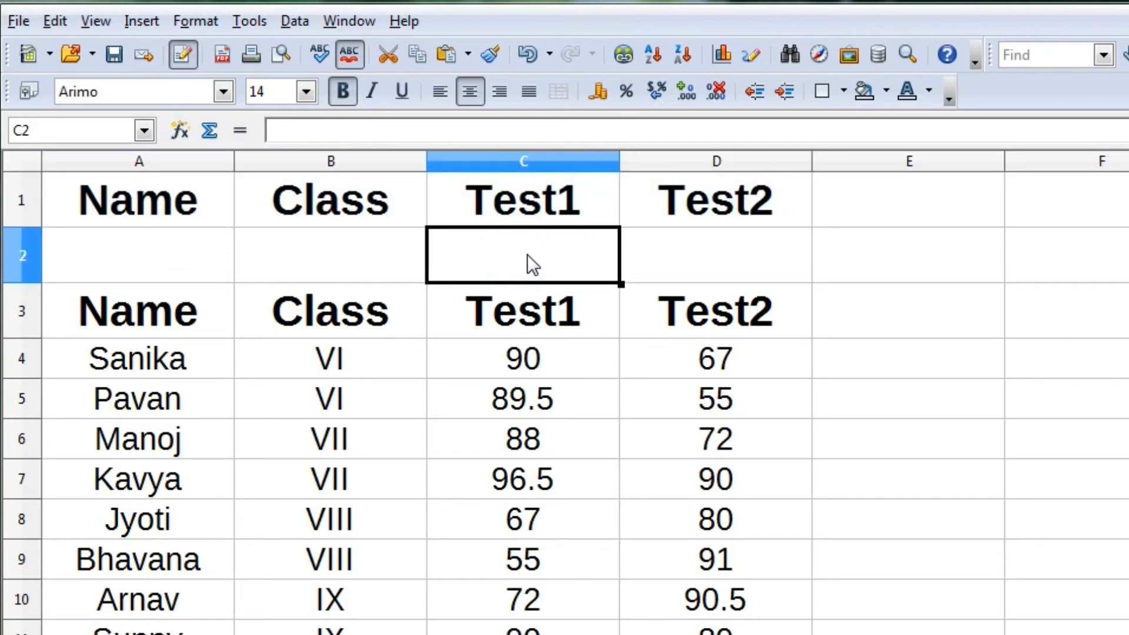
text(>)
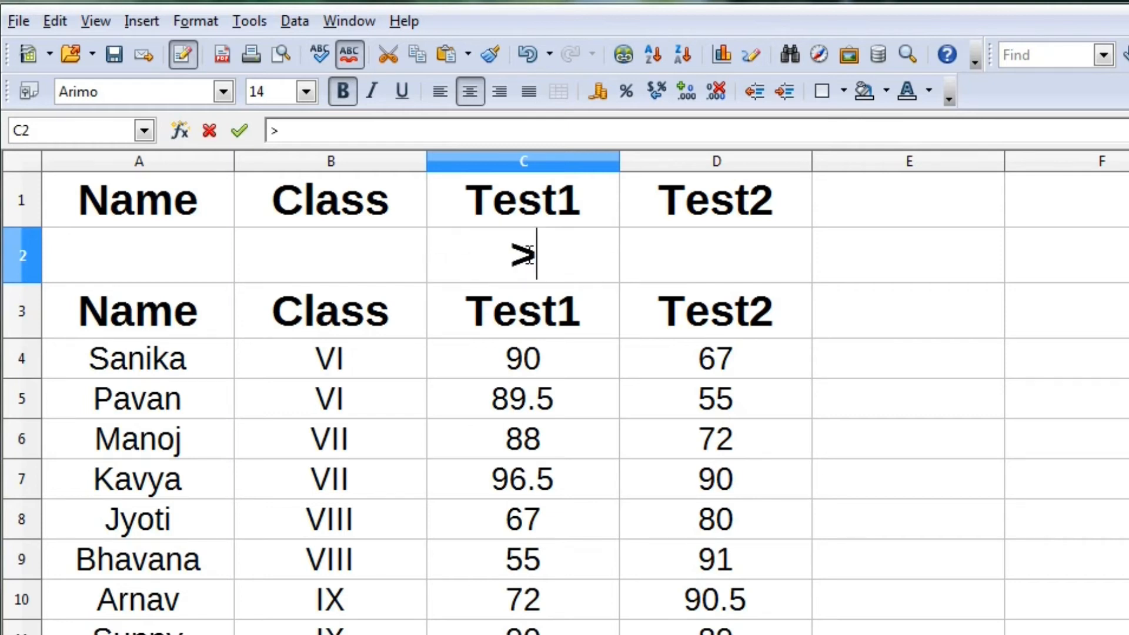
text(=90)
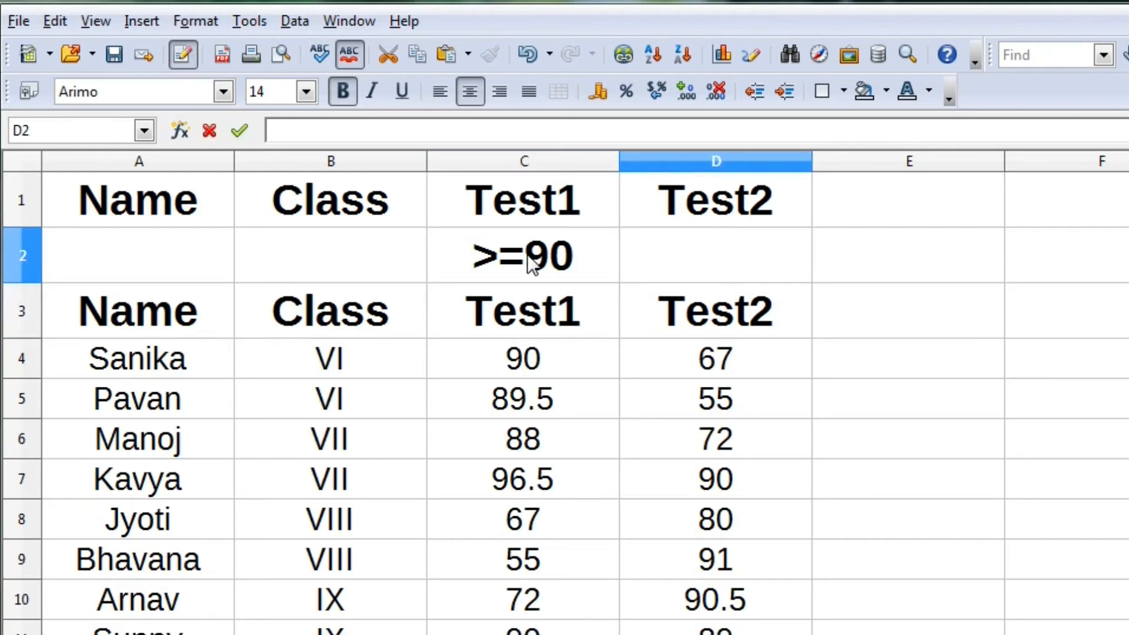
text(>=90)
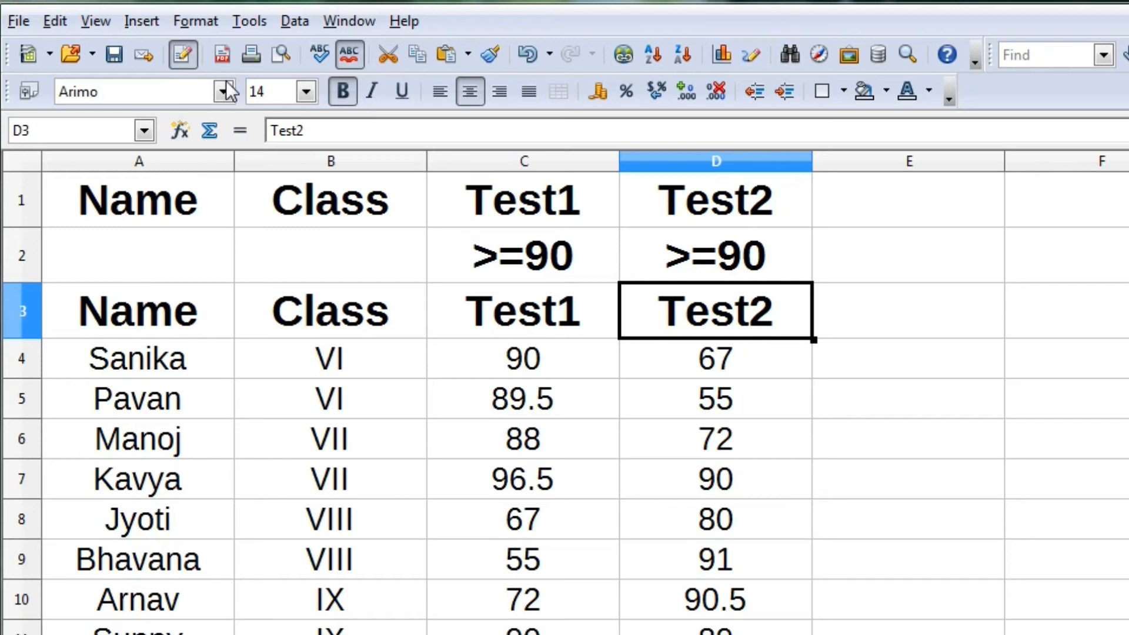
click(294, 21)
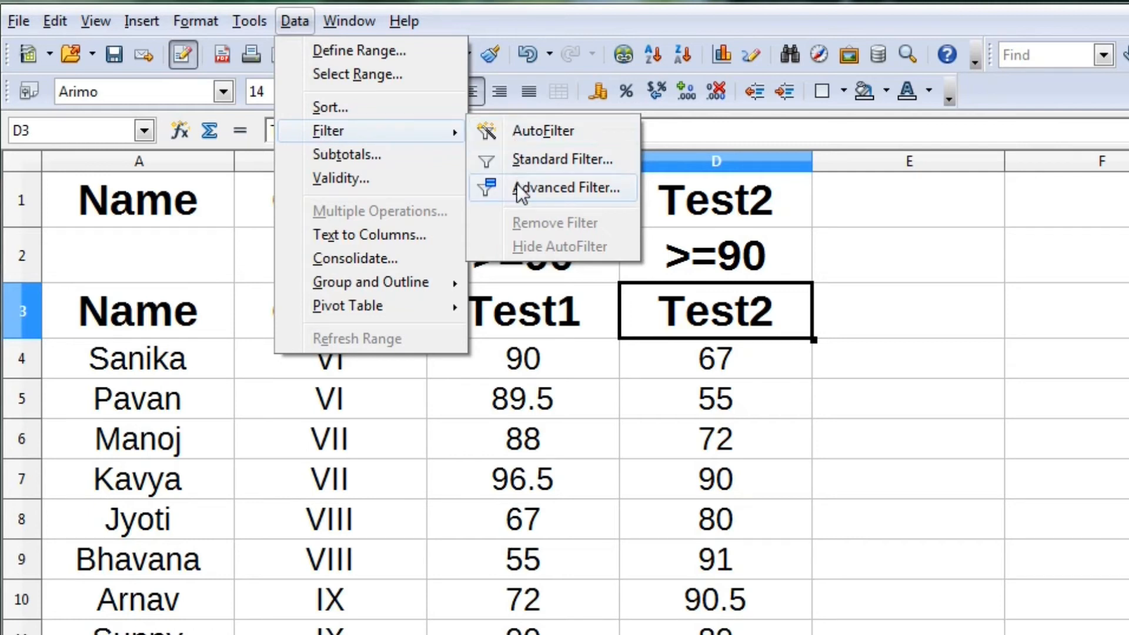
Apply an Advanced Filter with criteria range A1:D2, leaving only Kavya and Ananya
click(568, 187)
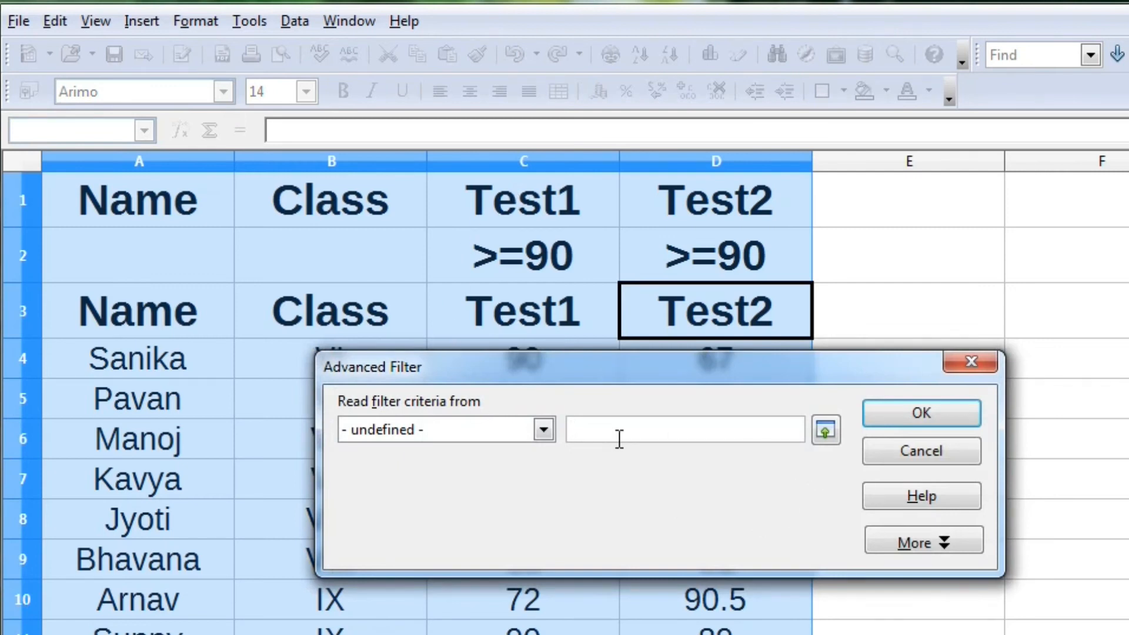
drag(136, 200, 137, 255)
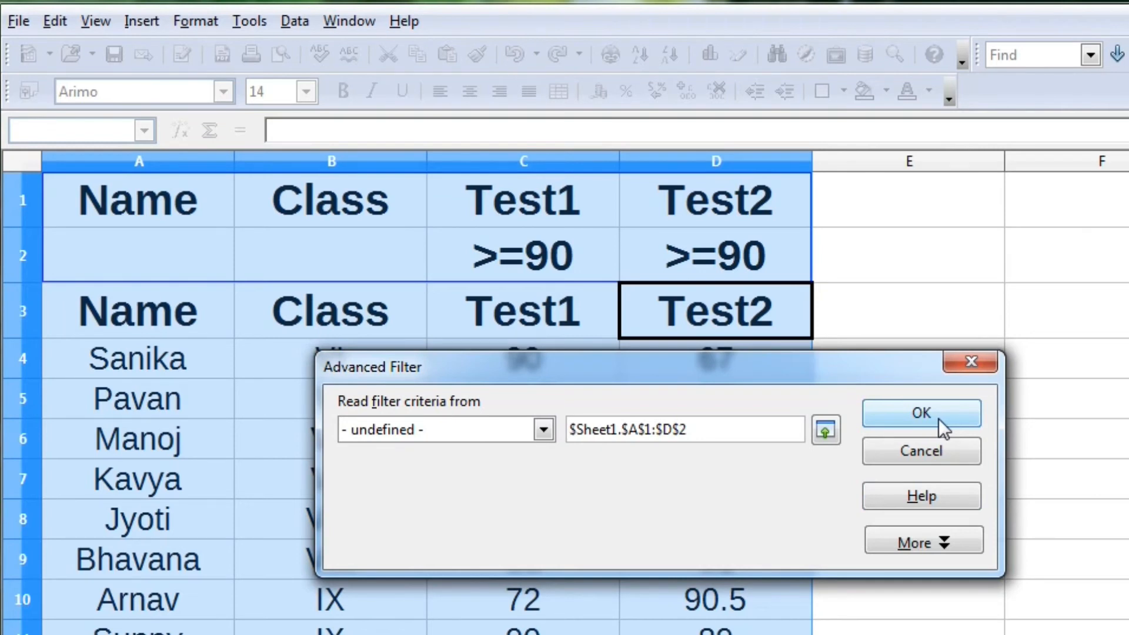
click(922, 413)
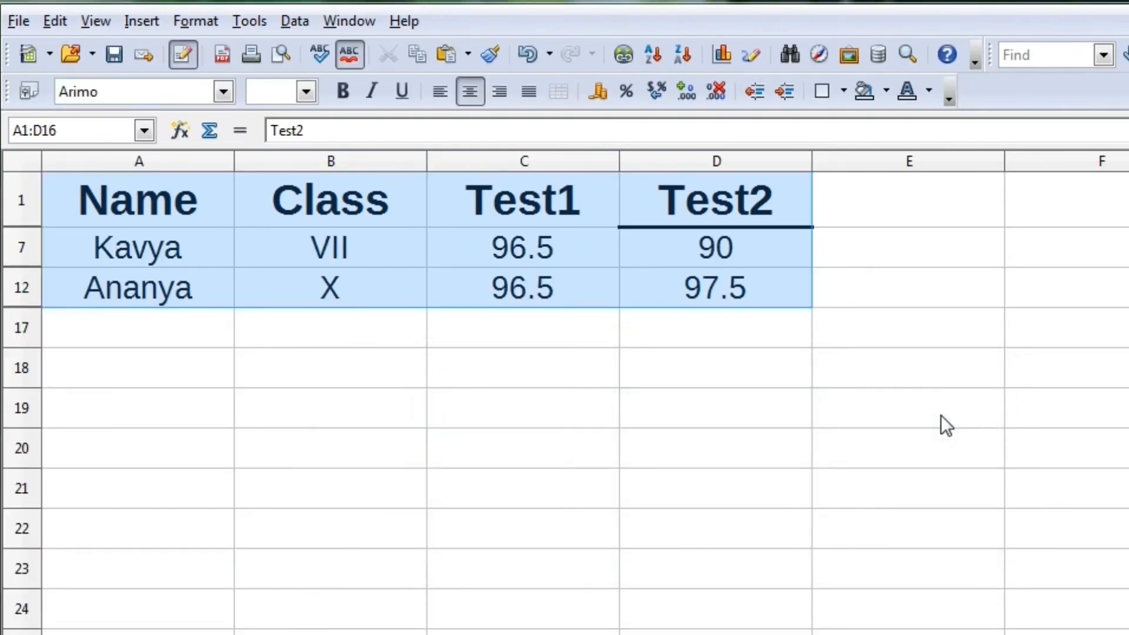
mouse_move(577, 316)
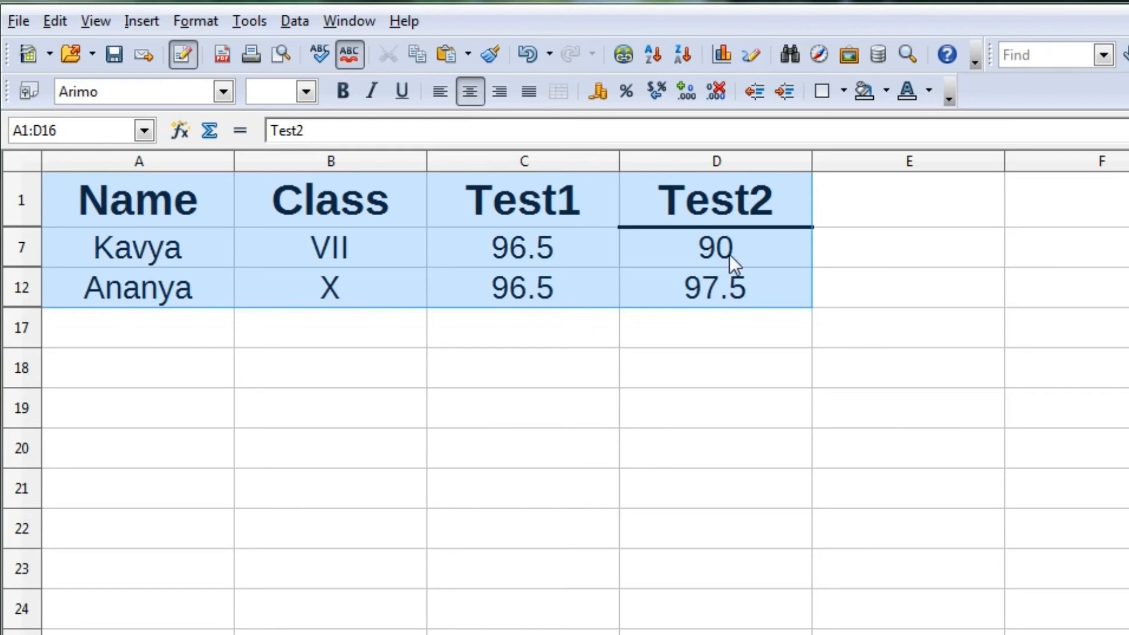
mouse_move(637, 322)
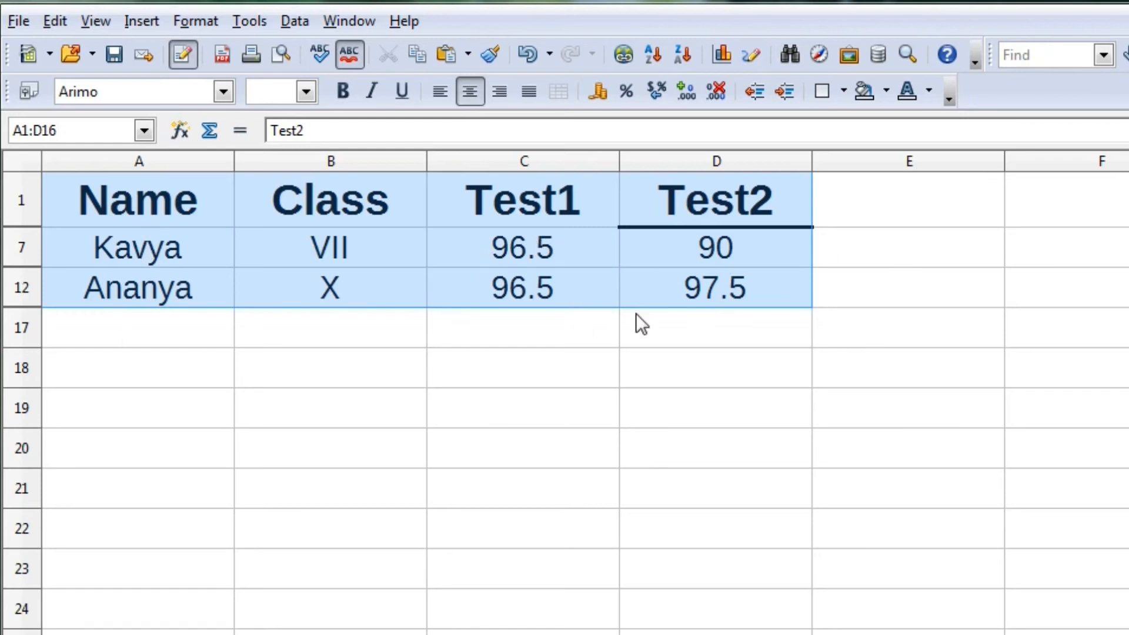
mouse_move(329, 261)
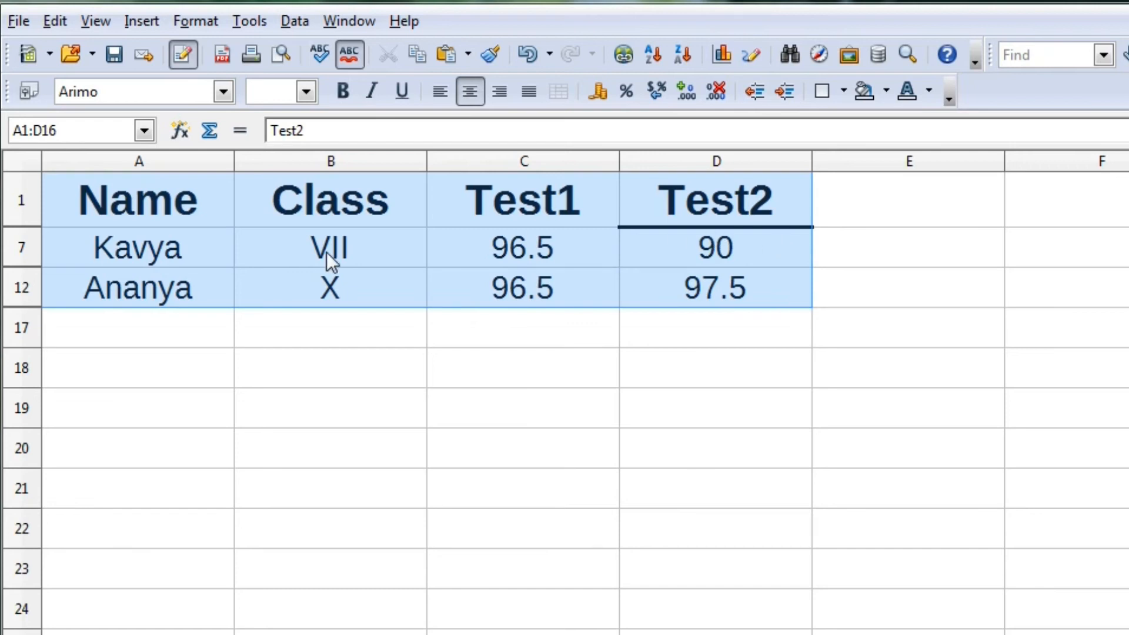
mouse_move(811, 187)
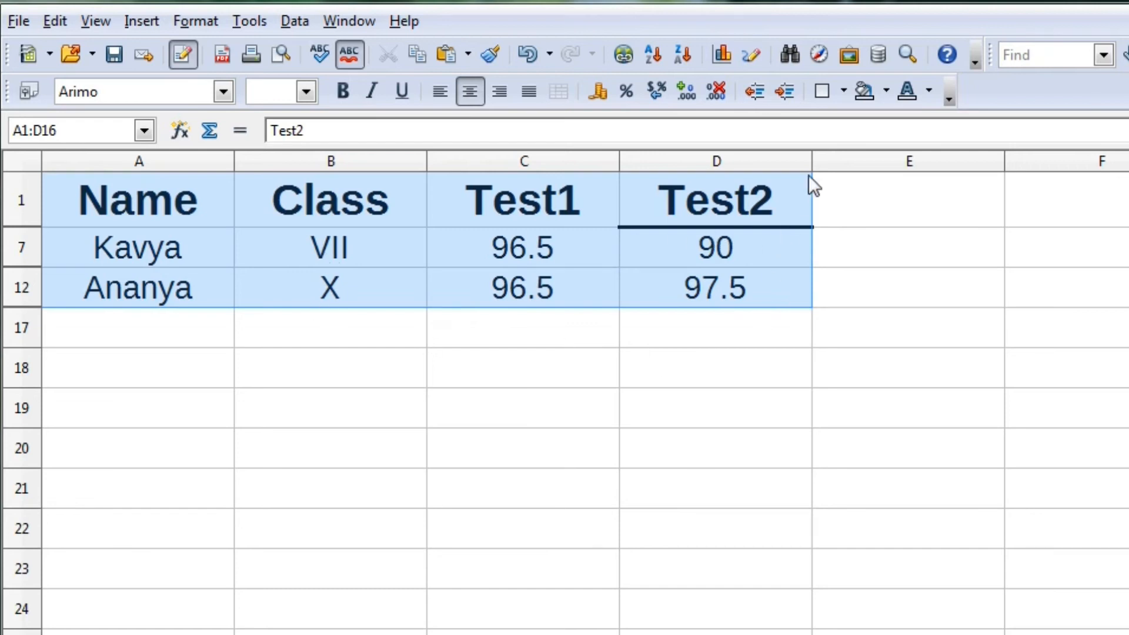
mouse_move(836, 310)
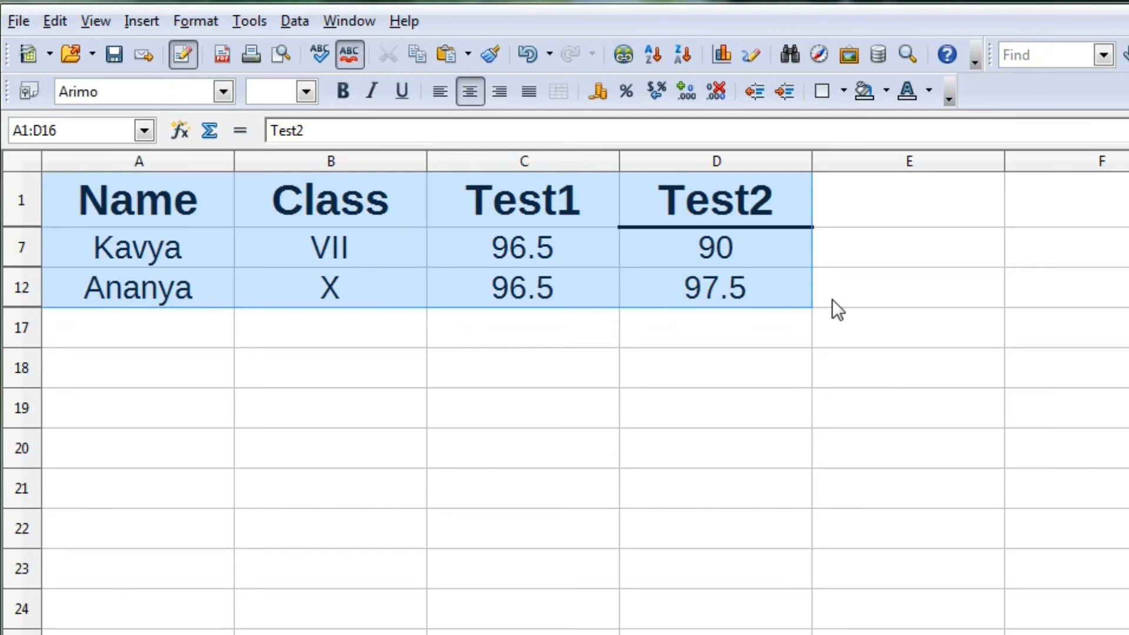
mouse_move(824, 322)
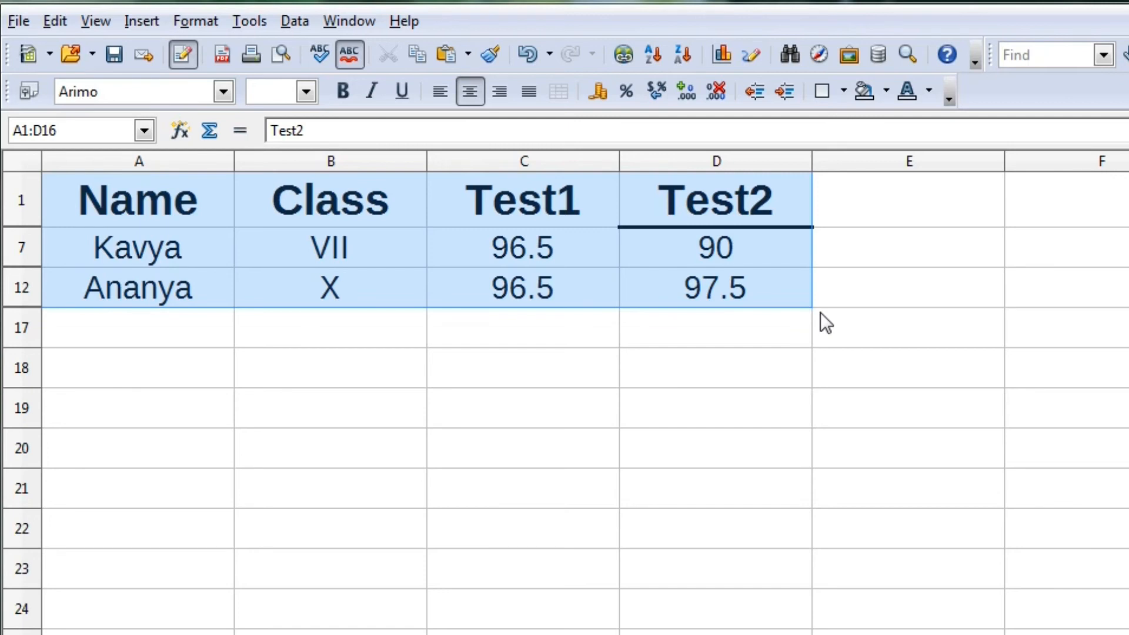
click(294, 21)
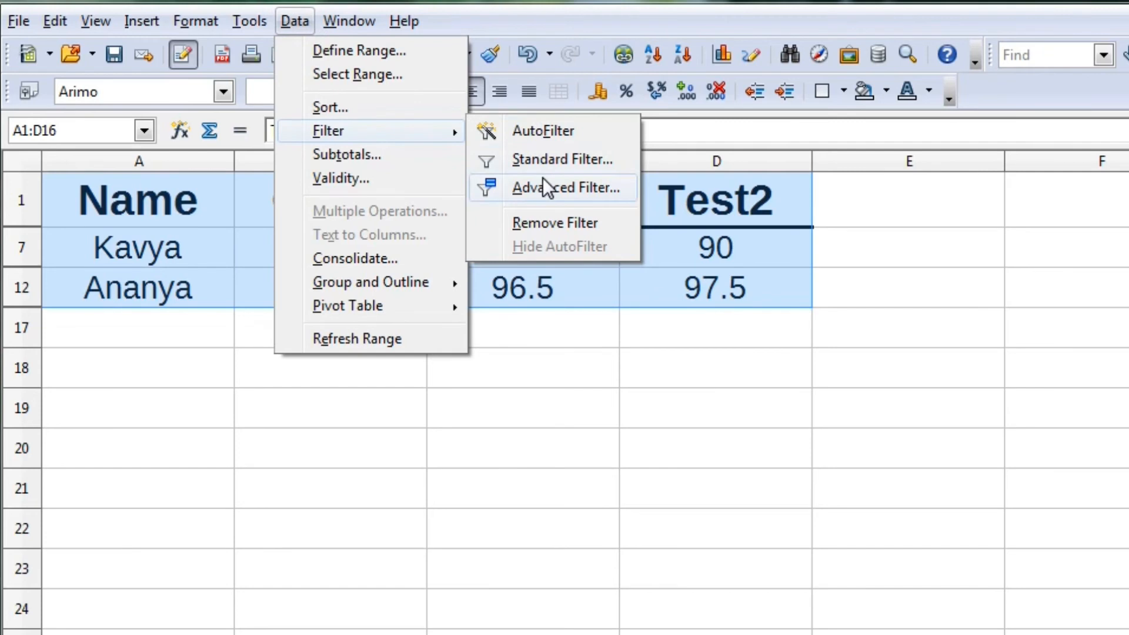
Recheck the Advanced Filter criteria range, close it unchanged and return to the Filter menu
click(559, 187)
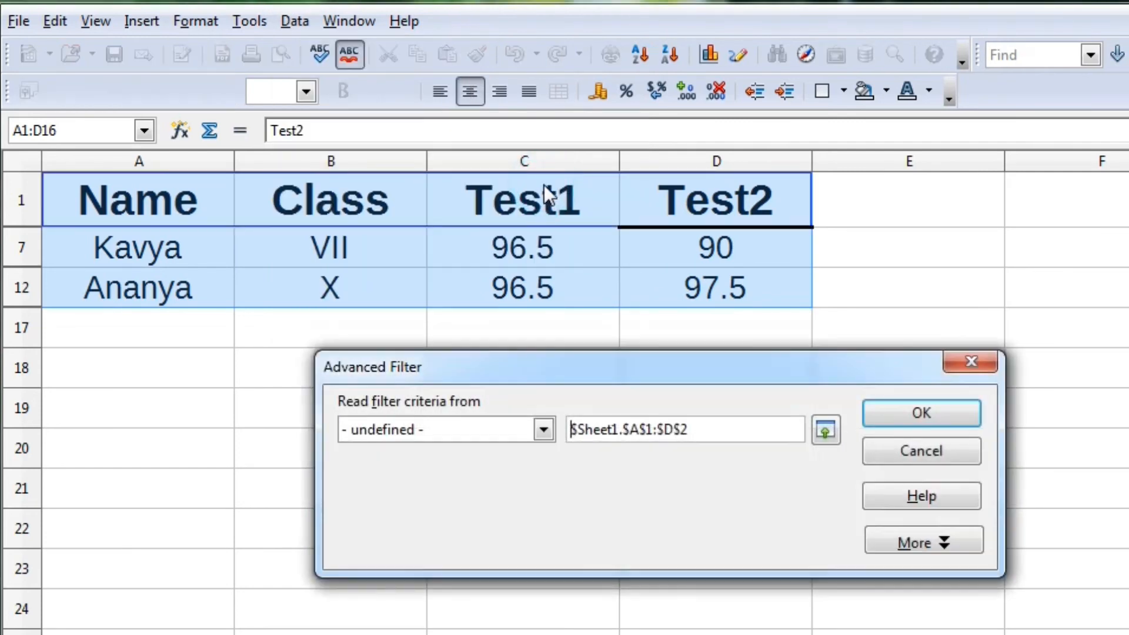
click(921, 413)
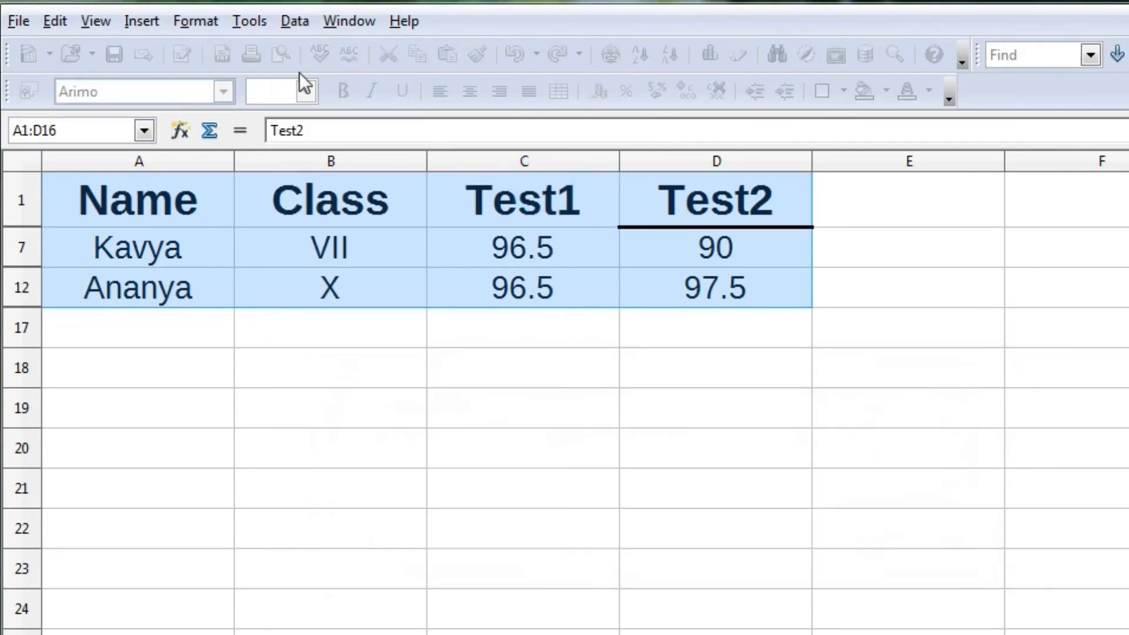
click(294, 21)
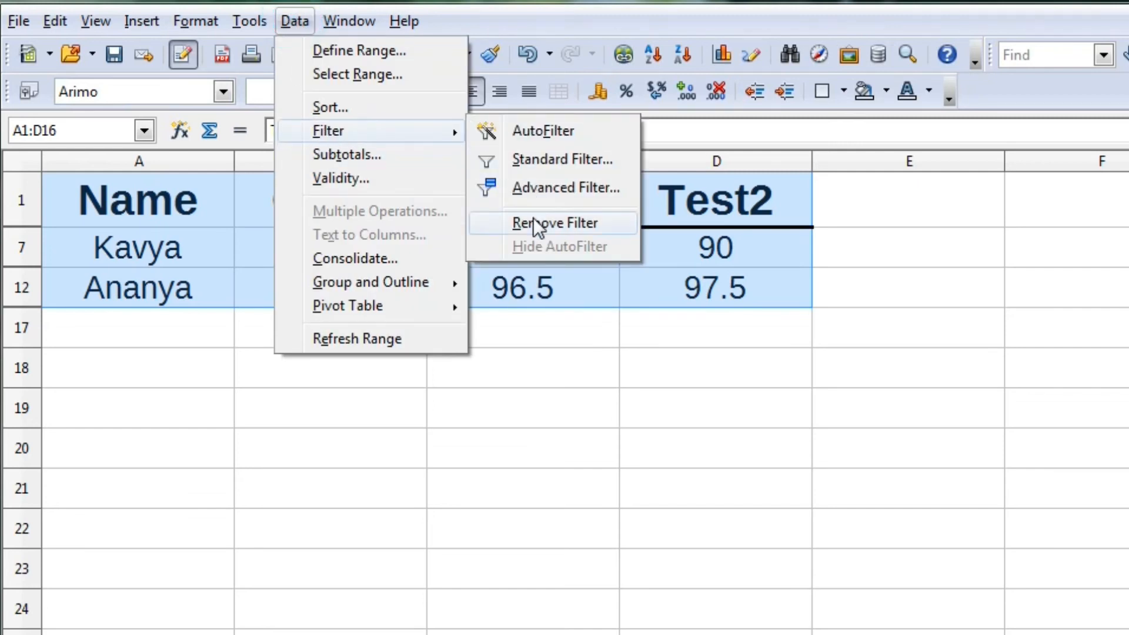
Remove the Test1/Test2 filter, then revisit the Advanced Filter criteria range
click(554, 223)
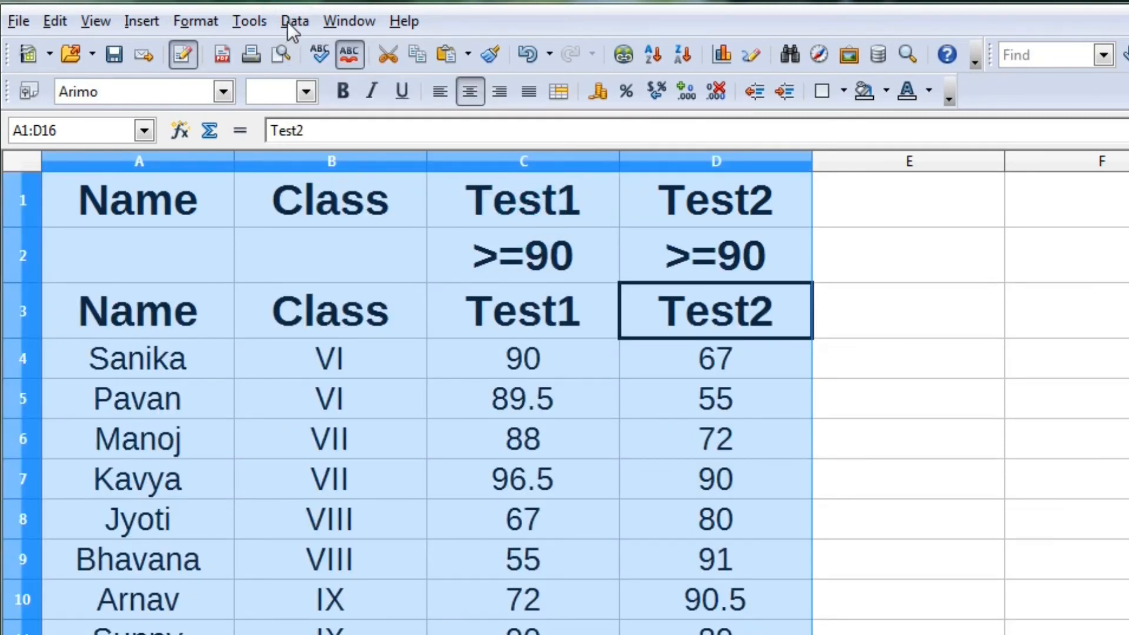
click(294, 21)
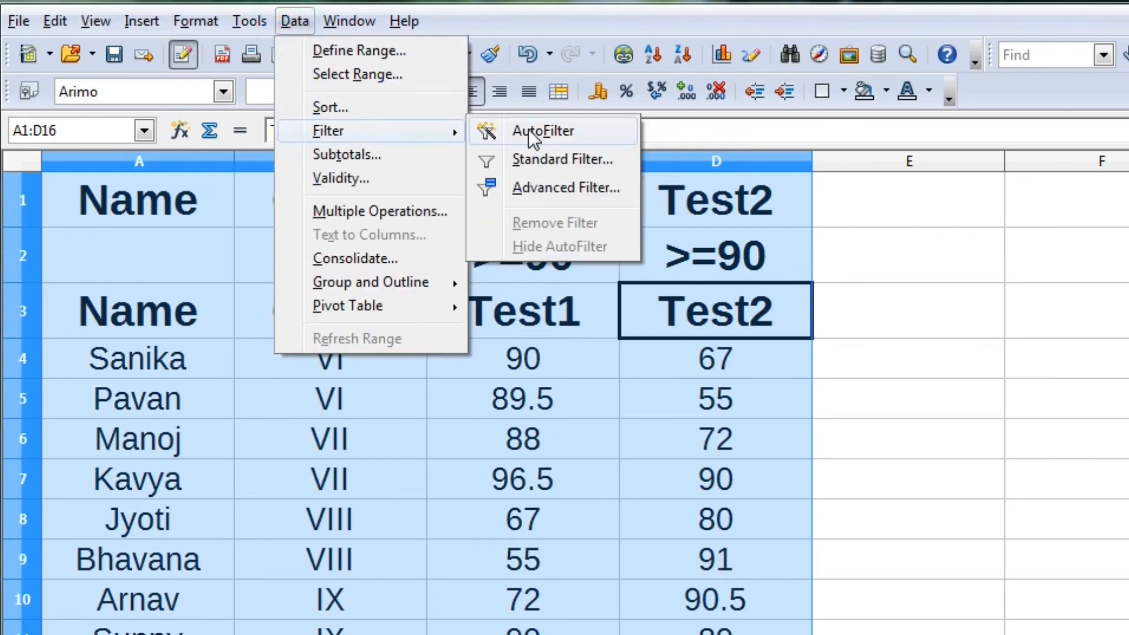
click(564, 187)
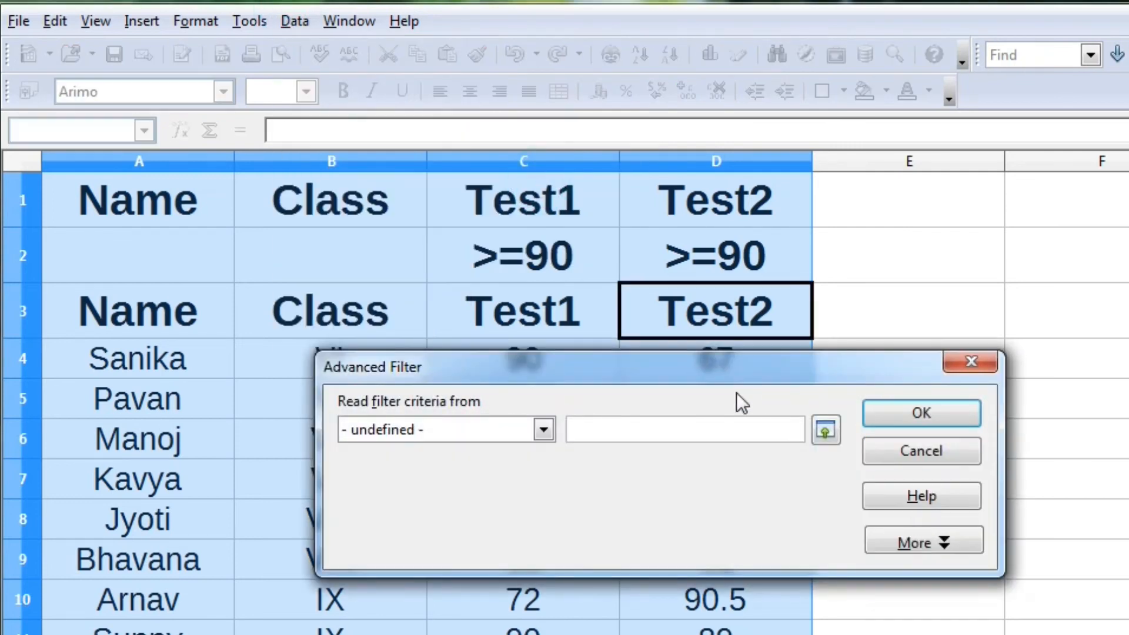
click(530, 200)
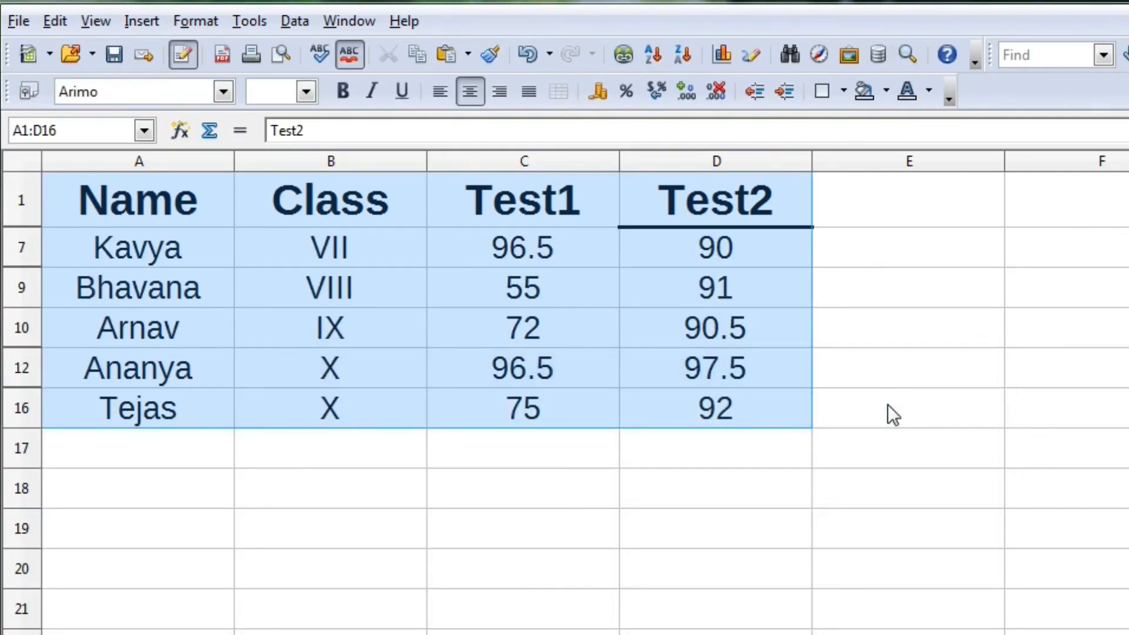
mouse_move(496, 248)
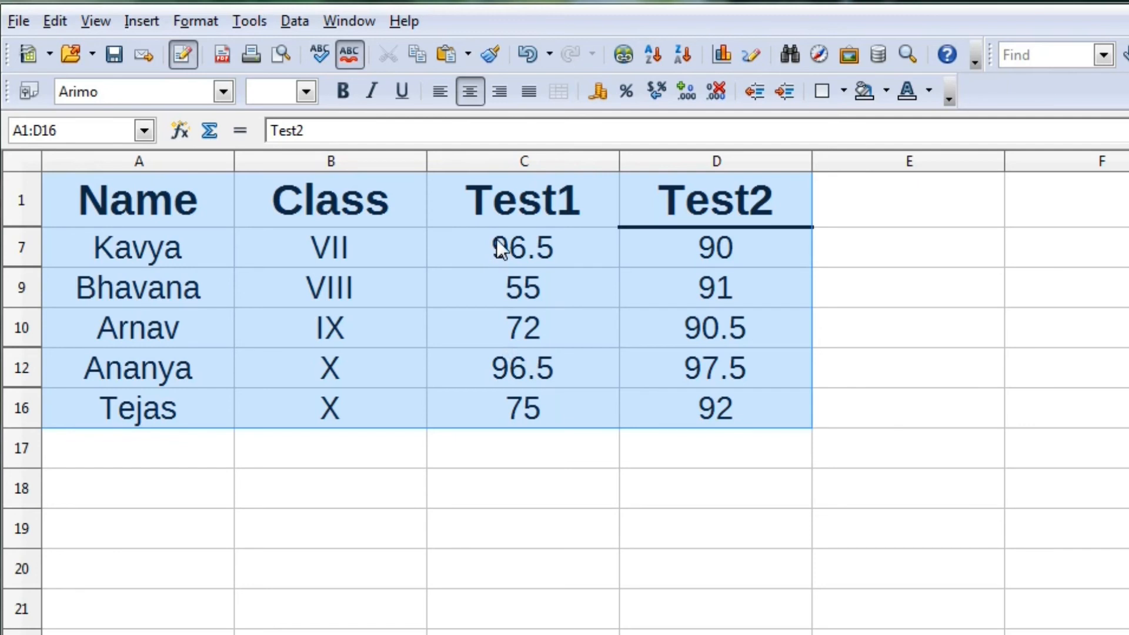
mouse_move(926, 226)
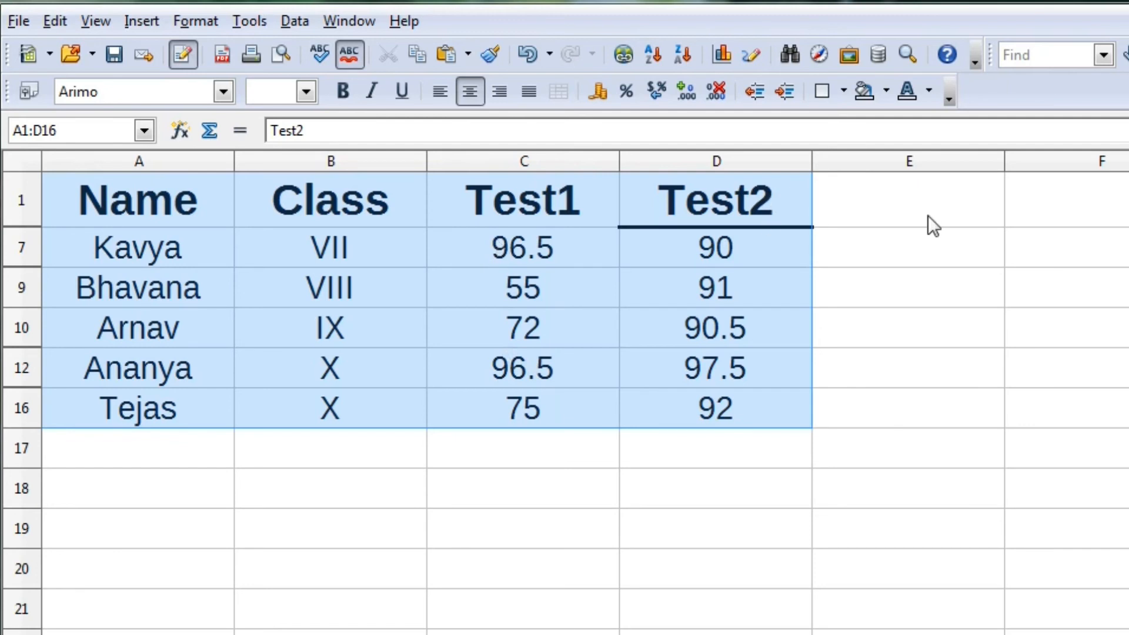
mouse_move(390, 176)
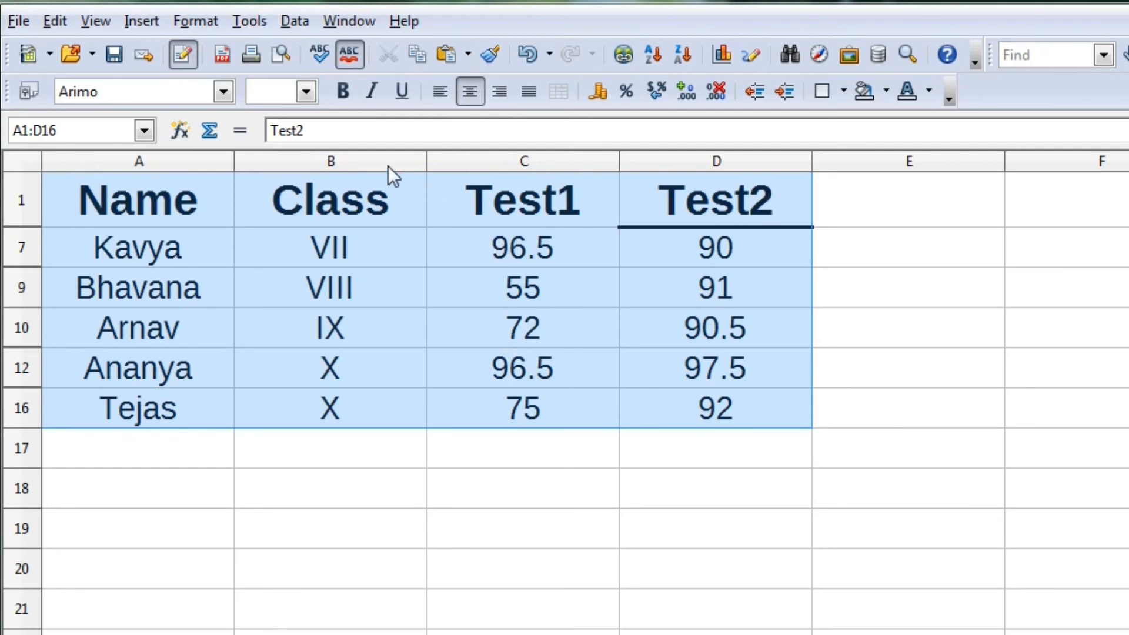
Remove the filter again so the criteria block and every student row show
click(294, 21)
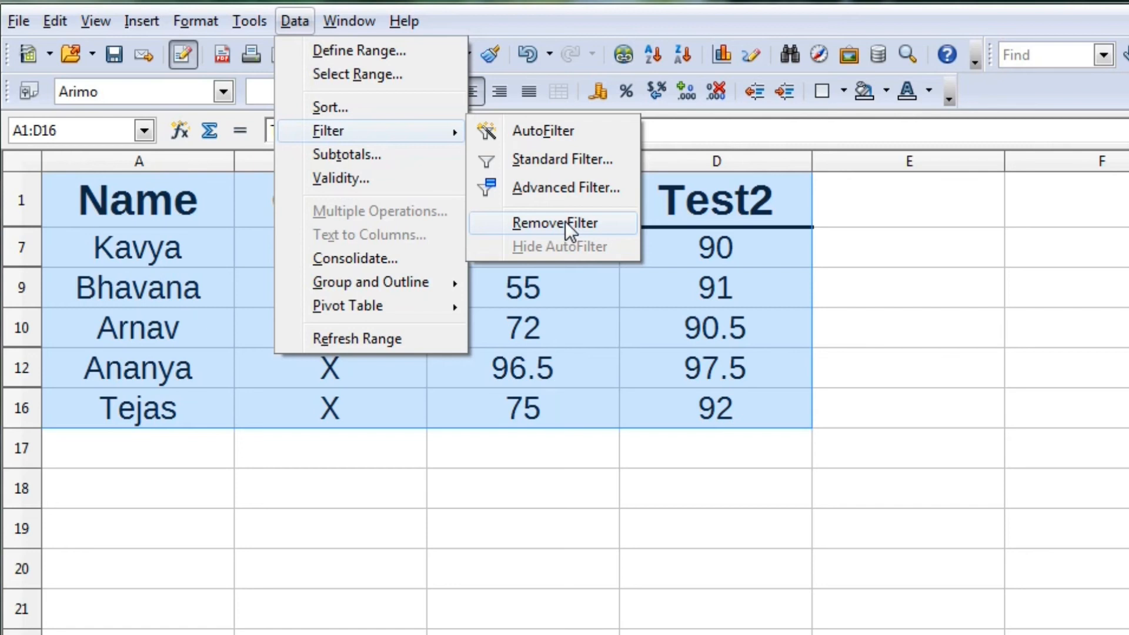
mouse_move(336, 75)
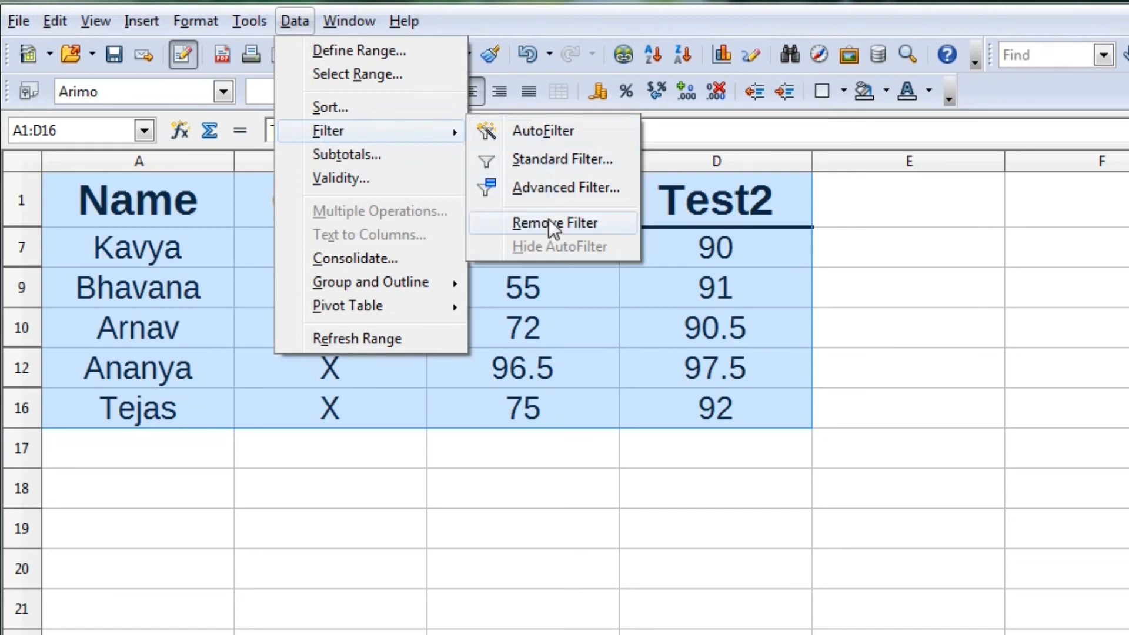
click(555, 224)
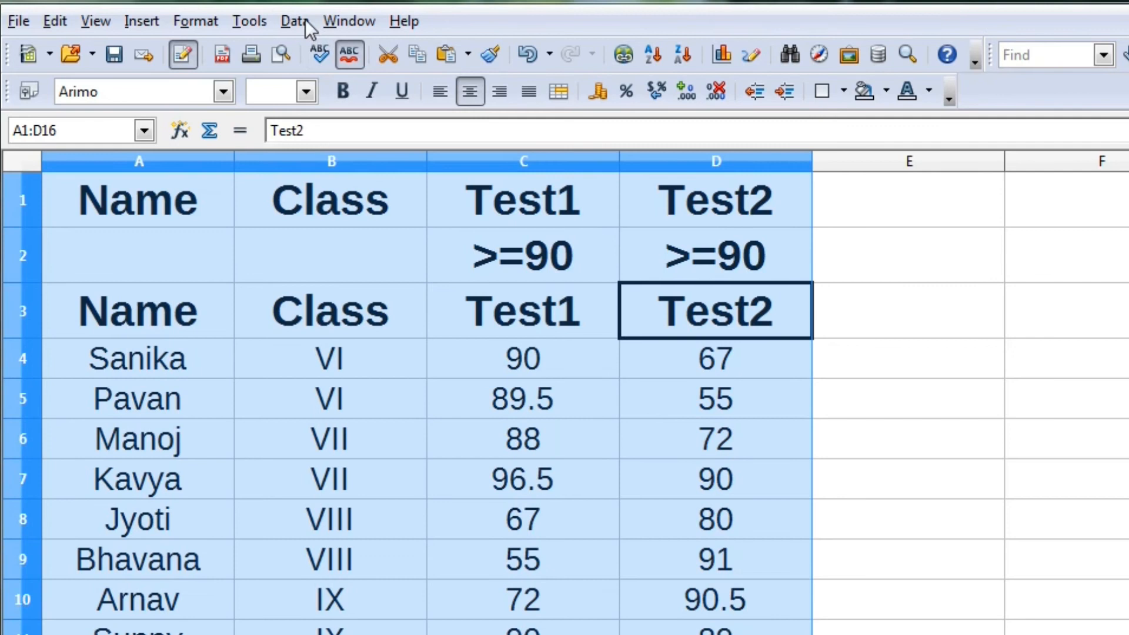
Start a Standard Filter with the first condition Test1 >= 90
click(294, 21)
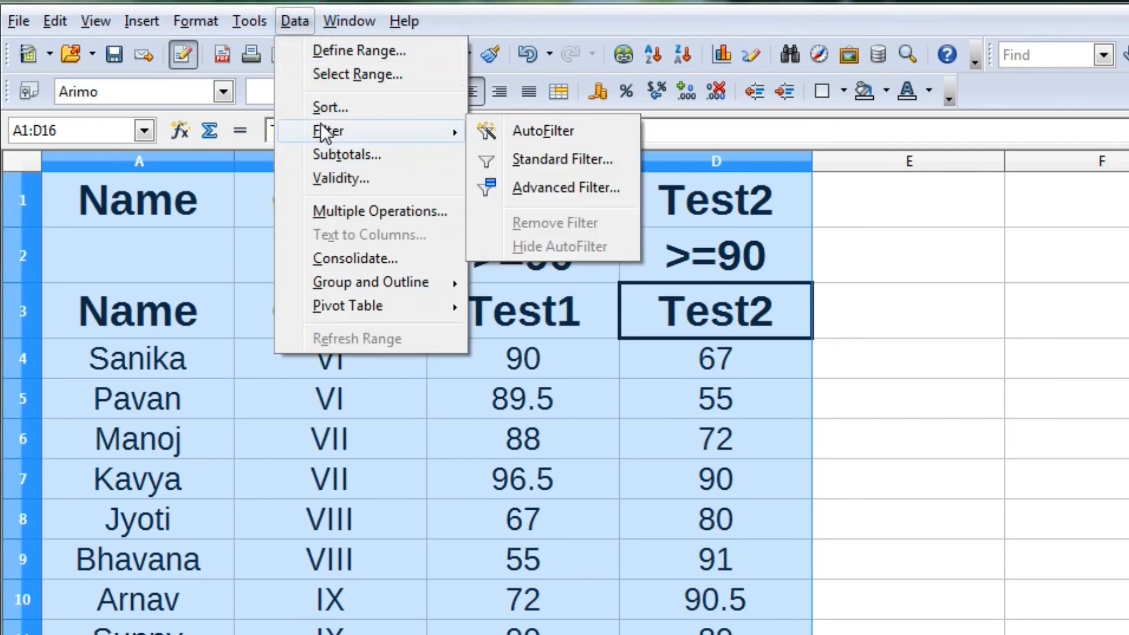
mouse_move(553, 165)
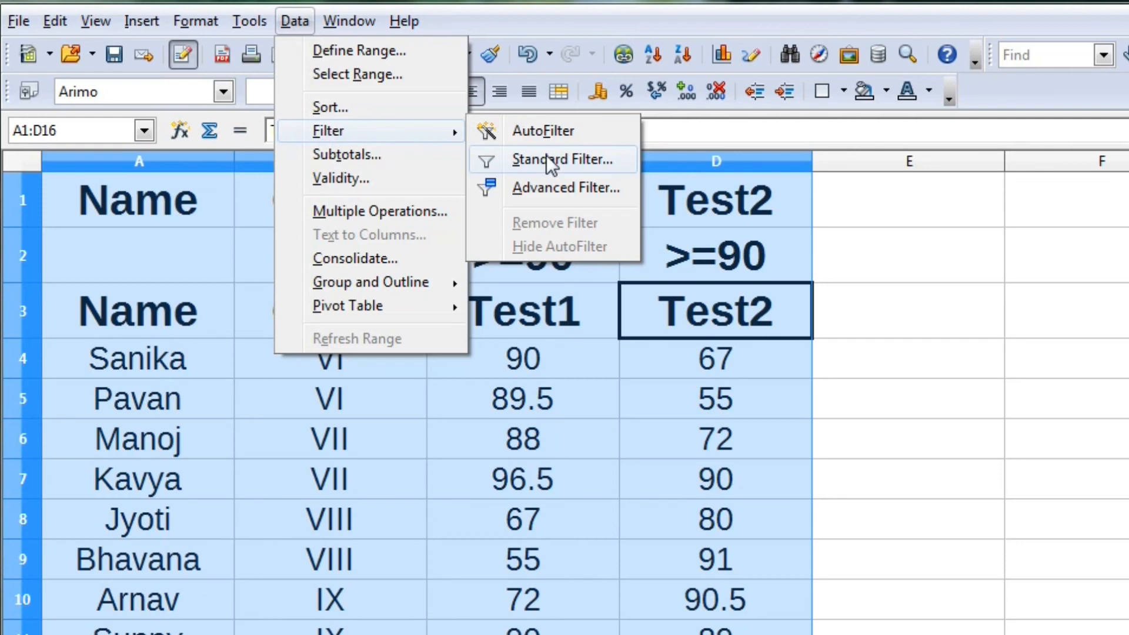
click(562, 160)
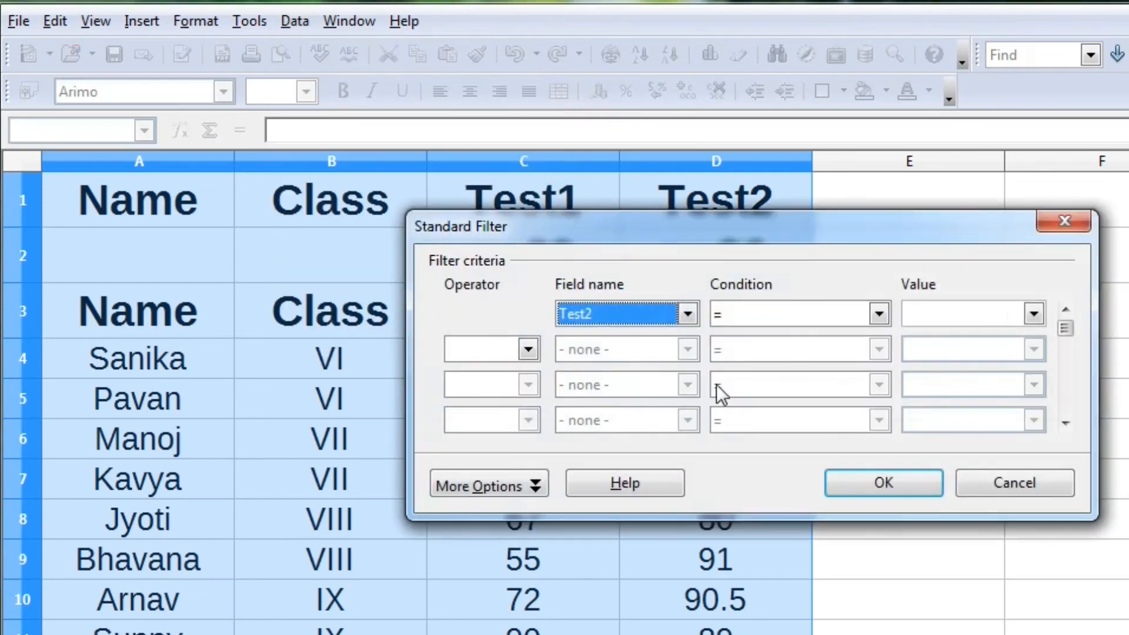
click(687, 312)
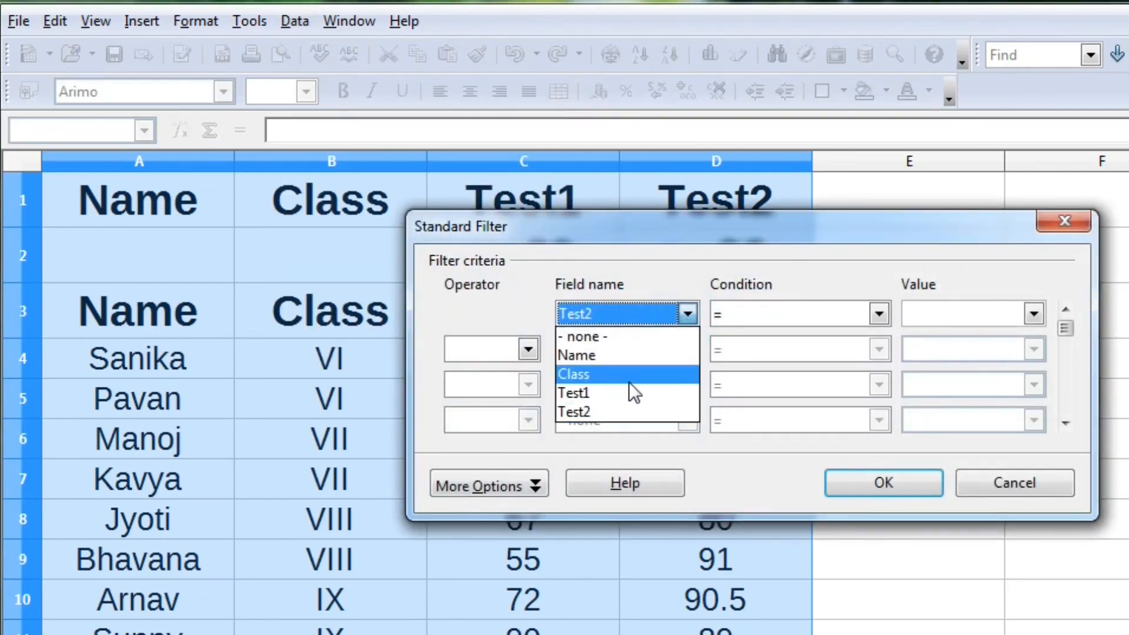
click(574, 392)
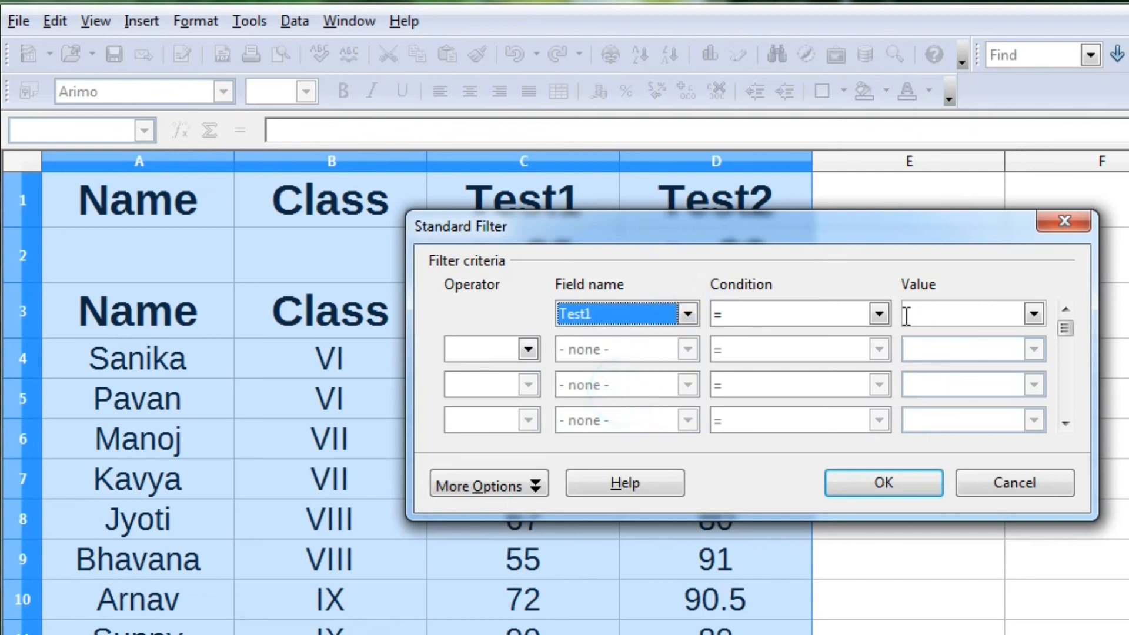
click(879, 313)
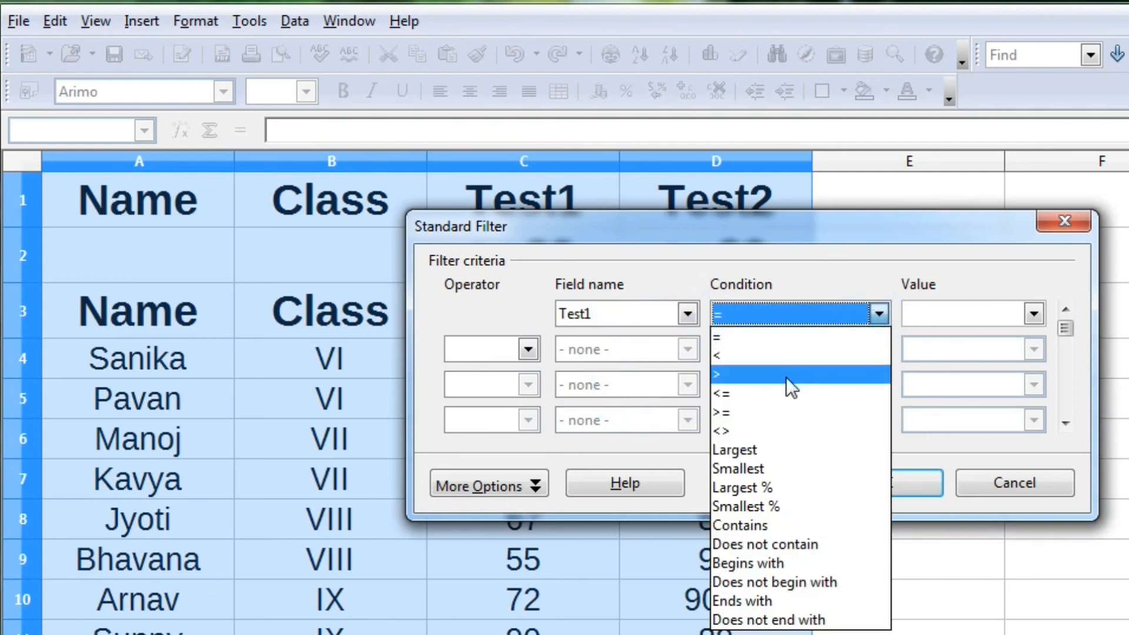
click(720, 413)
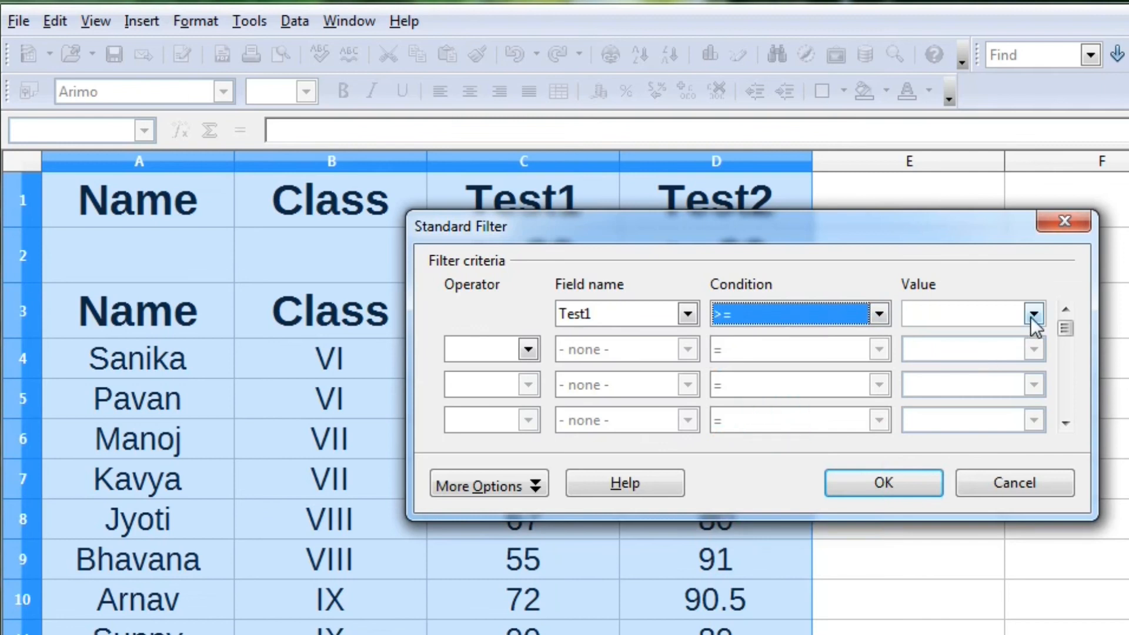
click(1032, 313)
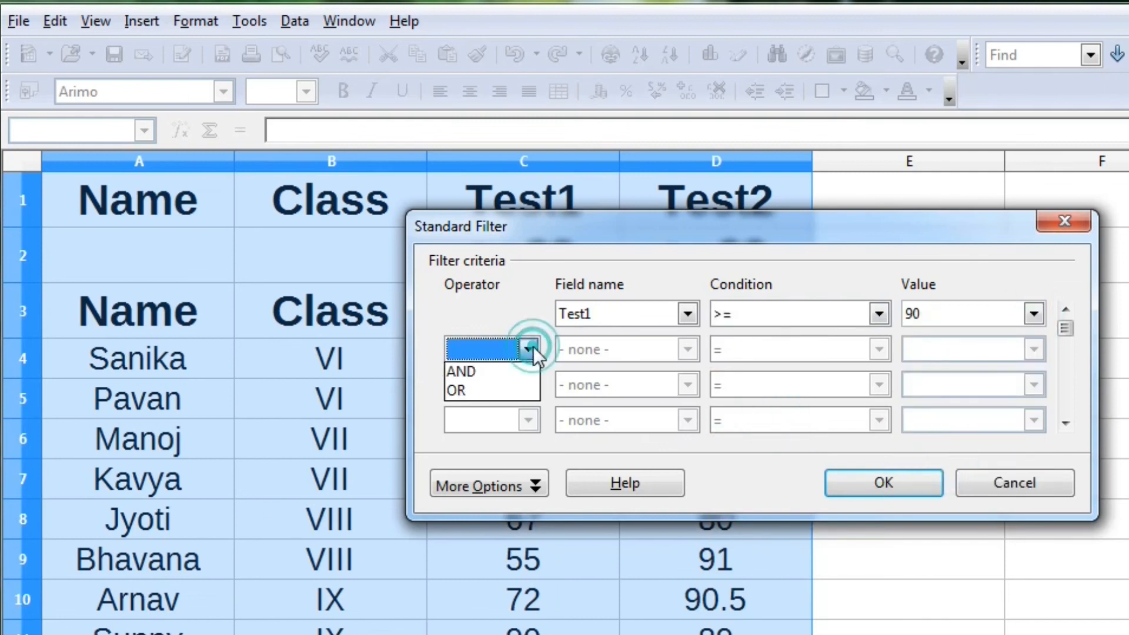
mouse_move(490, 377)
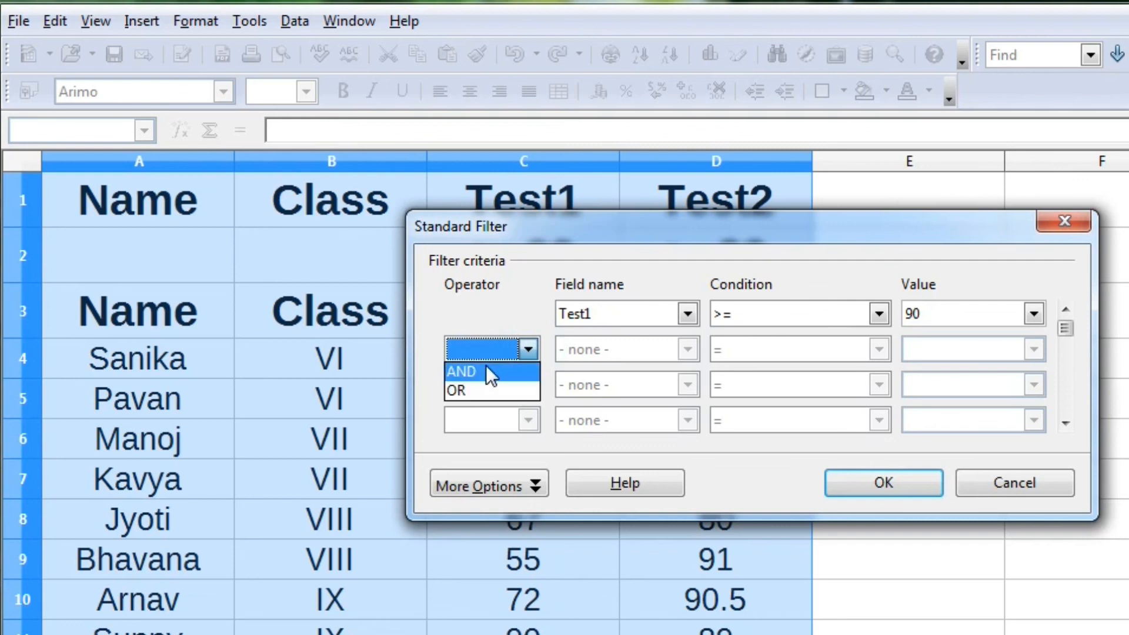
Add an OR condition Test2 >= 90 to the Standard Filter
click(456, 390)
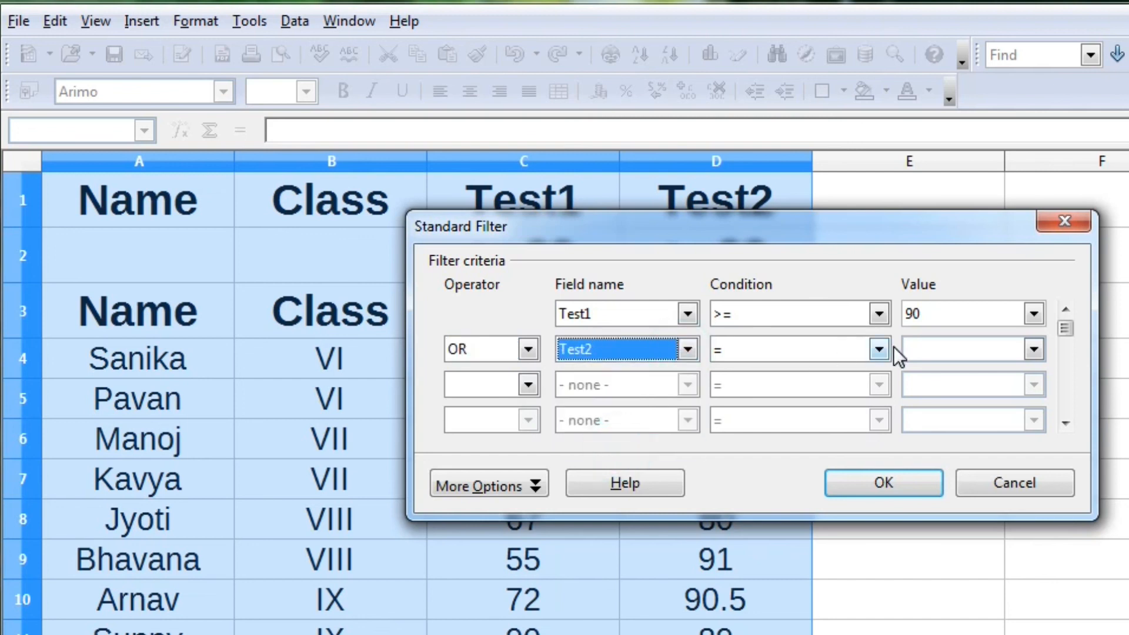
click(877, 349)
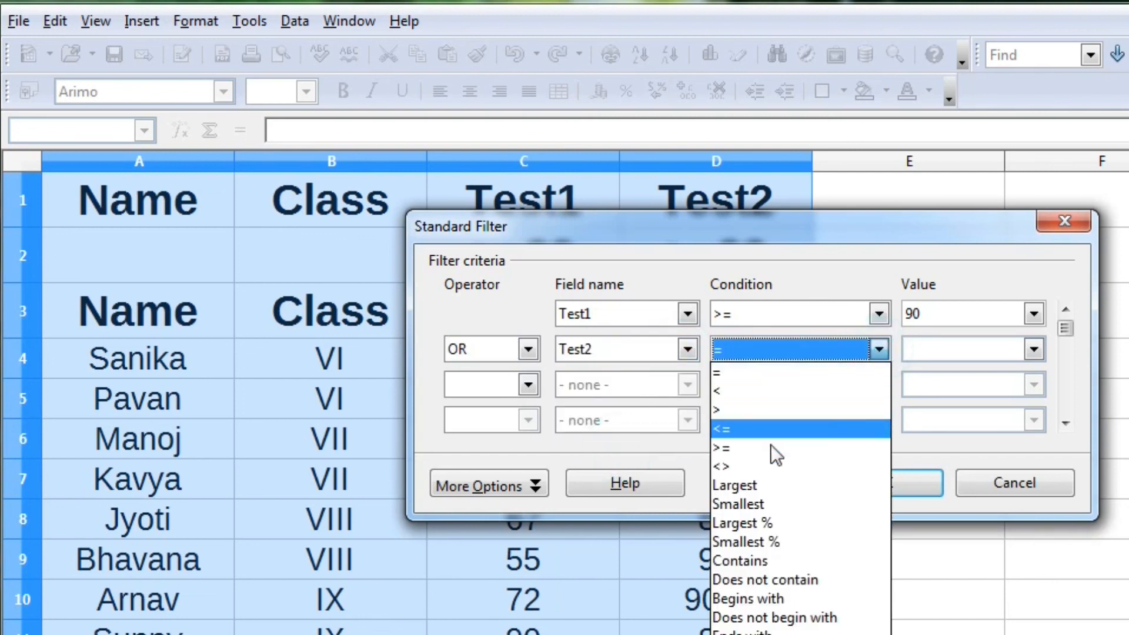
click(1030, 349)
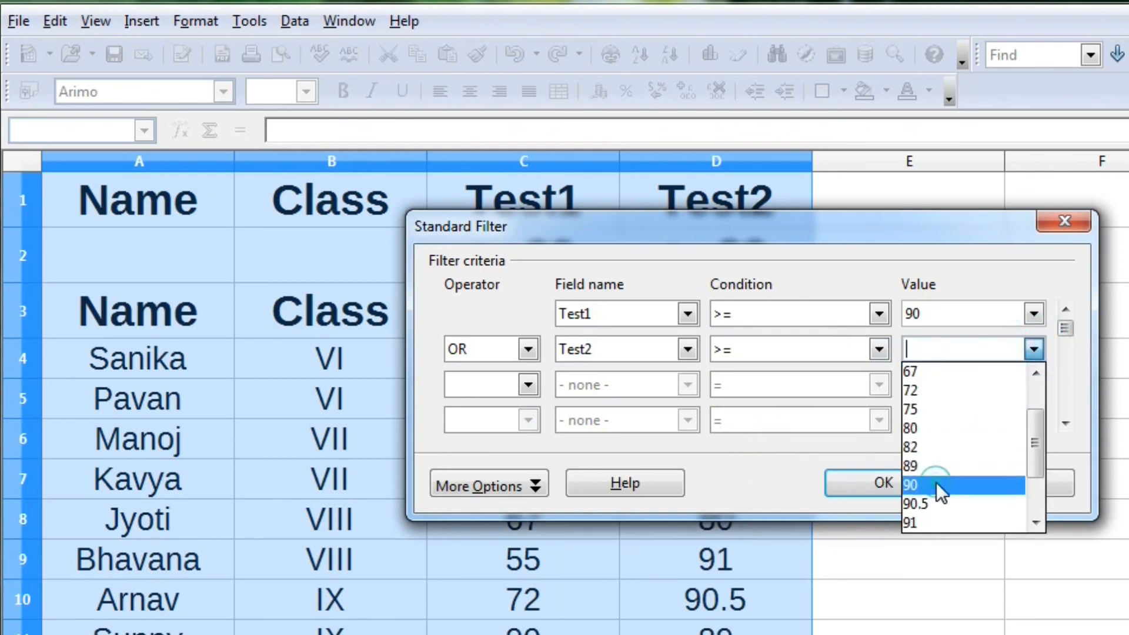
click(910, 485)
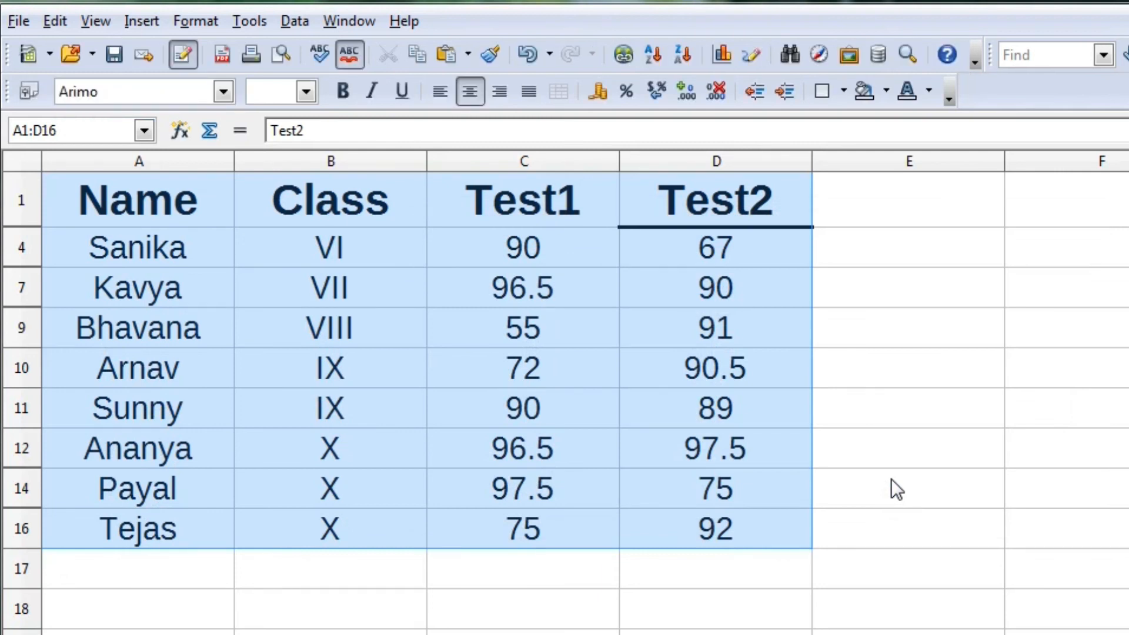
mouse_move(730, 416)
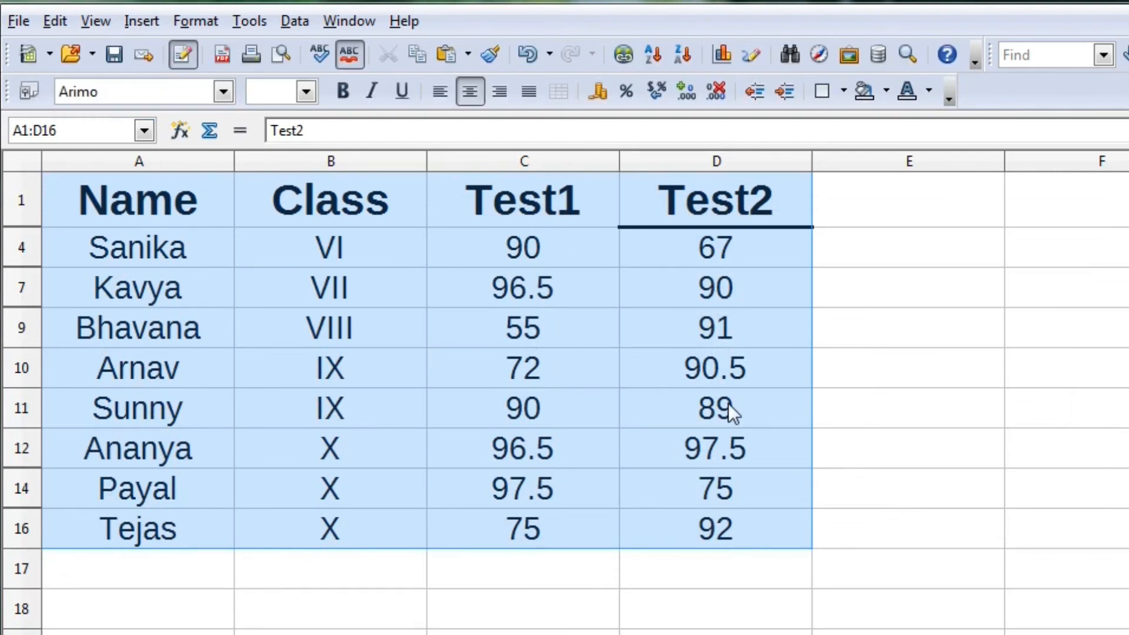
mouse_move(310, 34)
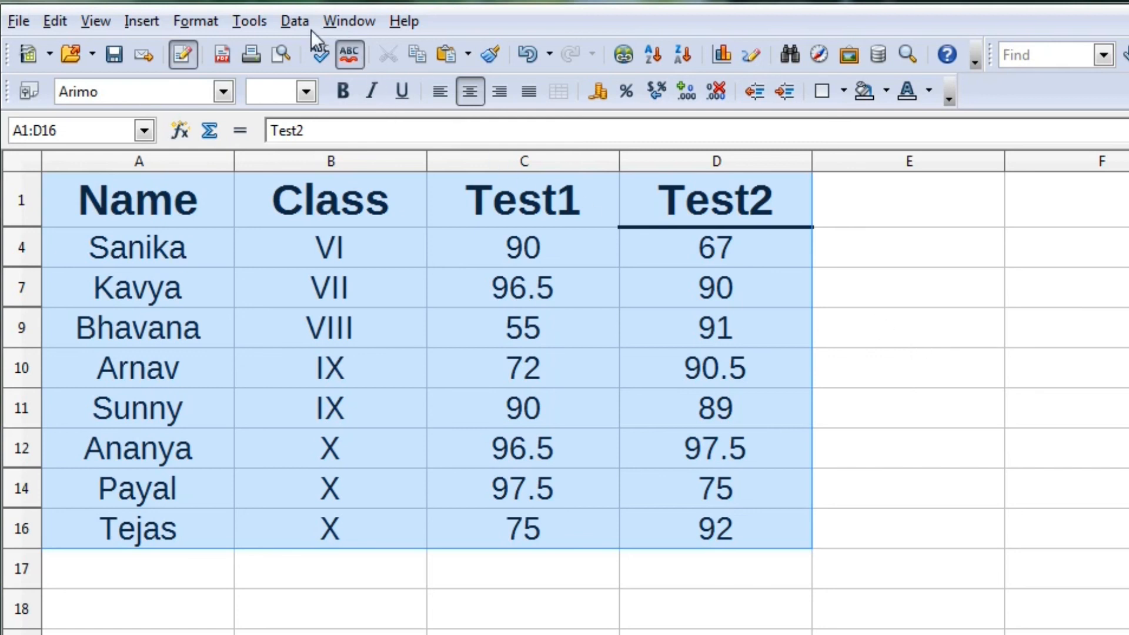
Review the eight students with Test1 or Test2 ≥ 90, then remove the filter to show all rows
click(294, 21)
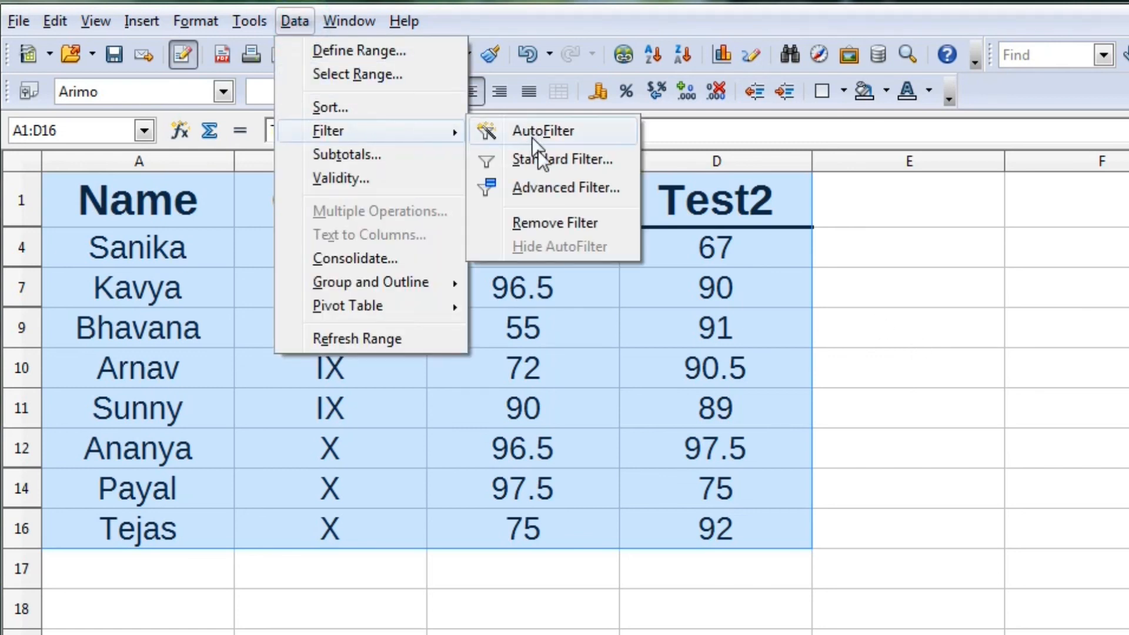
mouse_move(557, 203)
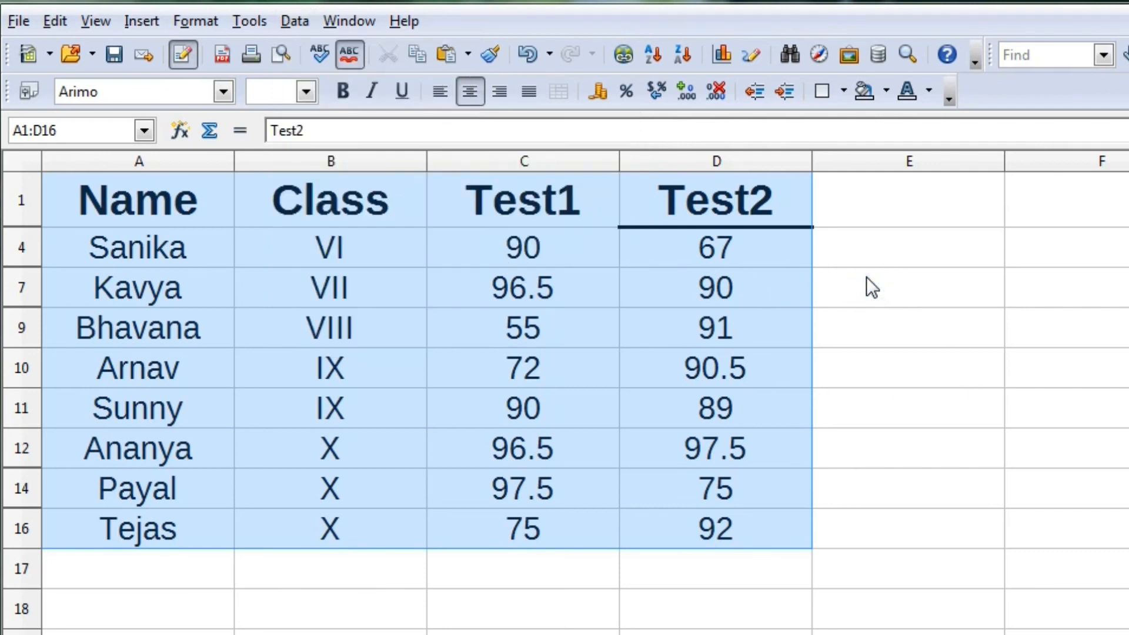
mouse_move(312, 35)
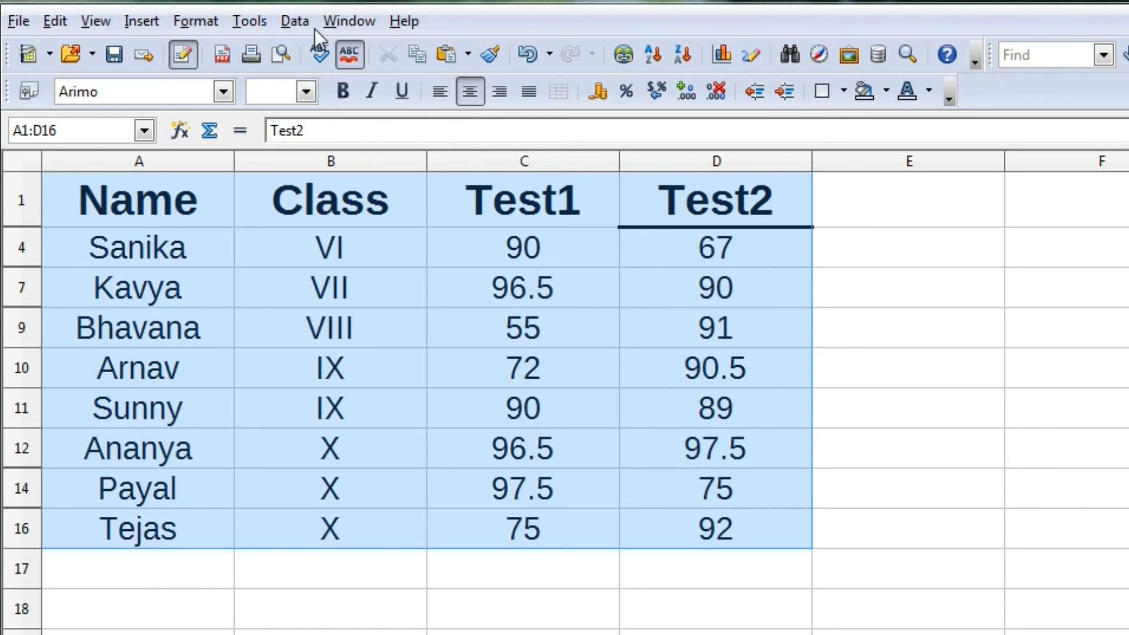
click(294, 21)
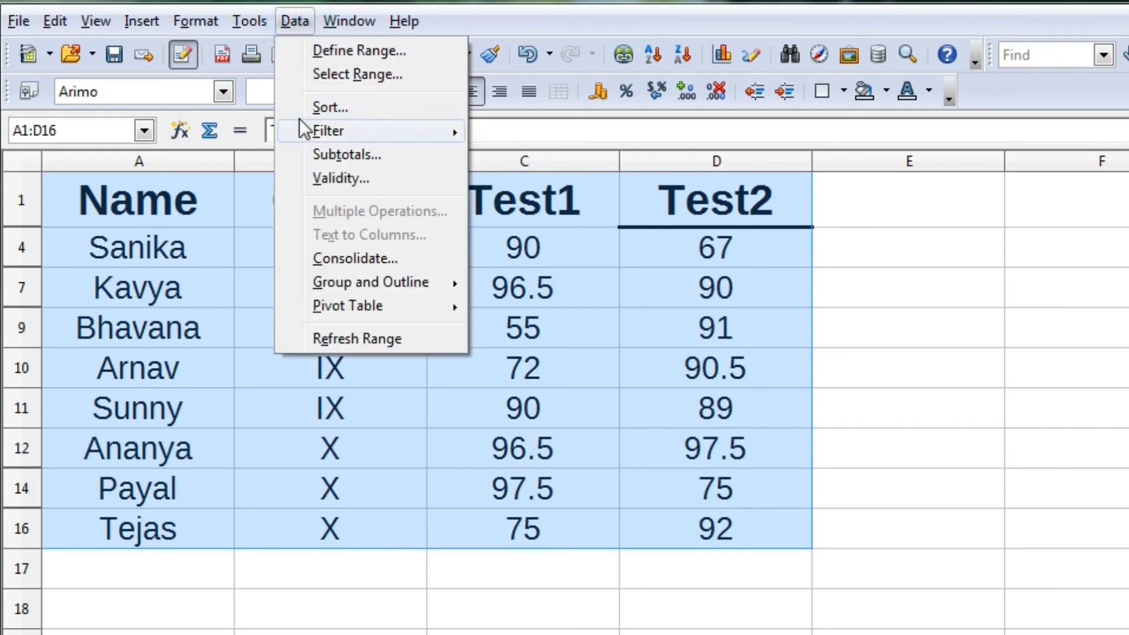
mouse_move(328, 130)
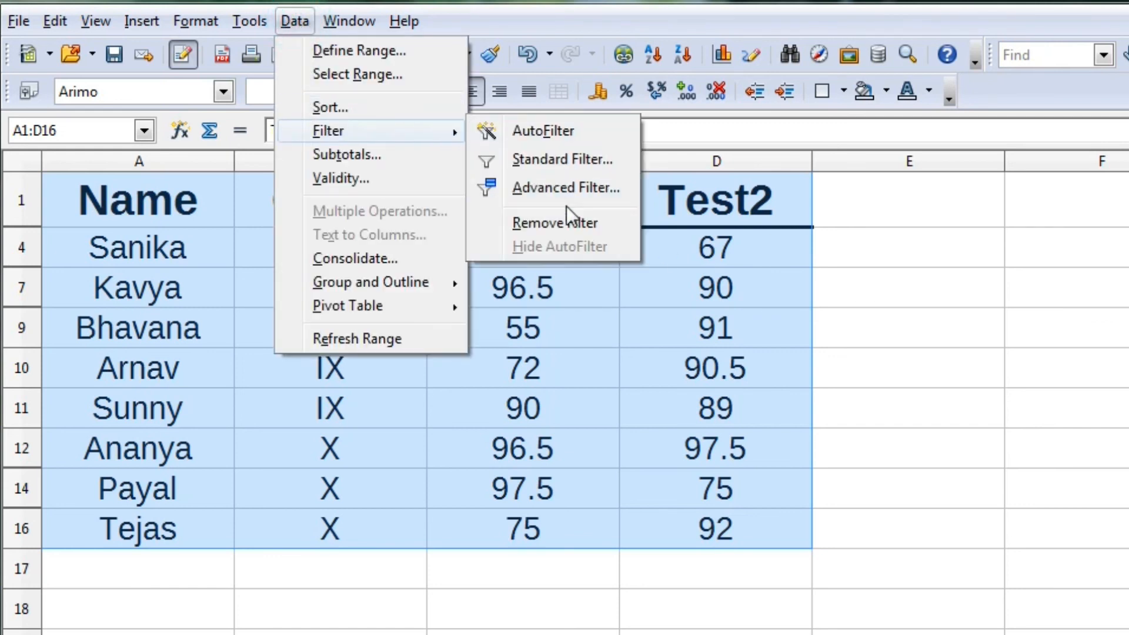
mouse_move(569, 227)
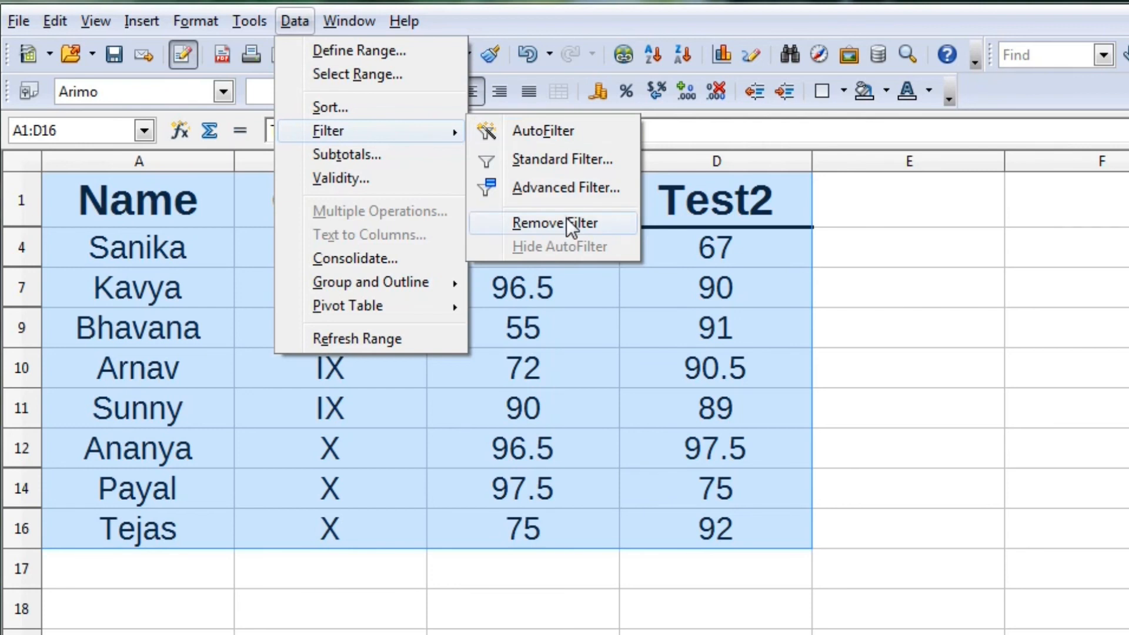
click(555, 223)
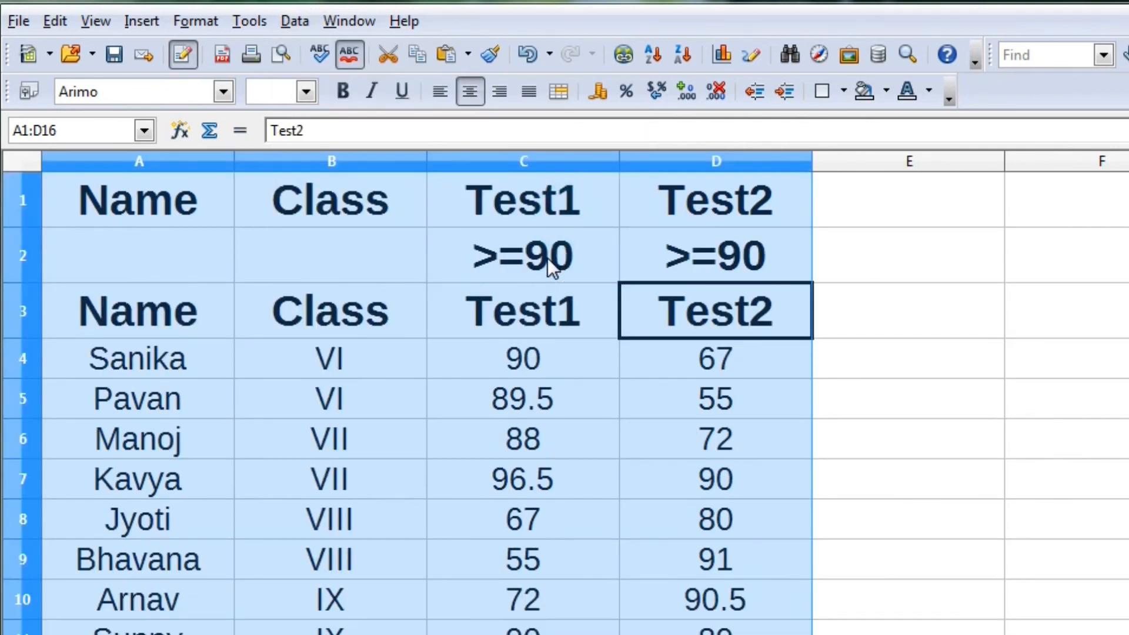
mouse_move(447, 247)
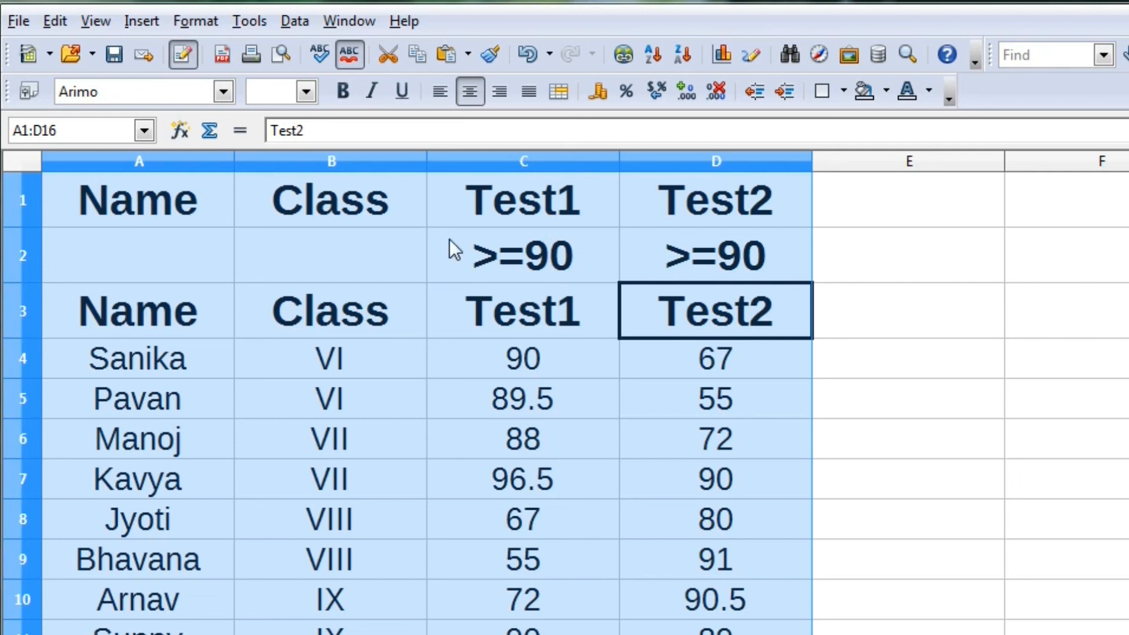
mouse_move(169, 274)
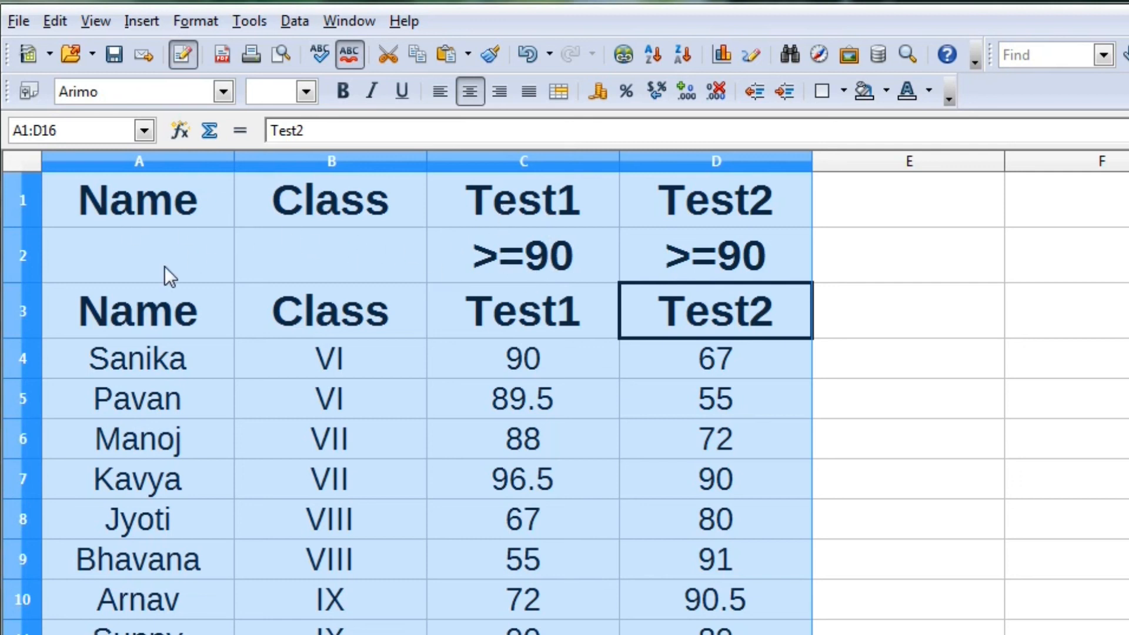
mouse_move(927, 210)
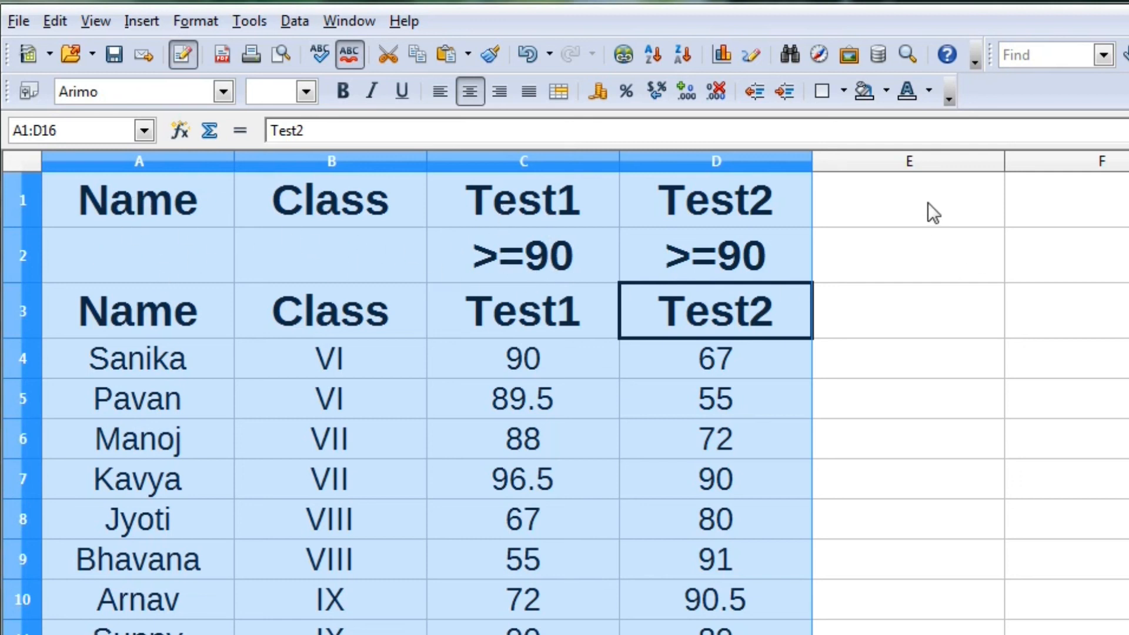